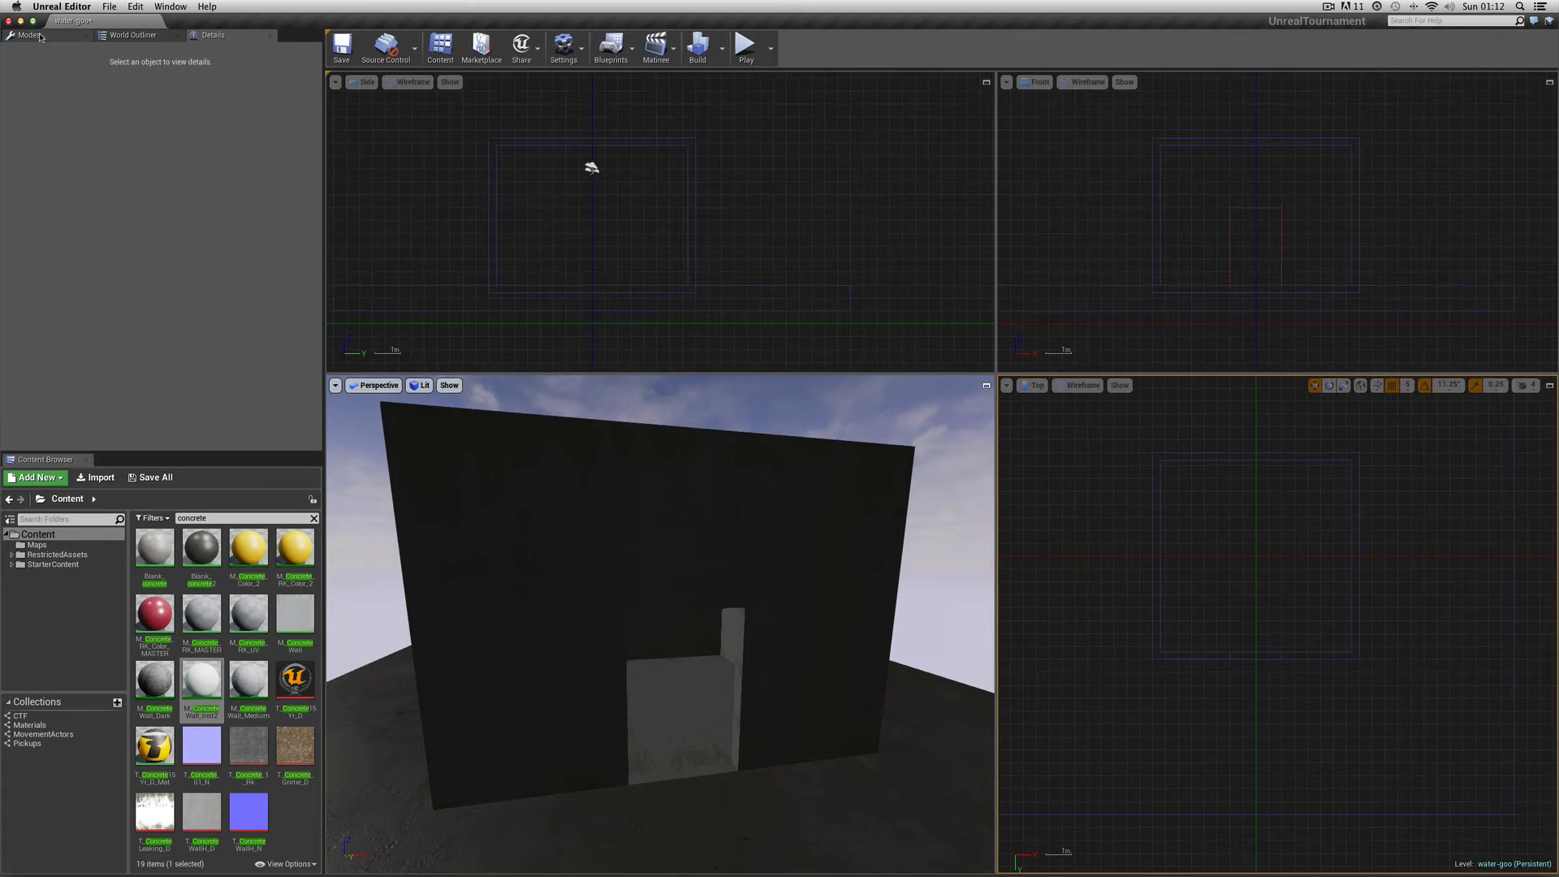
Drag a UTPain Volume from the Volumes list into the level near the concrete room
click(35, 35)
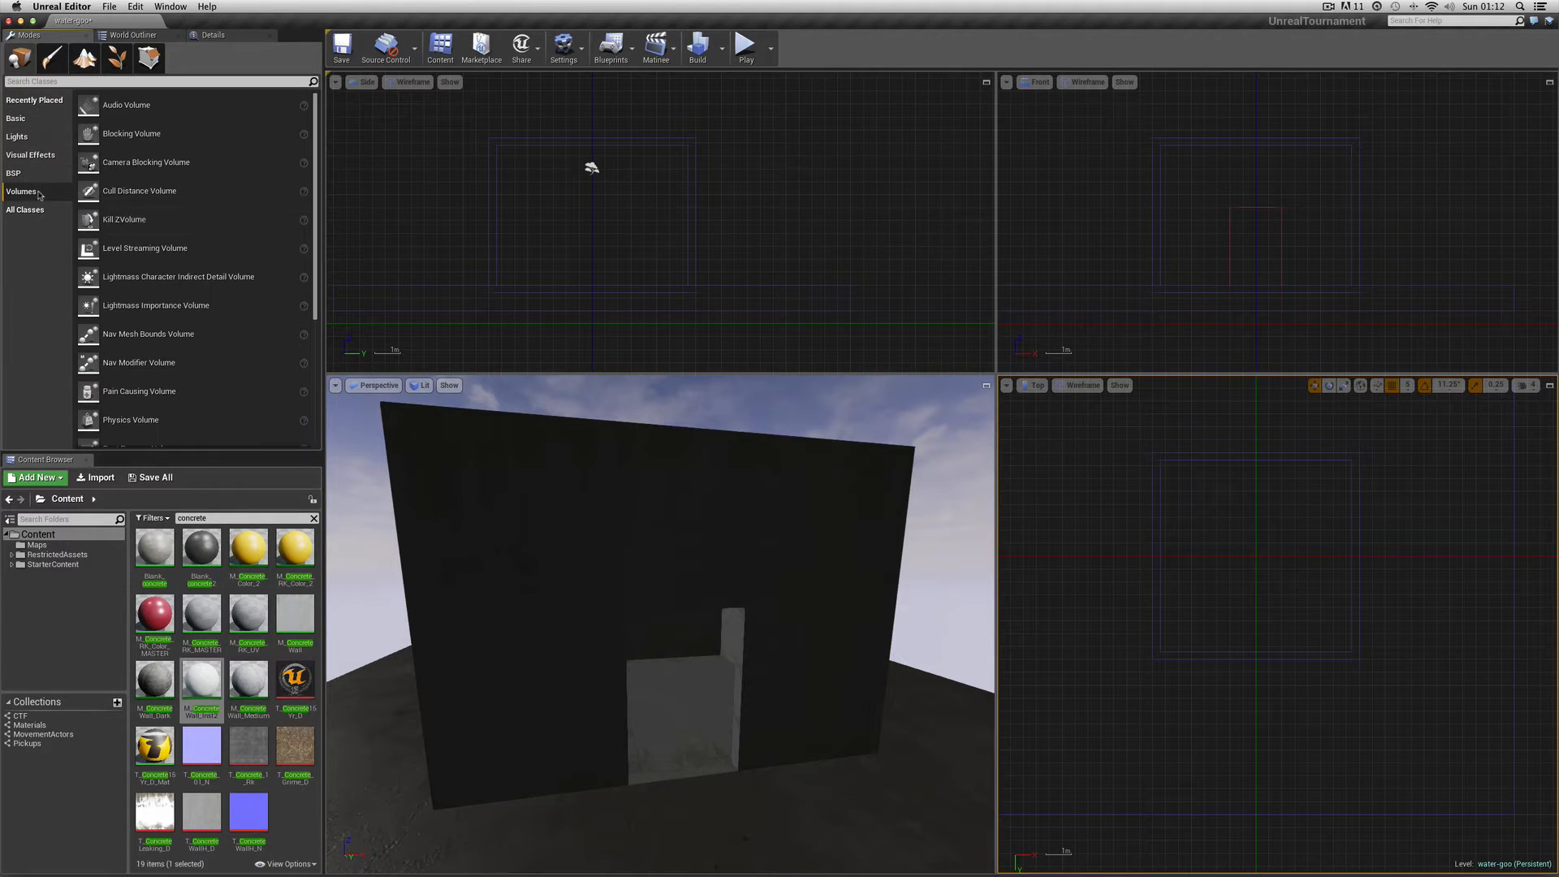
scroll(down, 3)
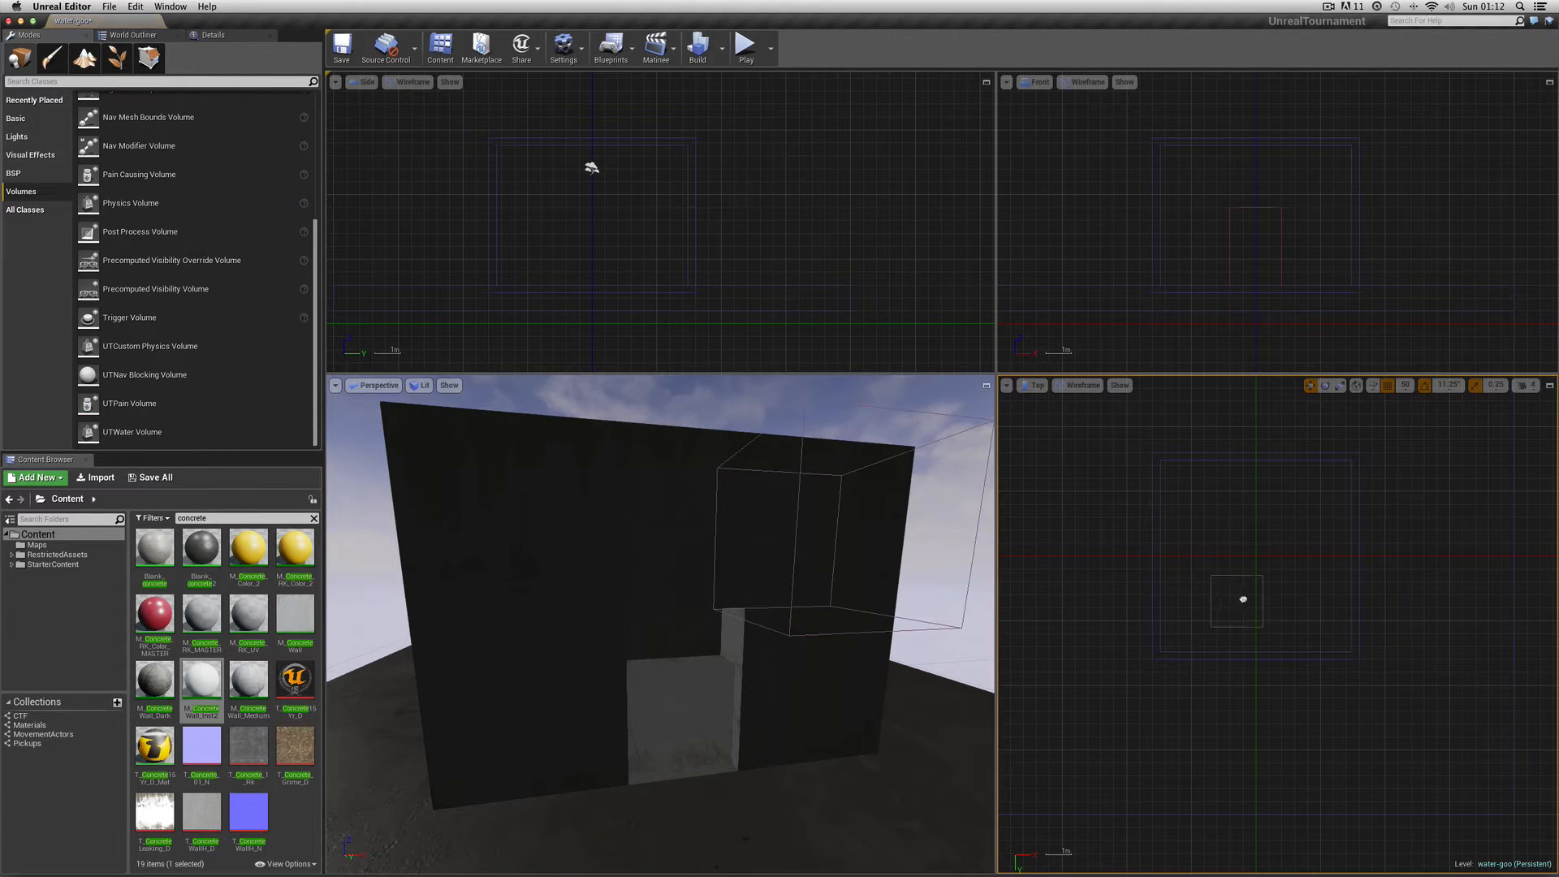
drag(1236, 599, 1257, 549)
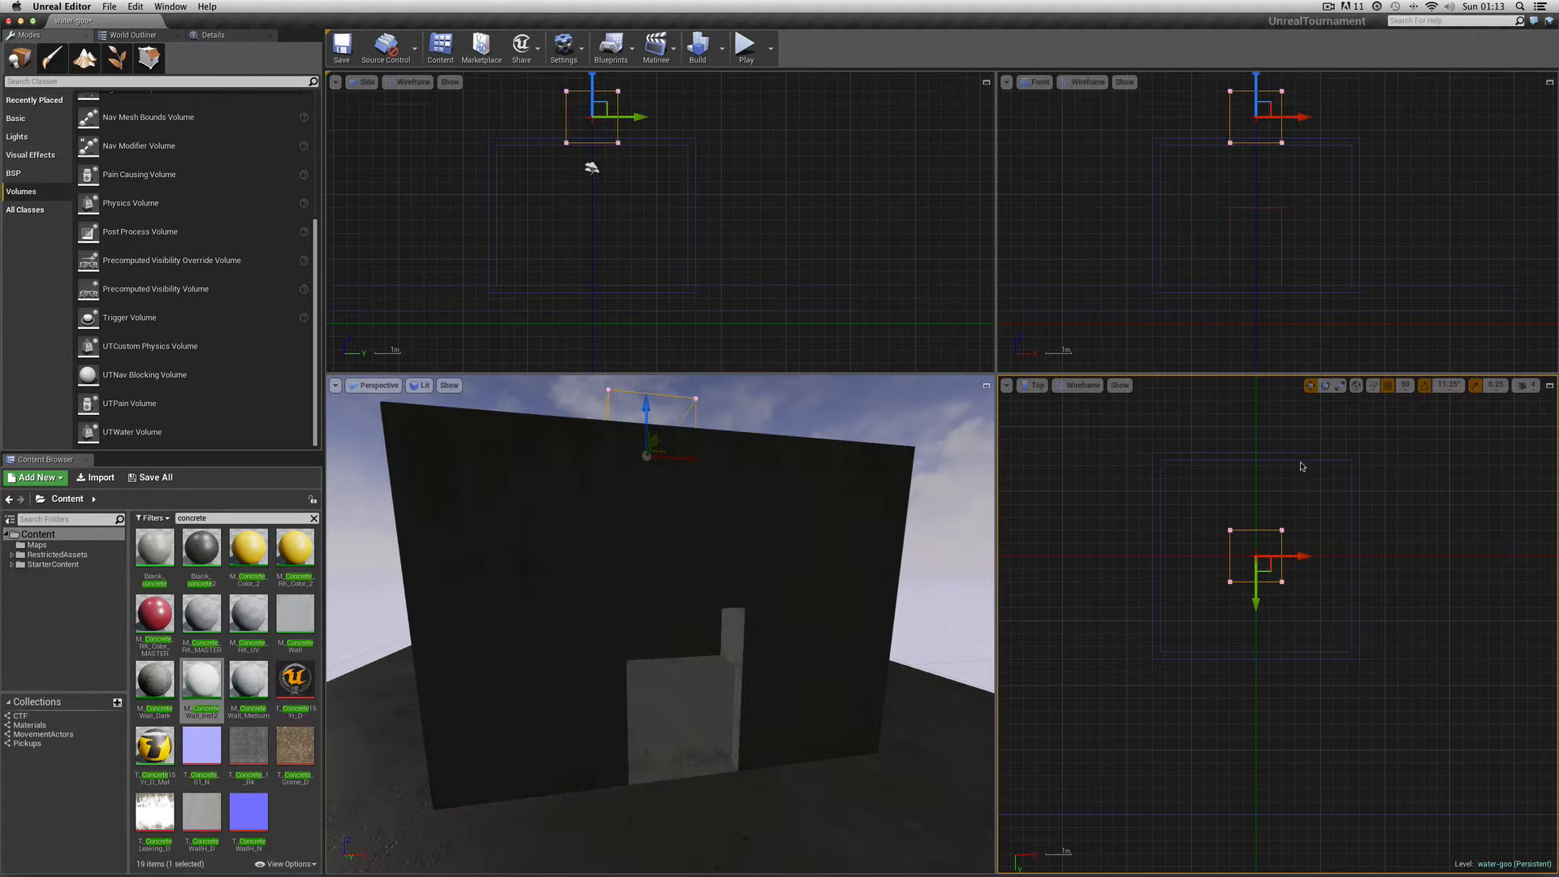
mouse_move(1285, 639)
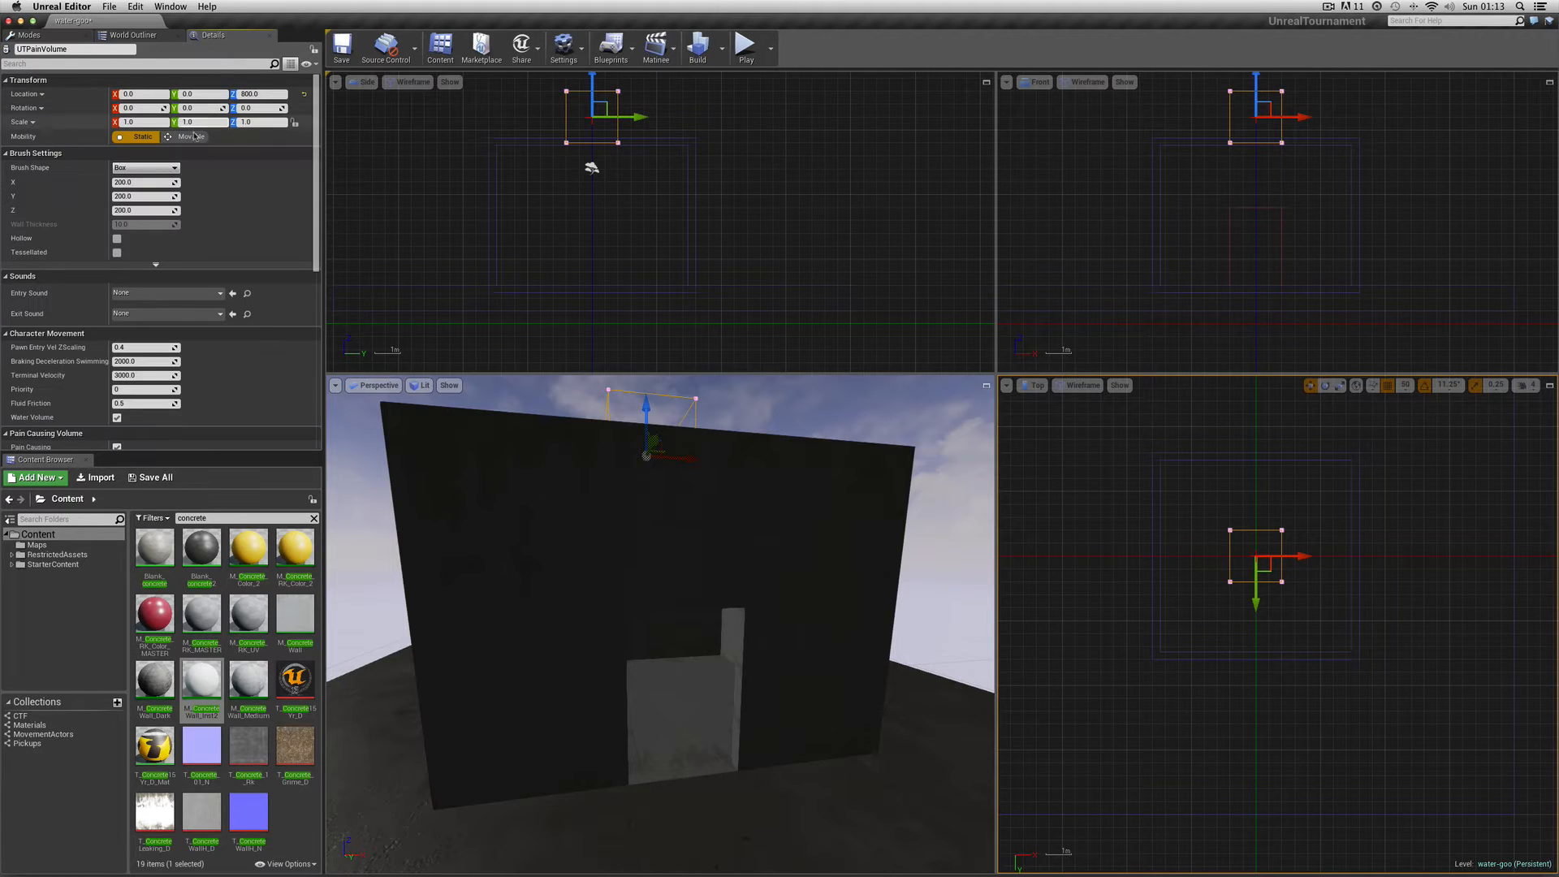
Set the volume's brush size to 740 x 740 x 560 and Location Z to 450
click(145, 182)
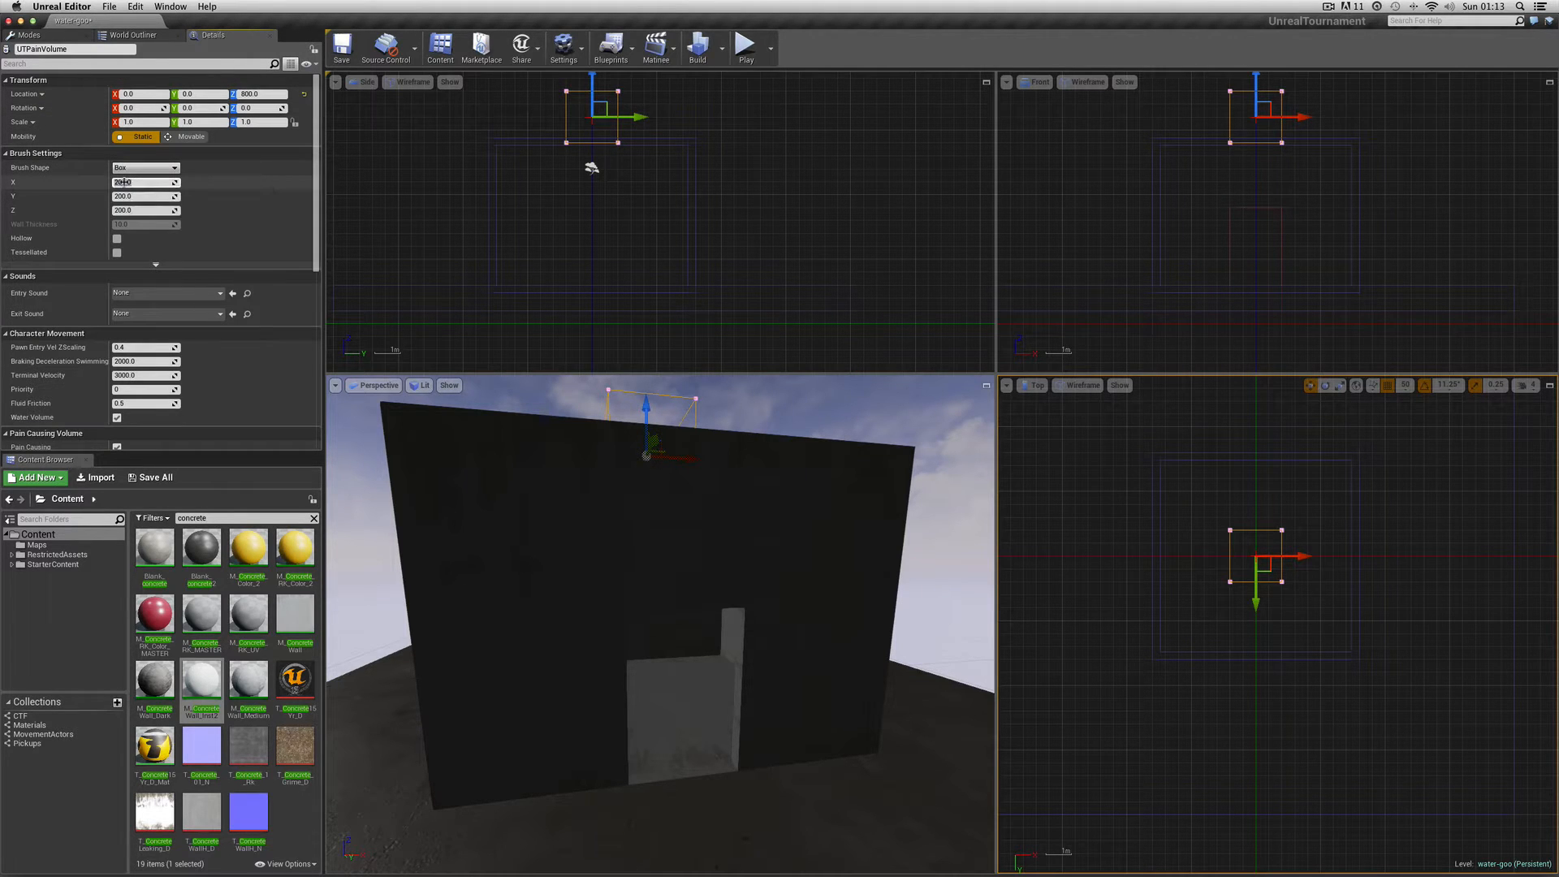
text(700)
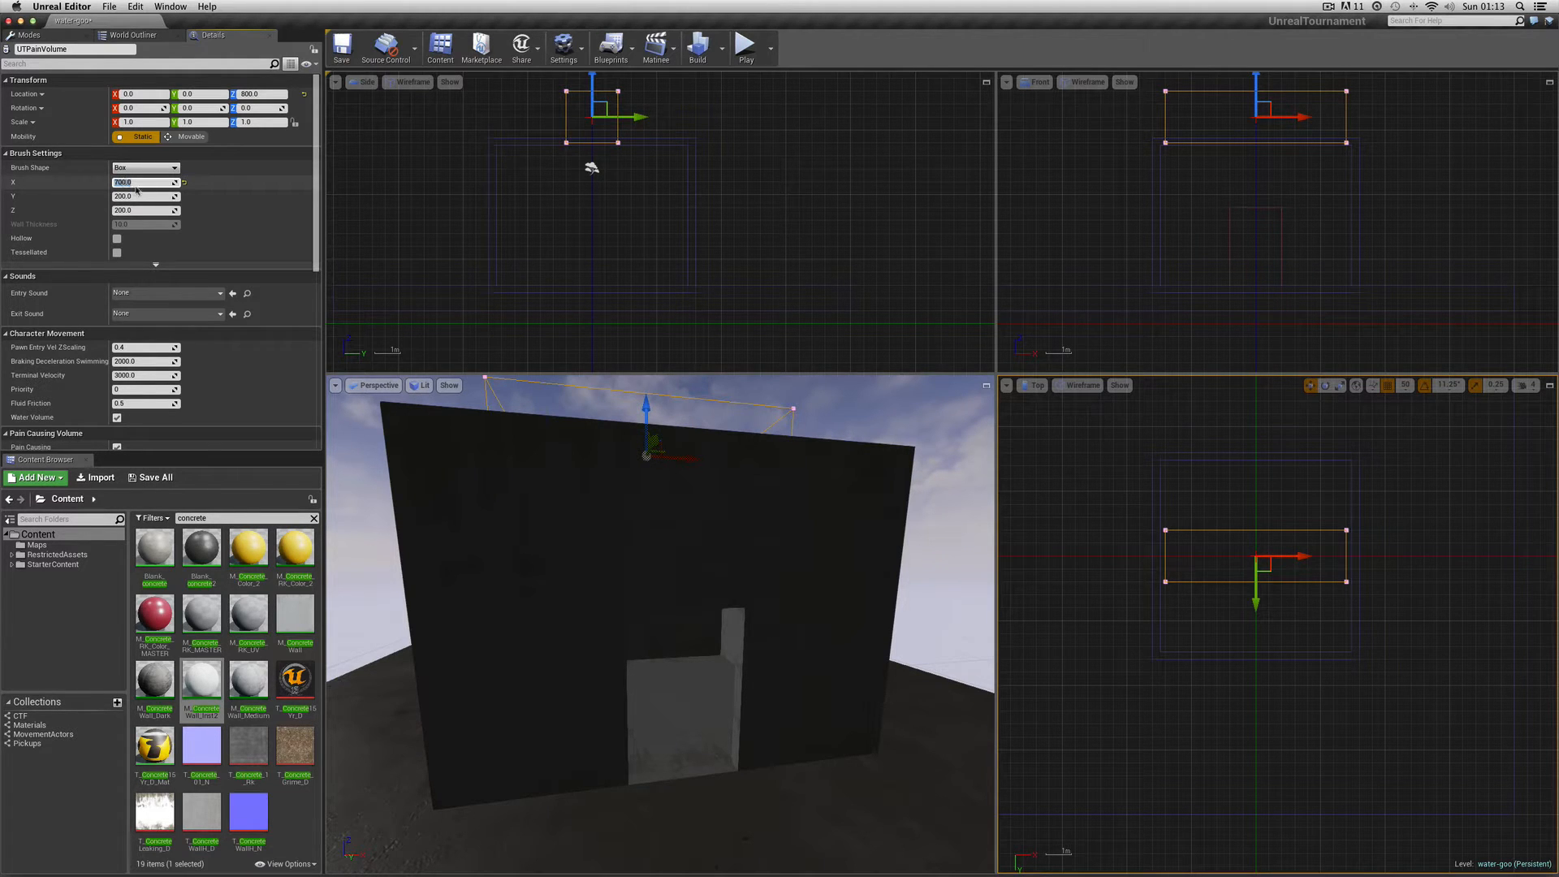
text(75)
click(145, 196)
text(740)
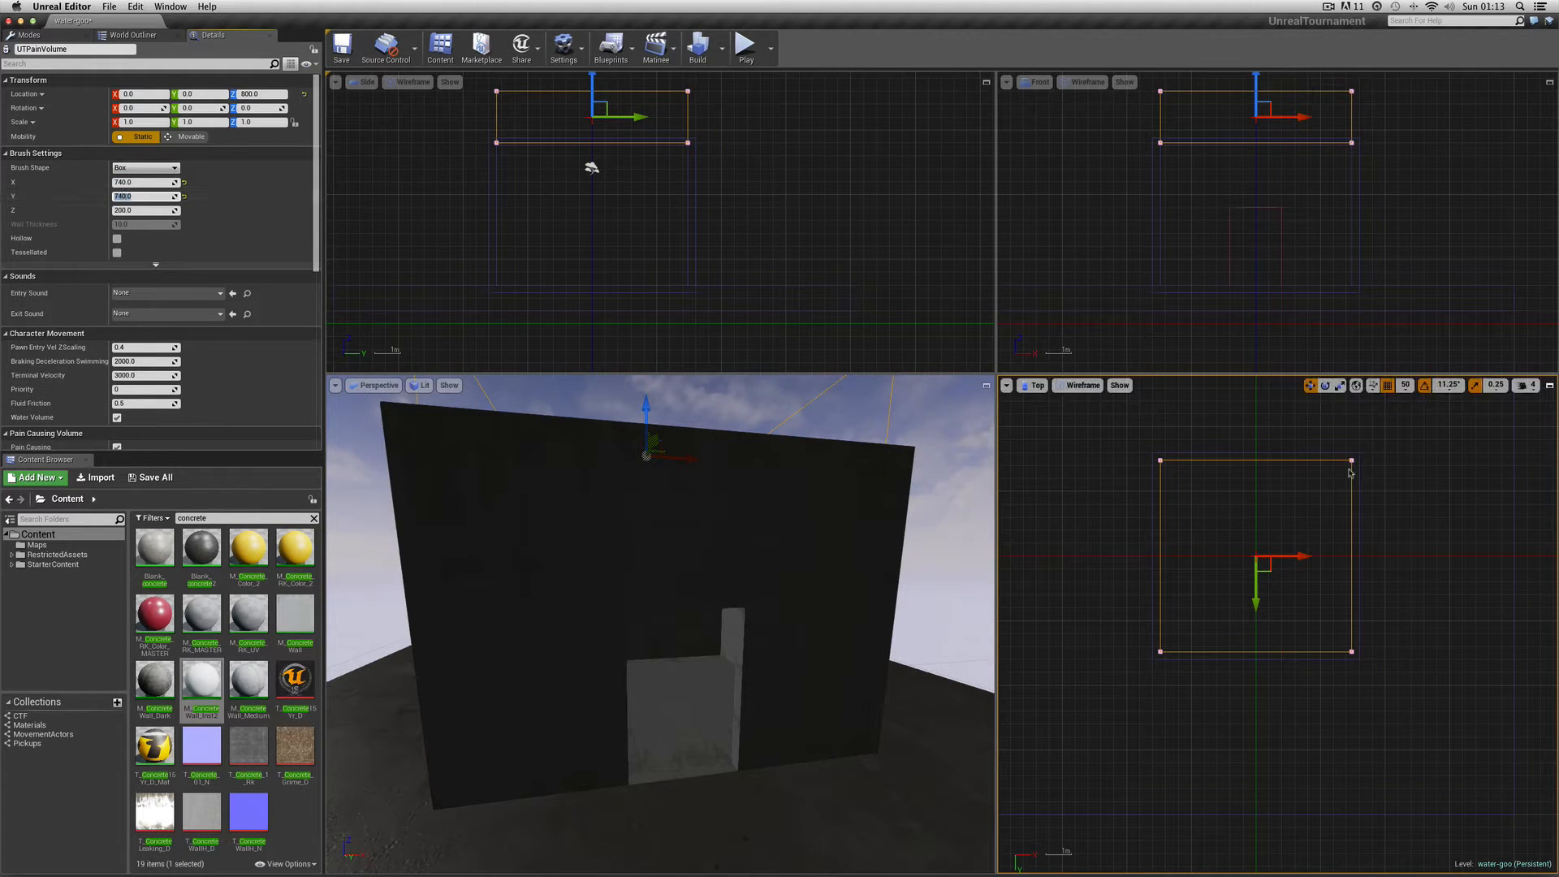
mouse_move(1401, 510)
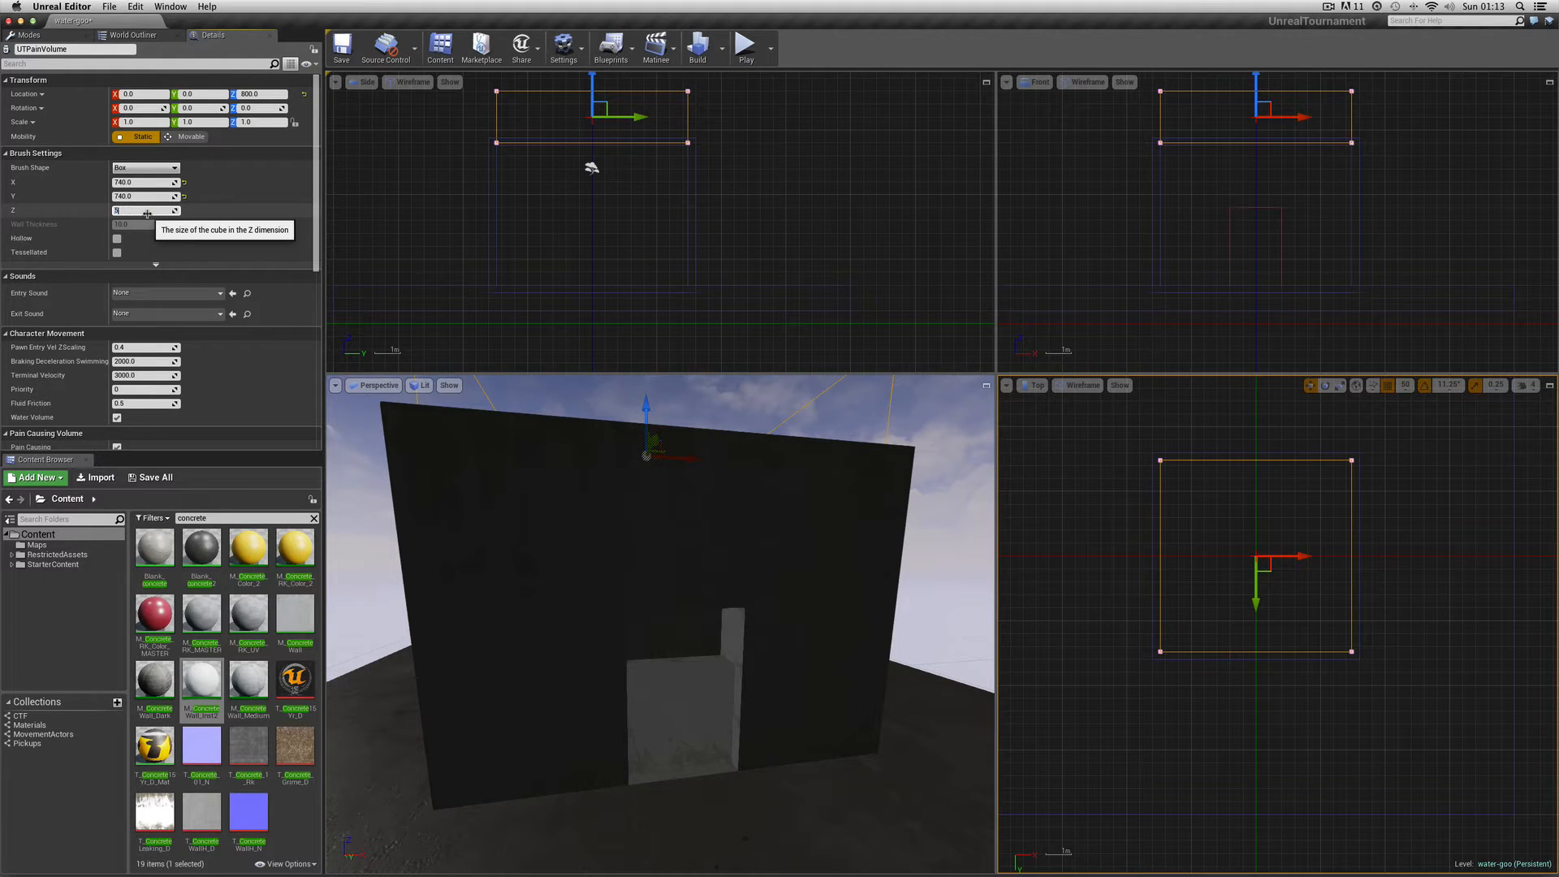
text(560.0)
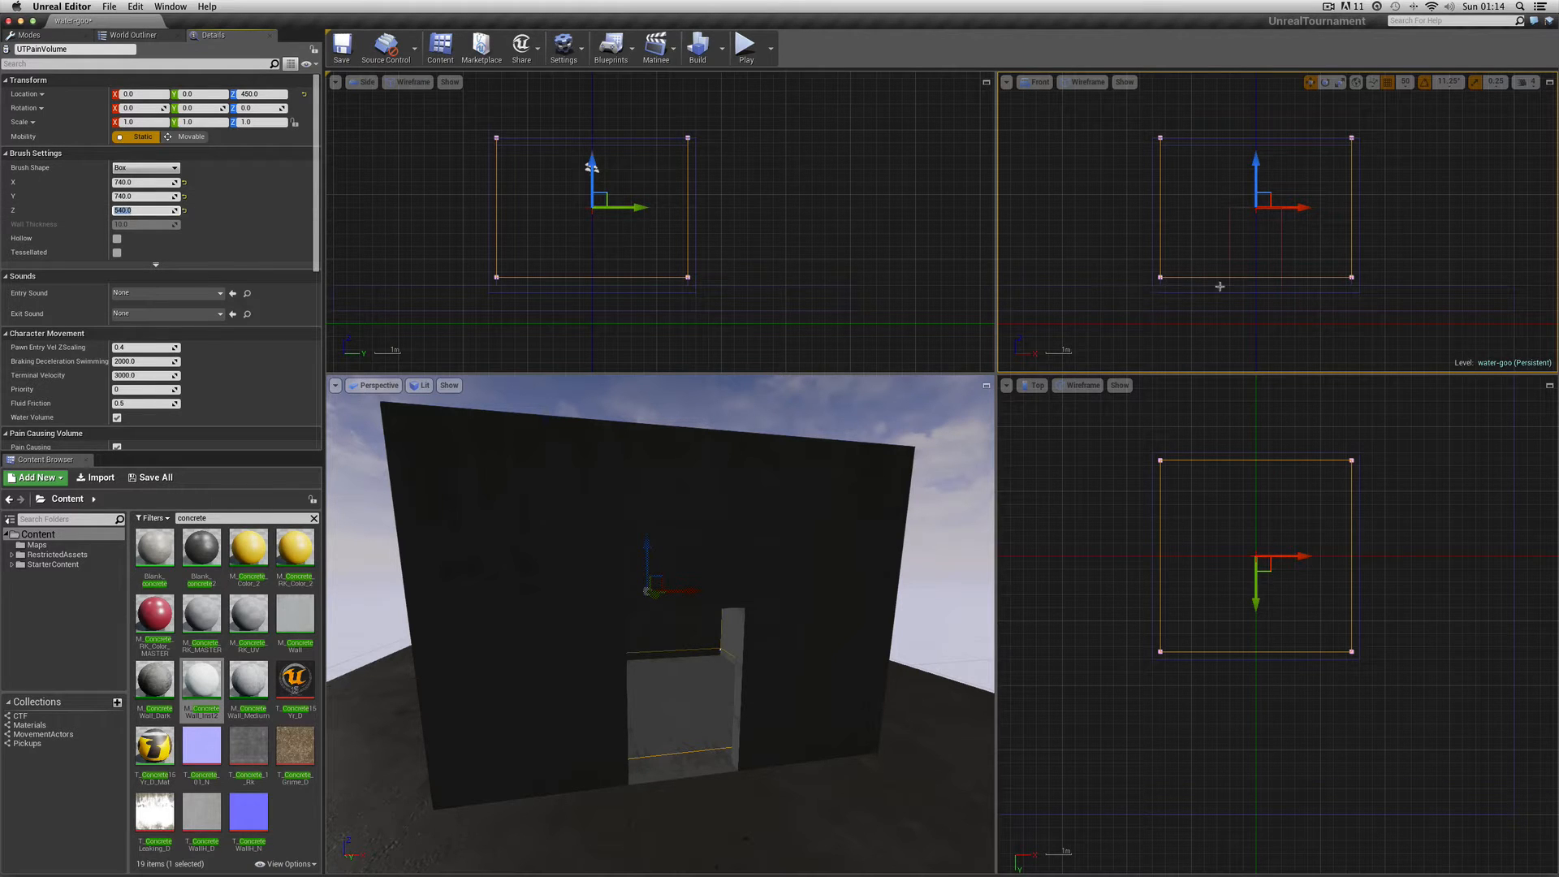
mouse_move(1241, 202)
text(600)
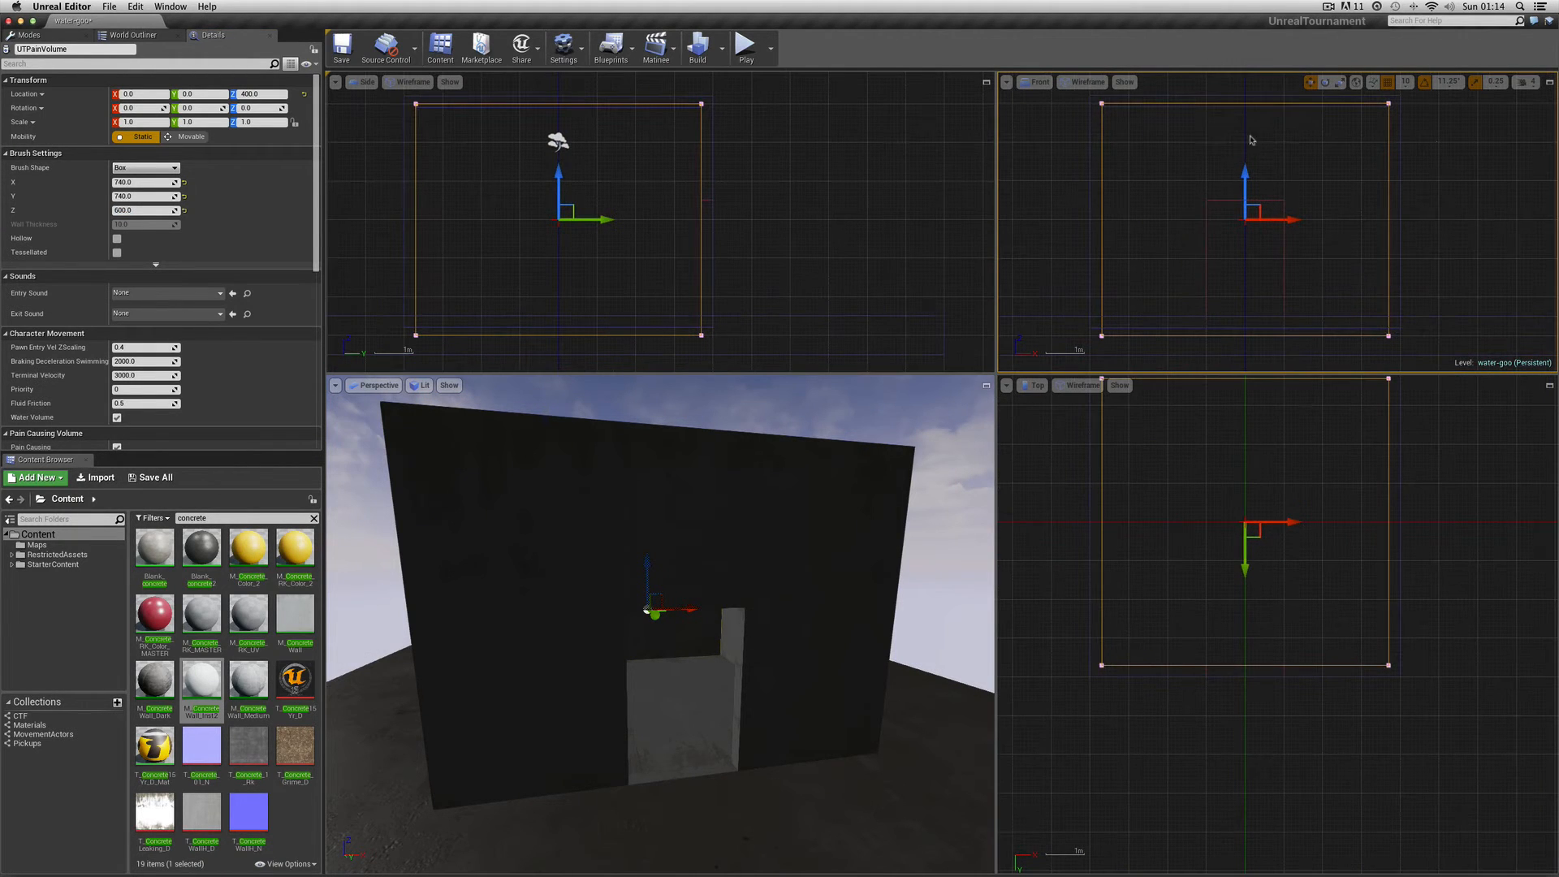
Fit the 600-unit-tall volume around the room and review its Pain Causing Volume settings
drag(1245, 174, 1245, 179)
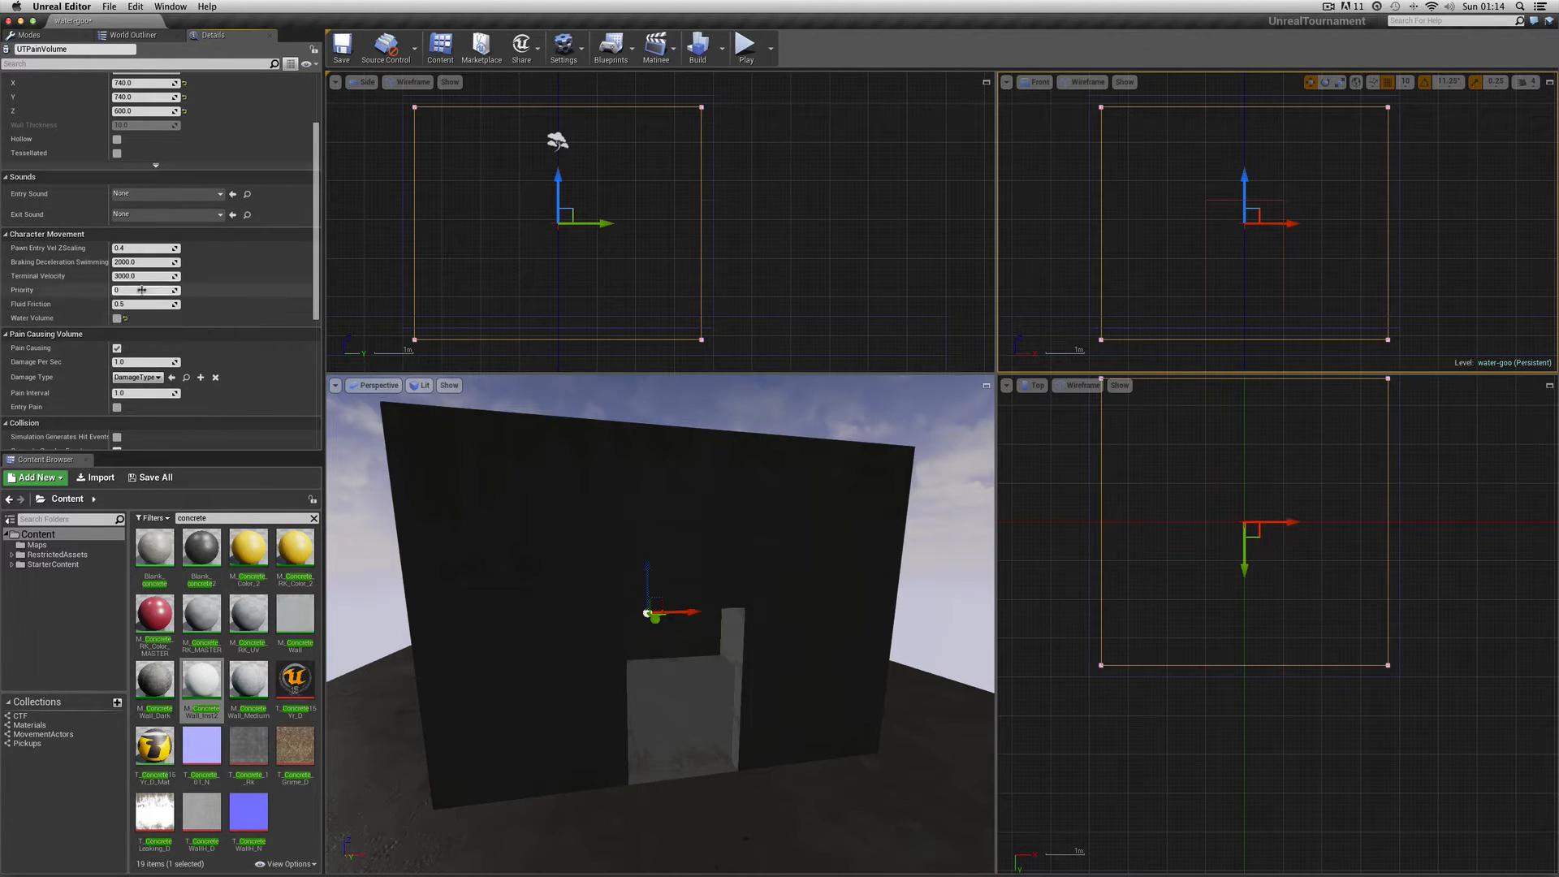
scroll(down, 3)
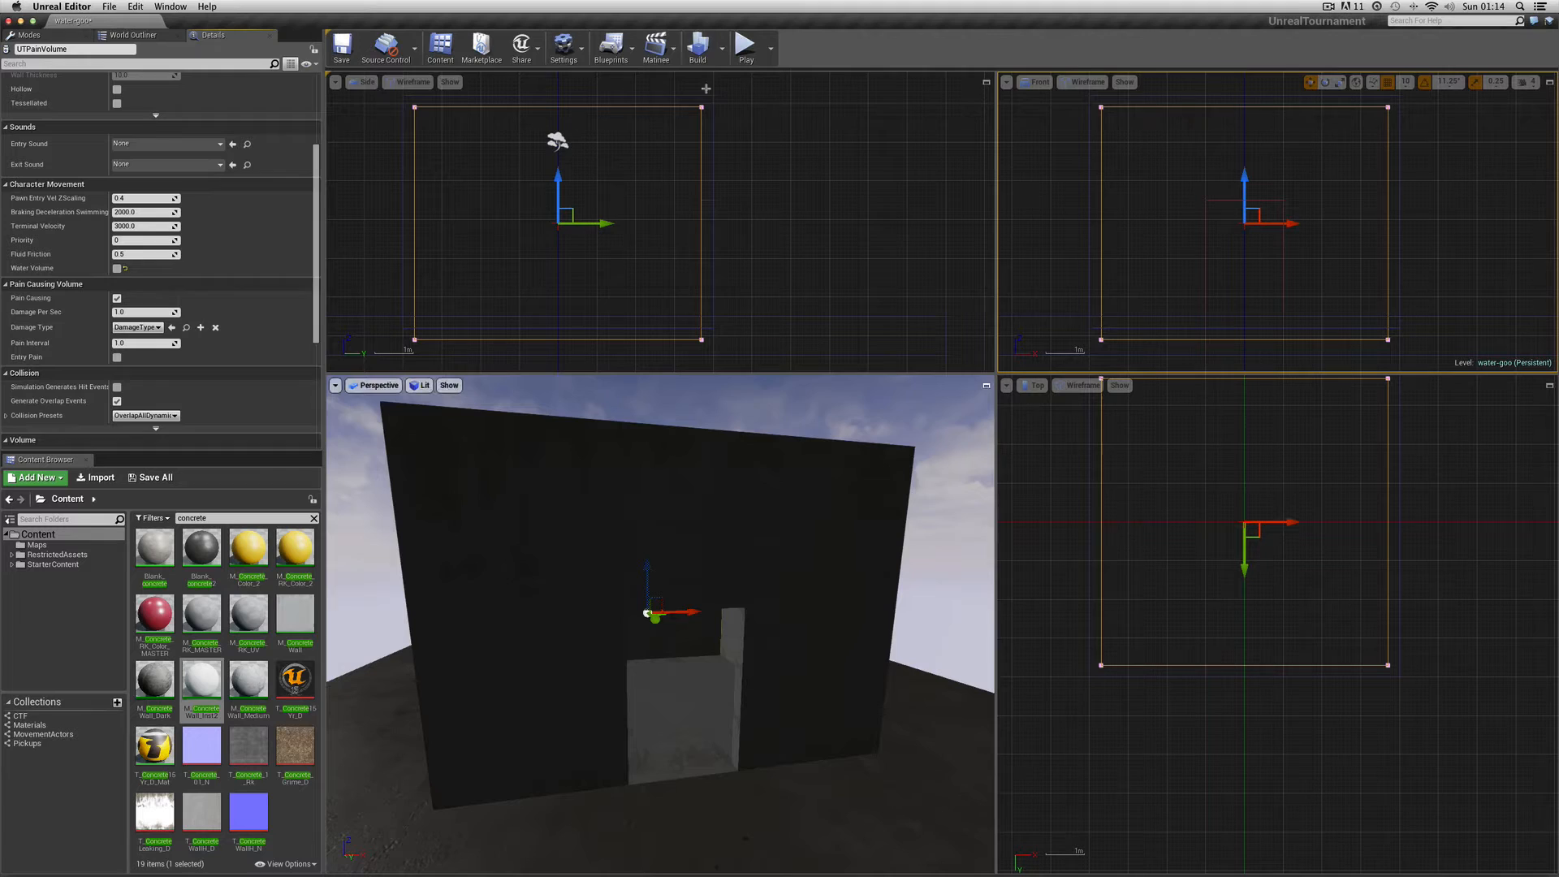
click(108, 5)
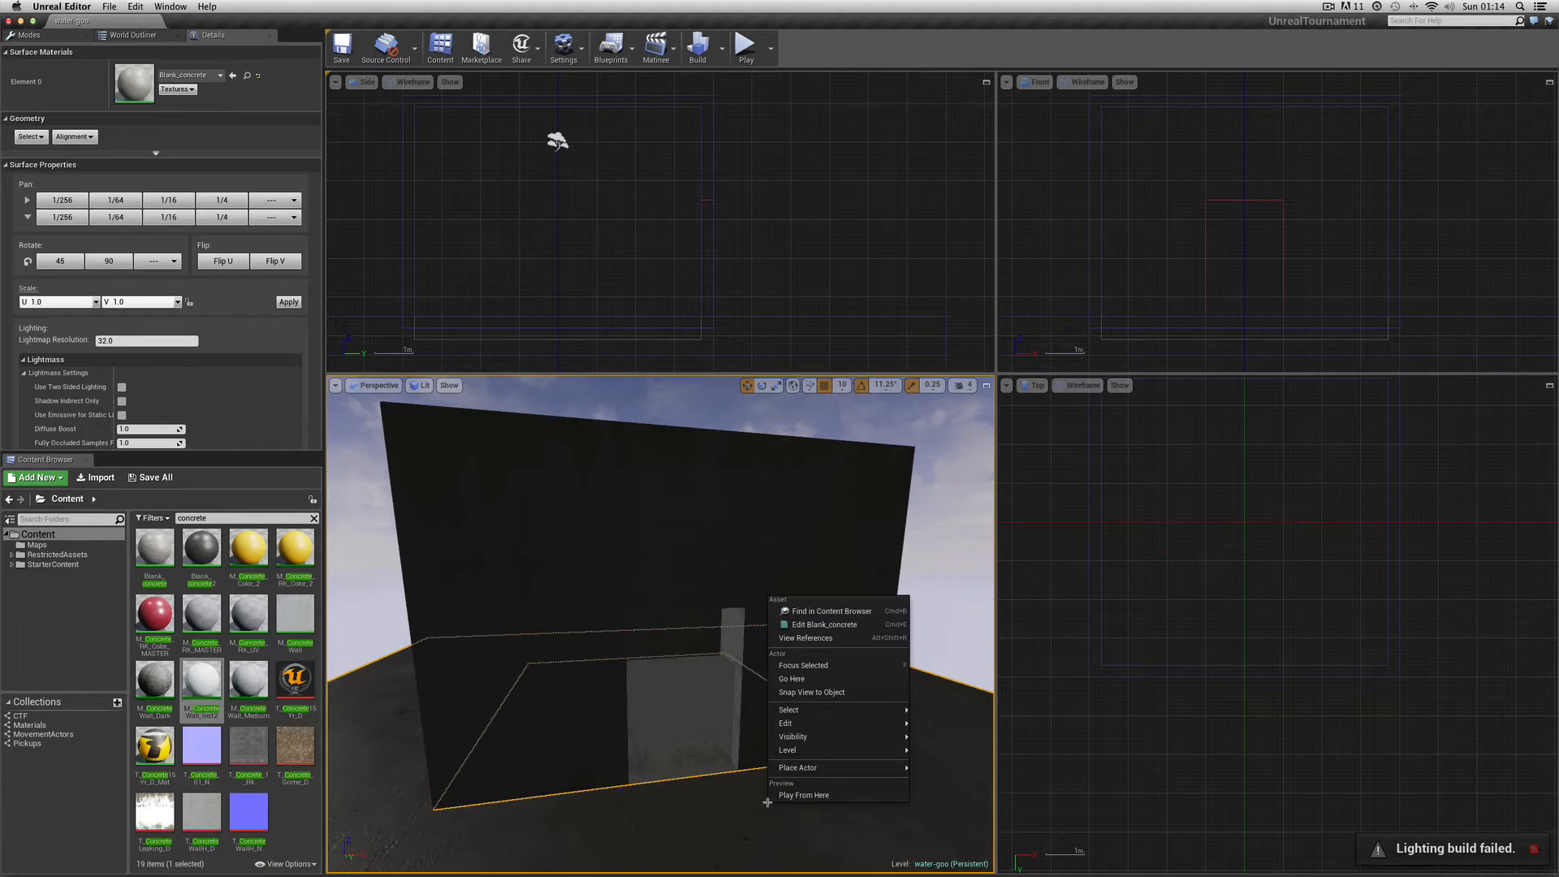
click(802, 794)
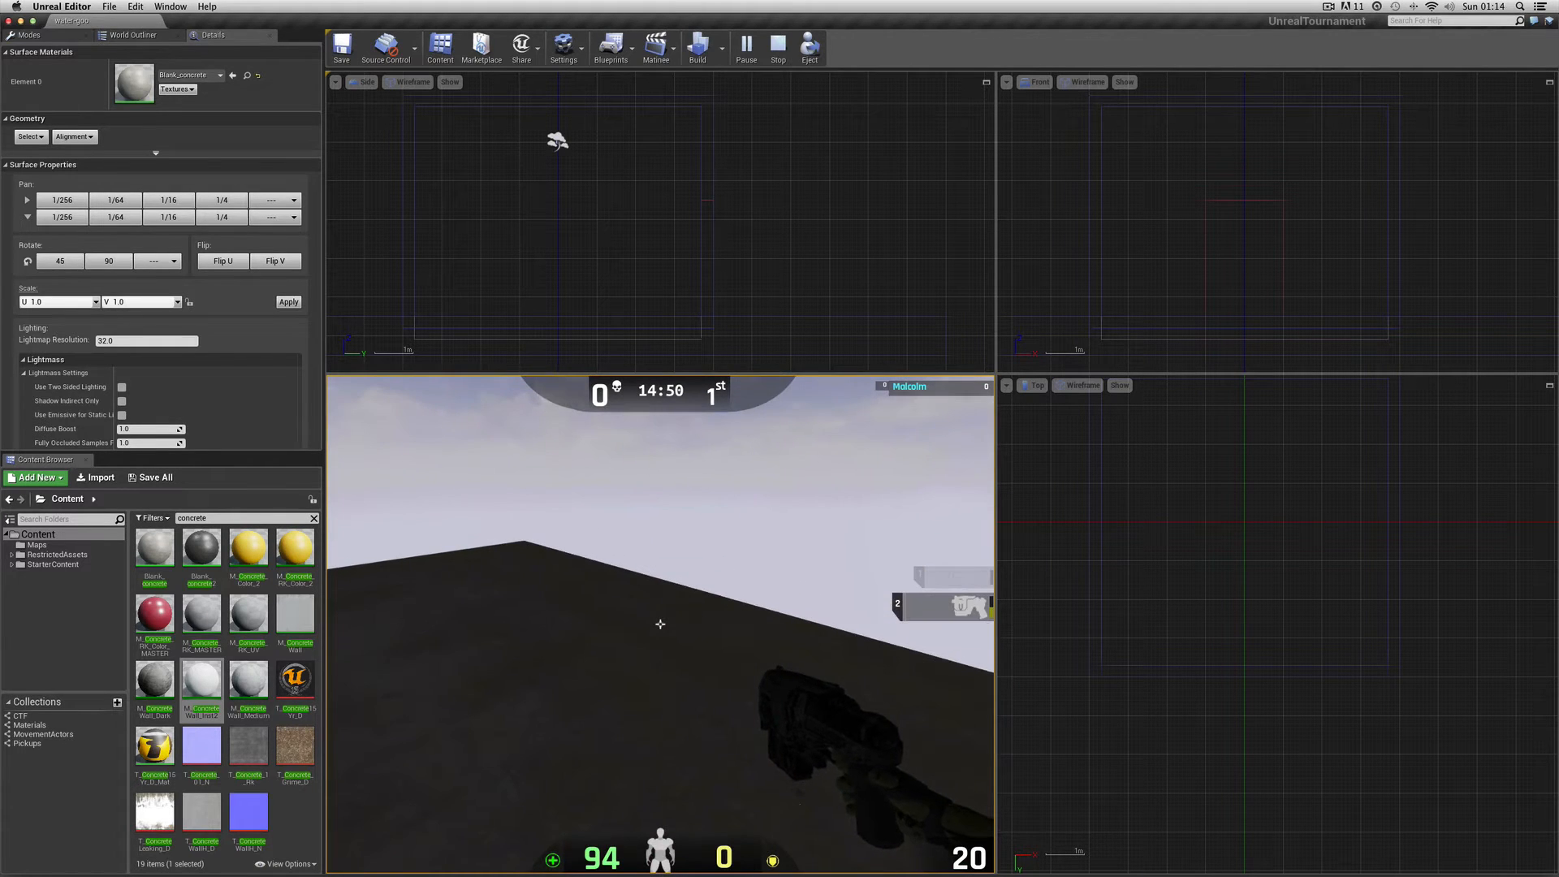
click(778, 48)
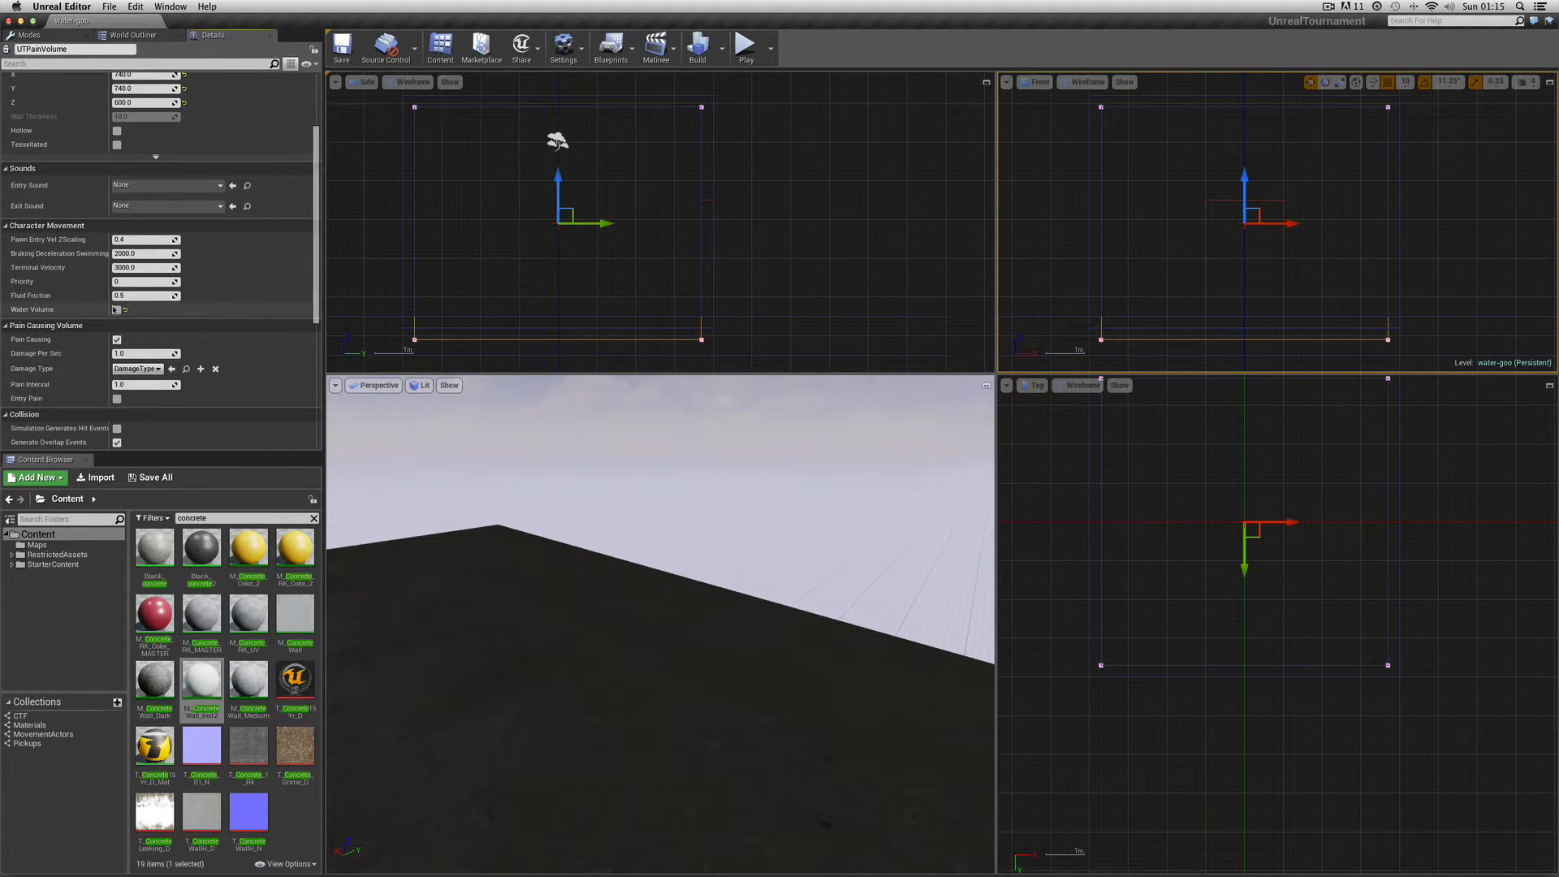
Search 'power' and assign powerline03 as the pain volume's Entry Sound
click(169, 185)
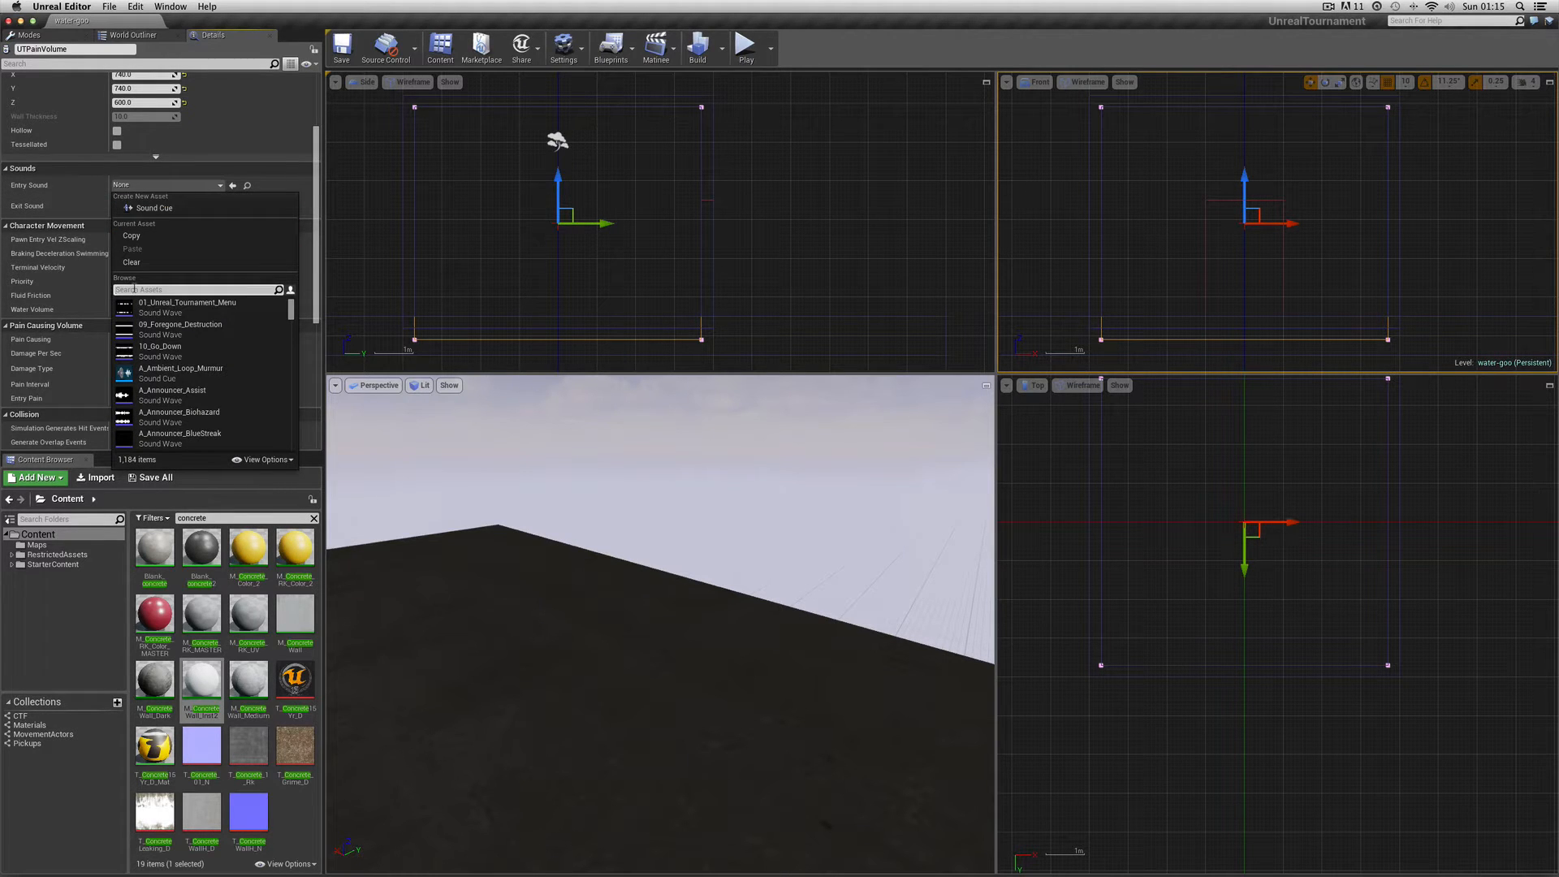
text(power)
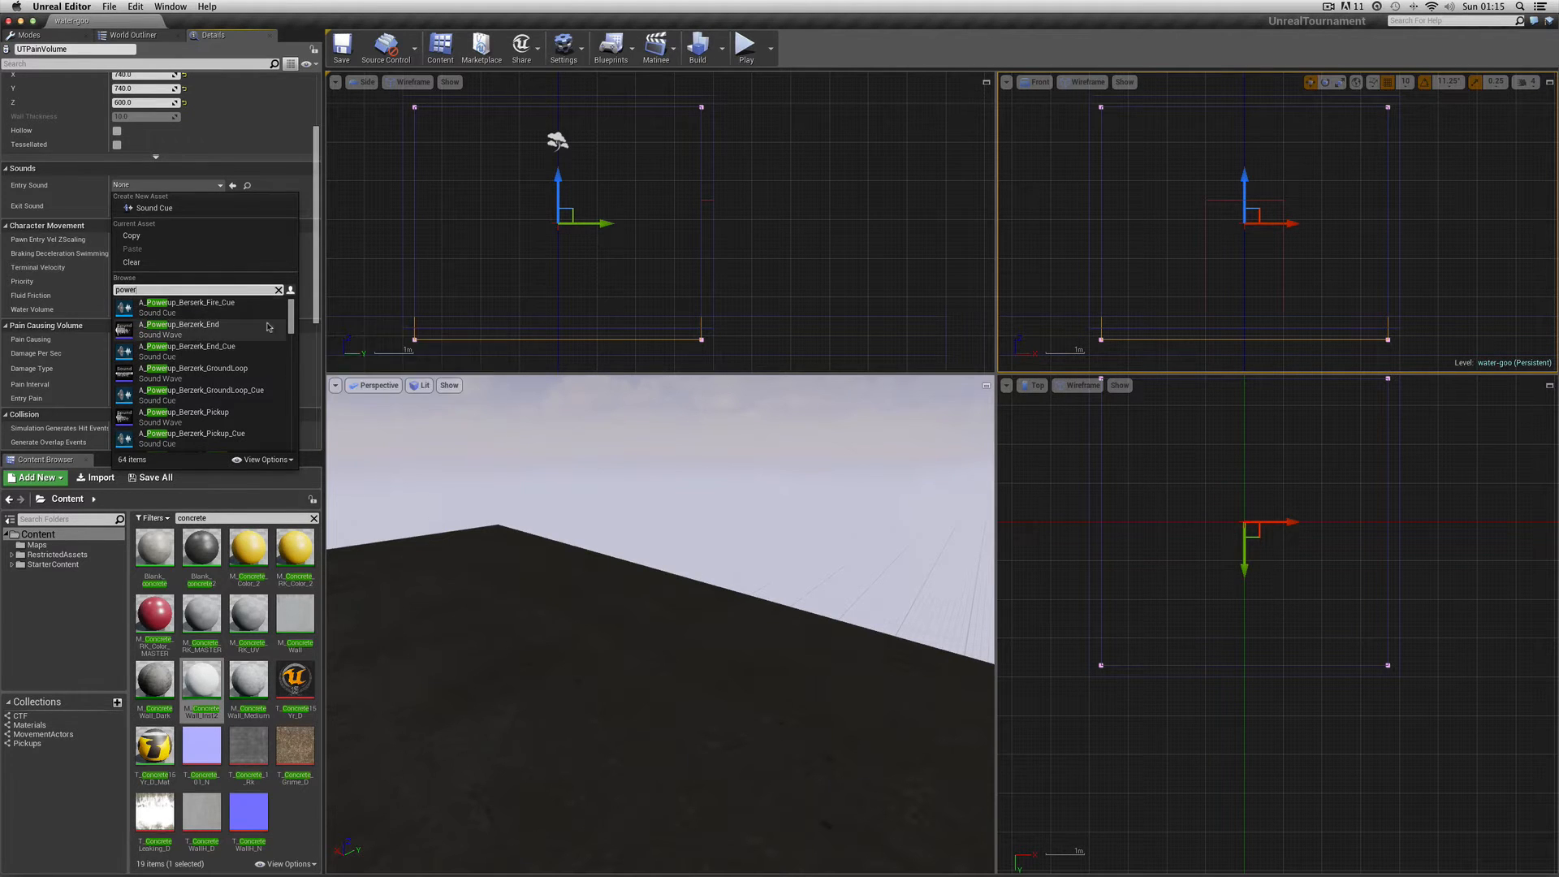
scroll(down, 3)
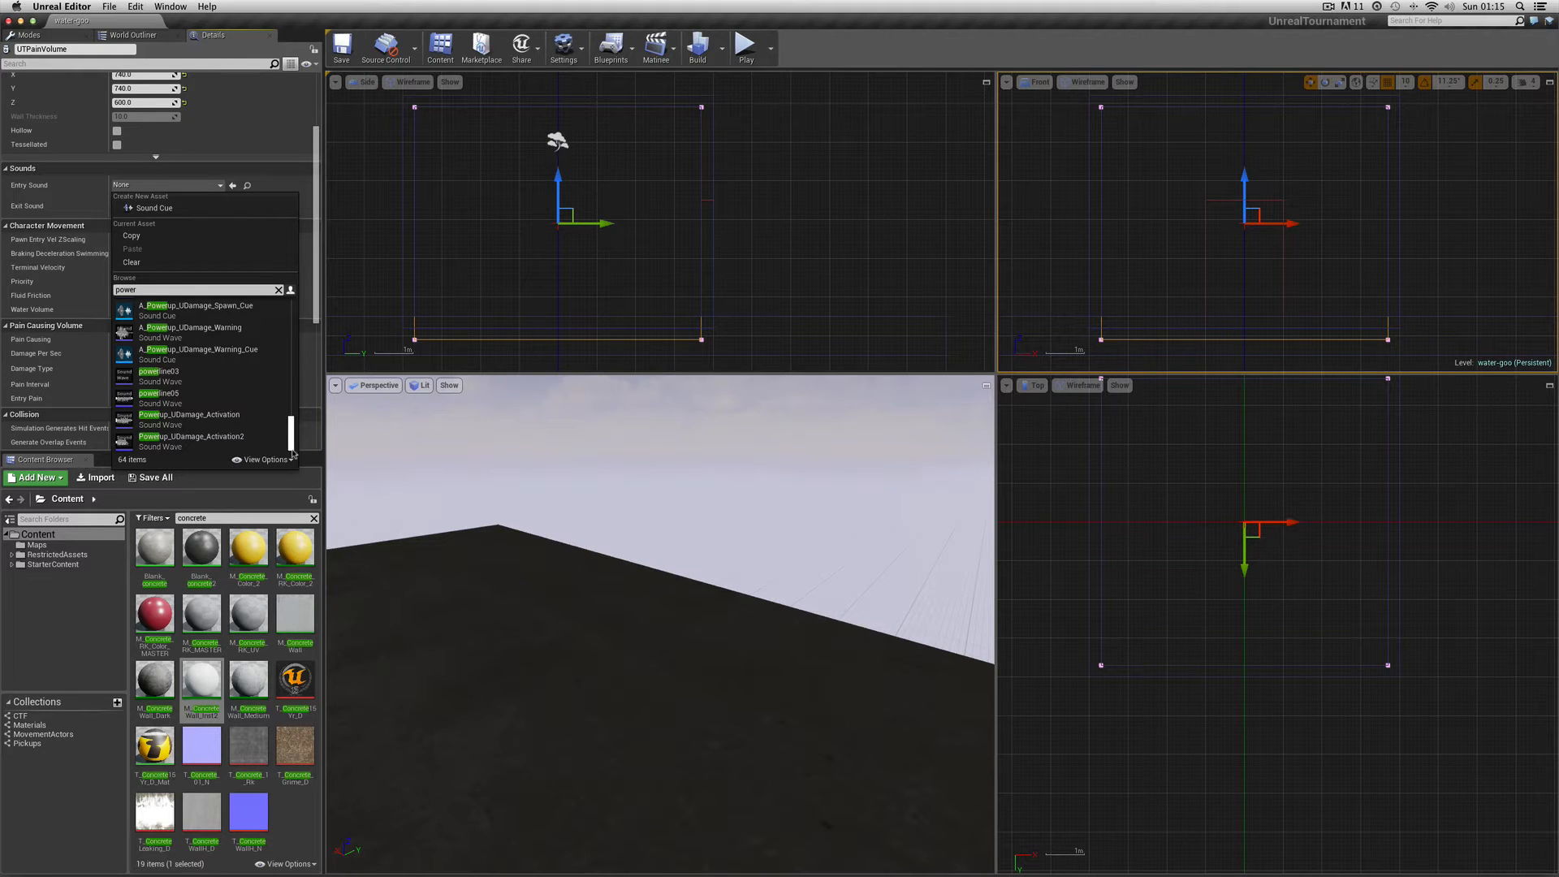
click(159, 376)
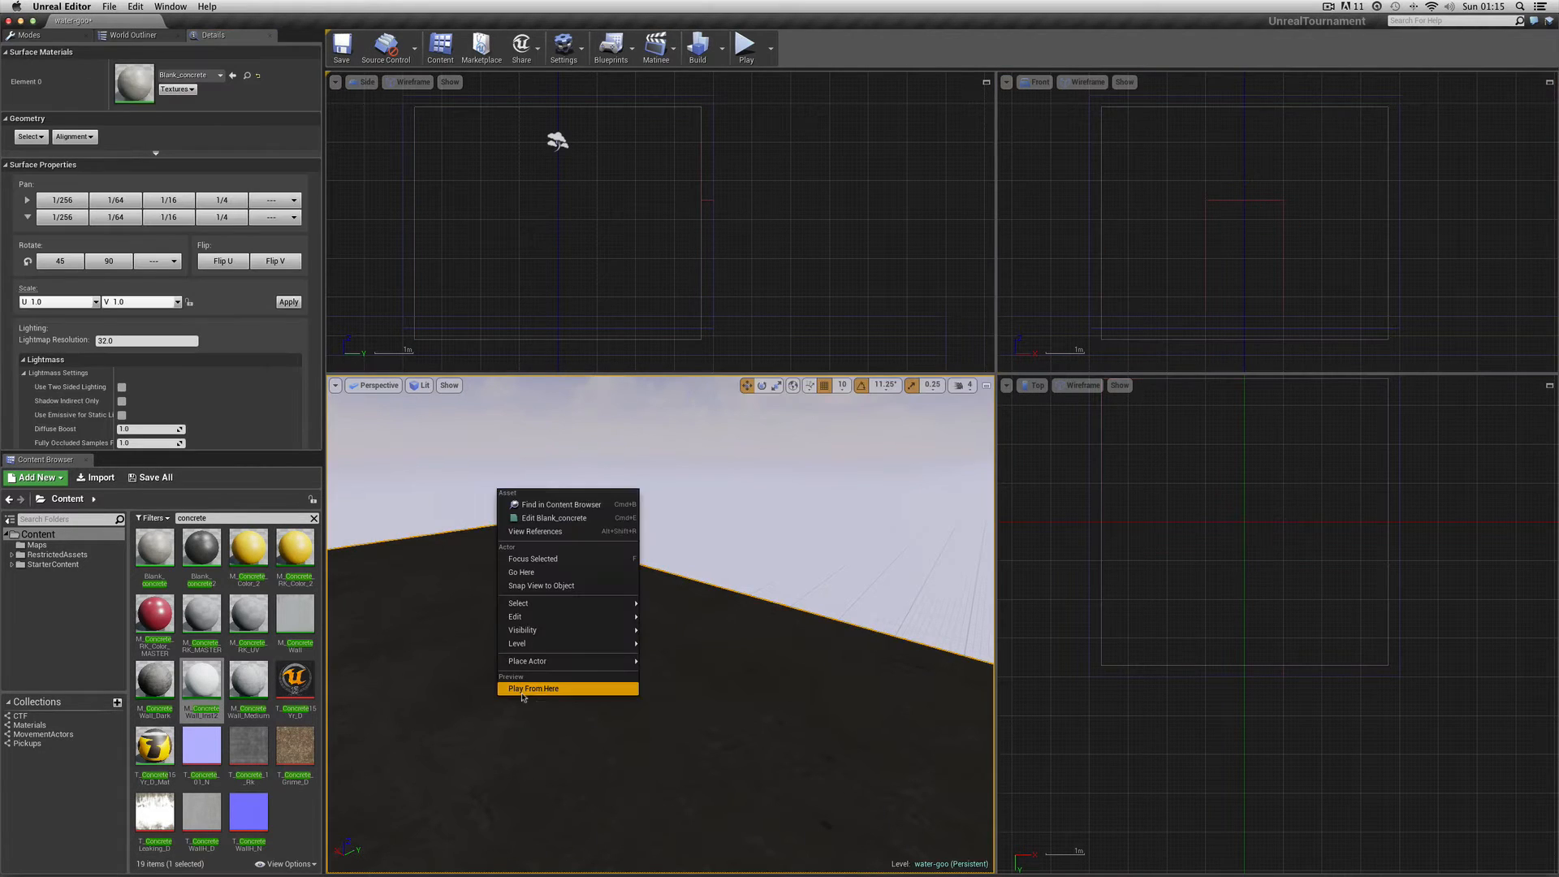
click(533, 688)
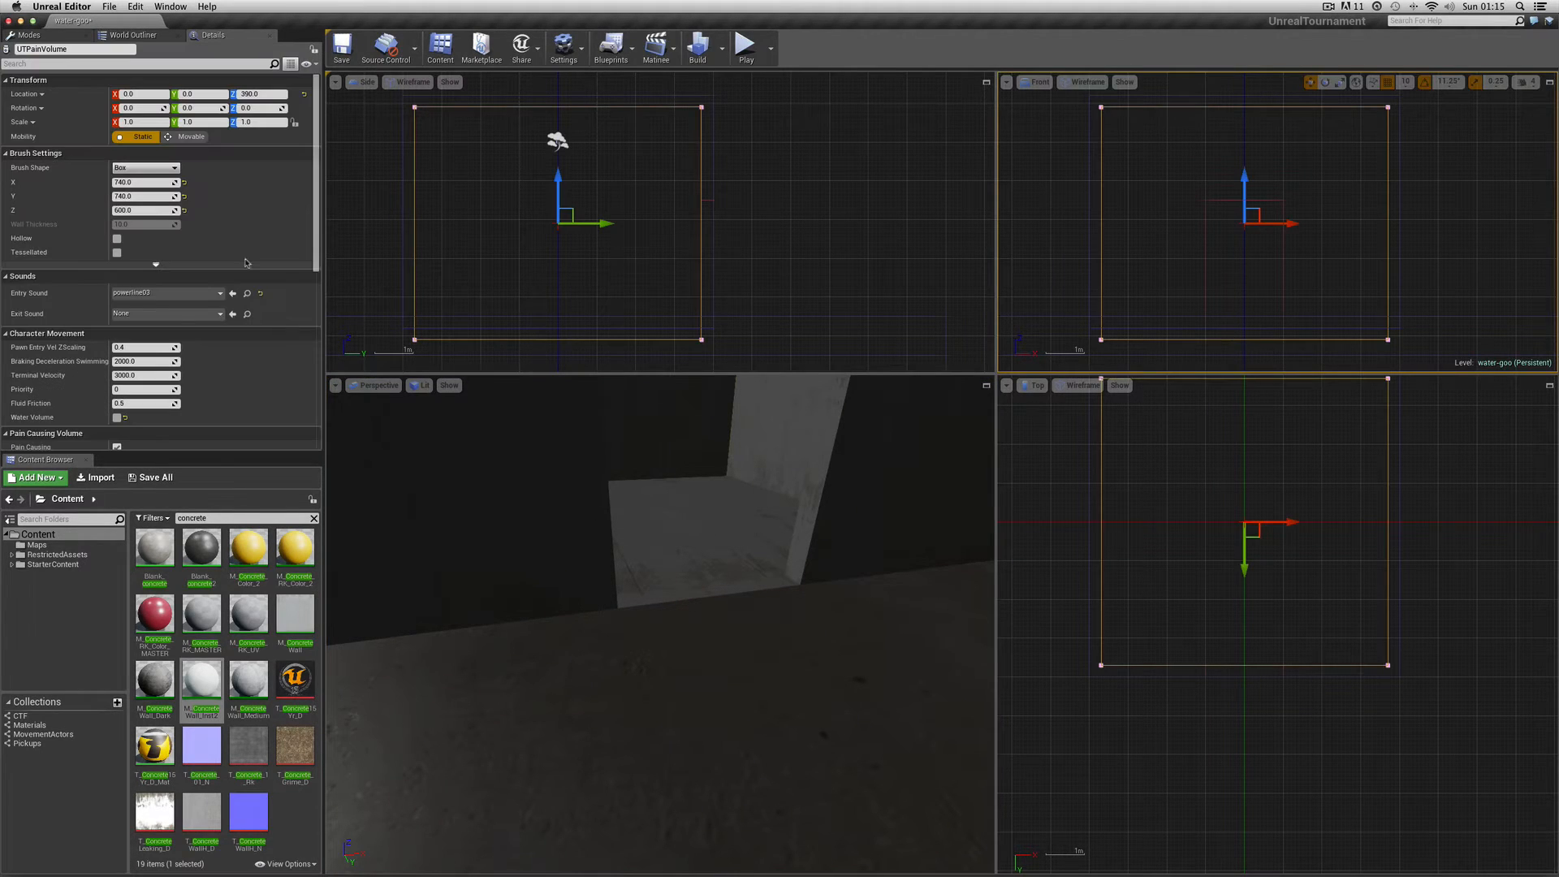
mouse_move(129, 314)
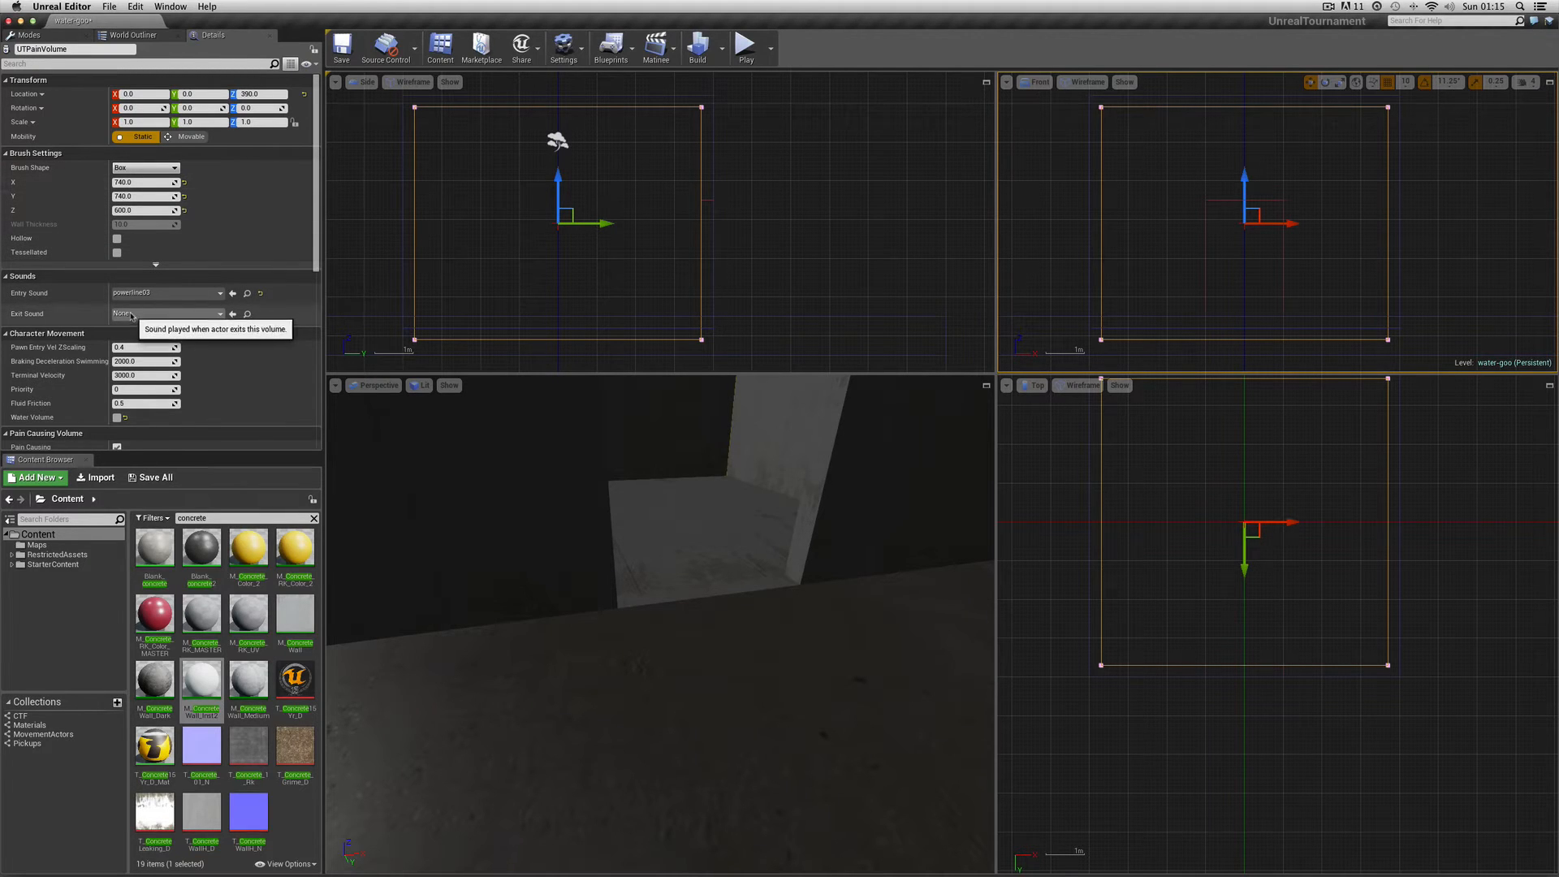
Browse the sound pickers for 'elec', 'shock' and 'enter' cues, then select the room floor
click(218, 314)
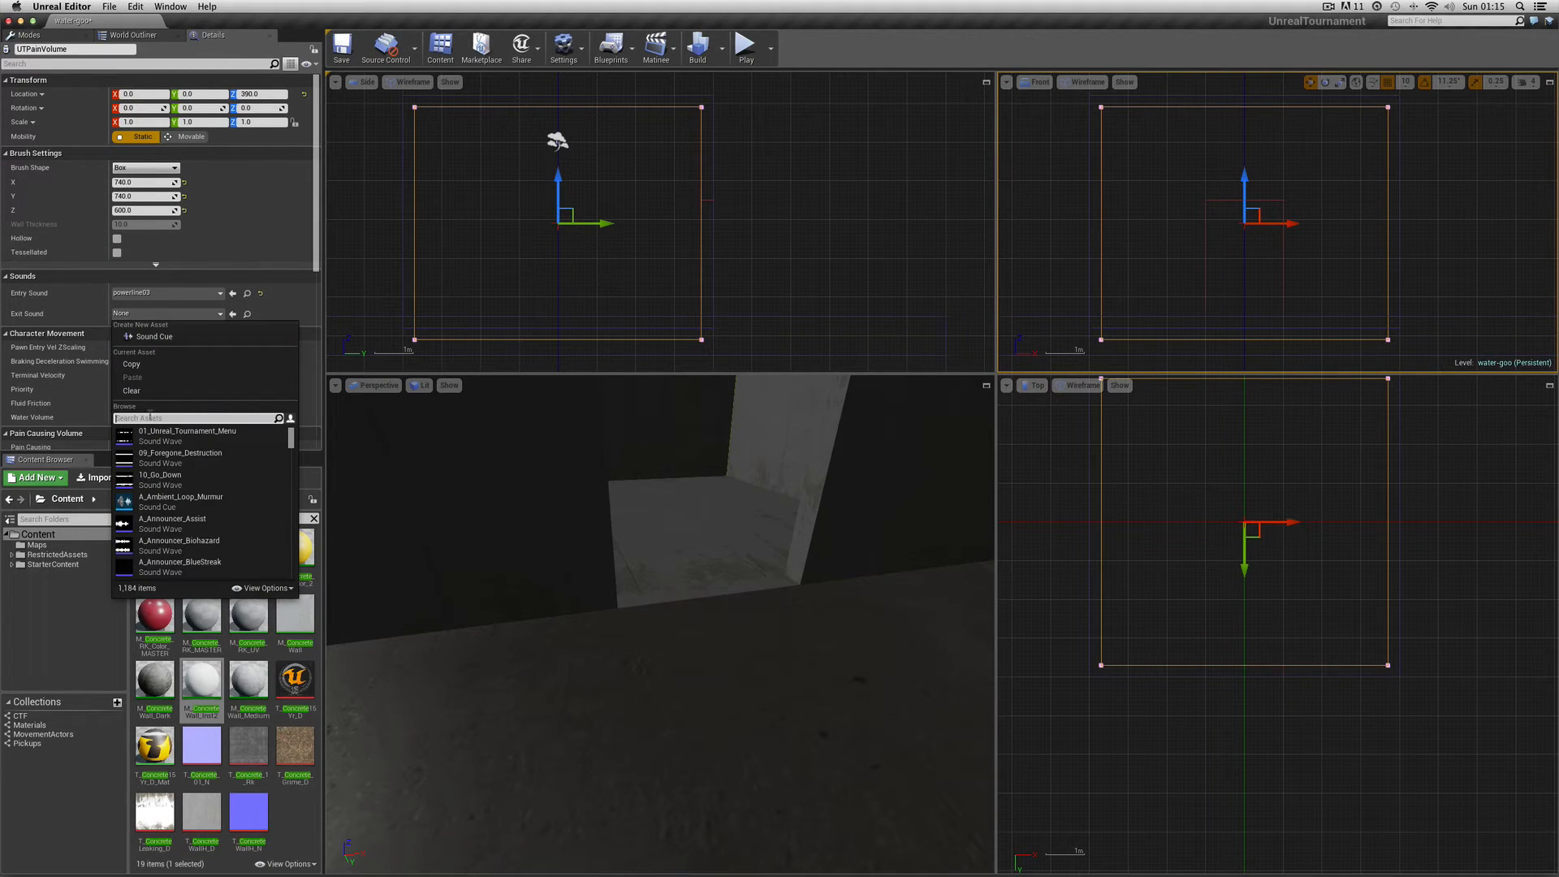
mouse_move(154, 336)
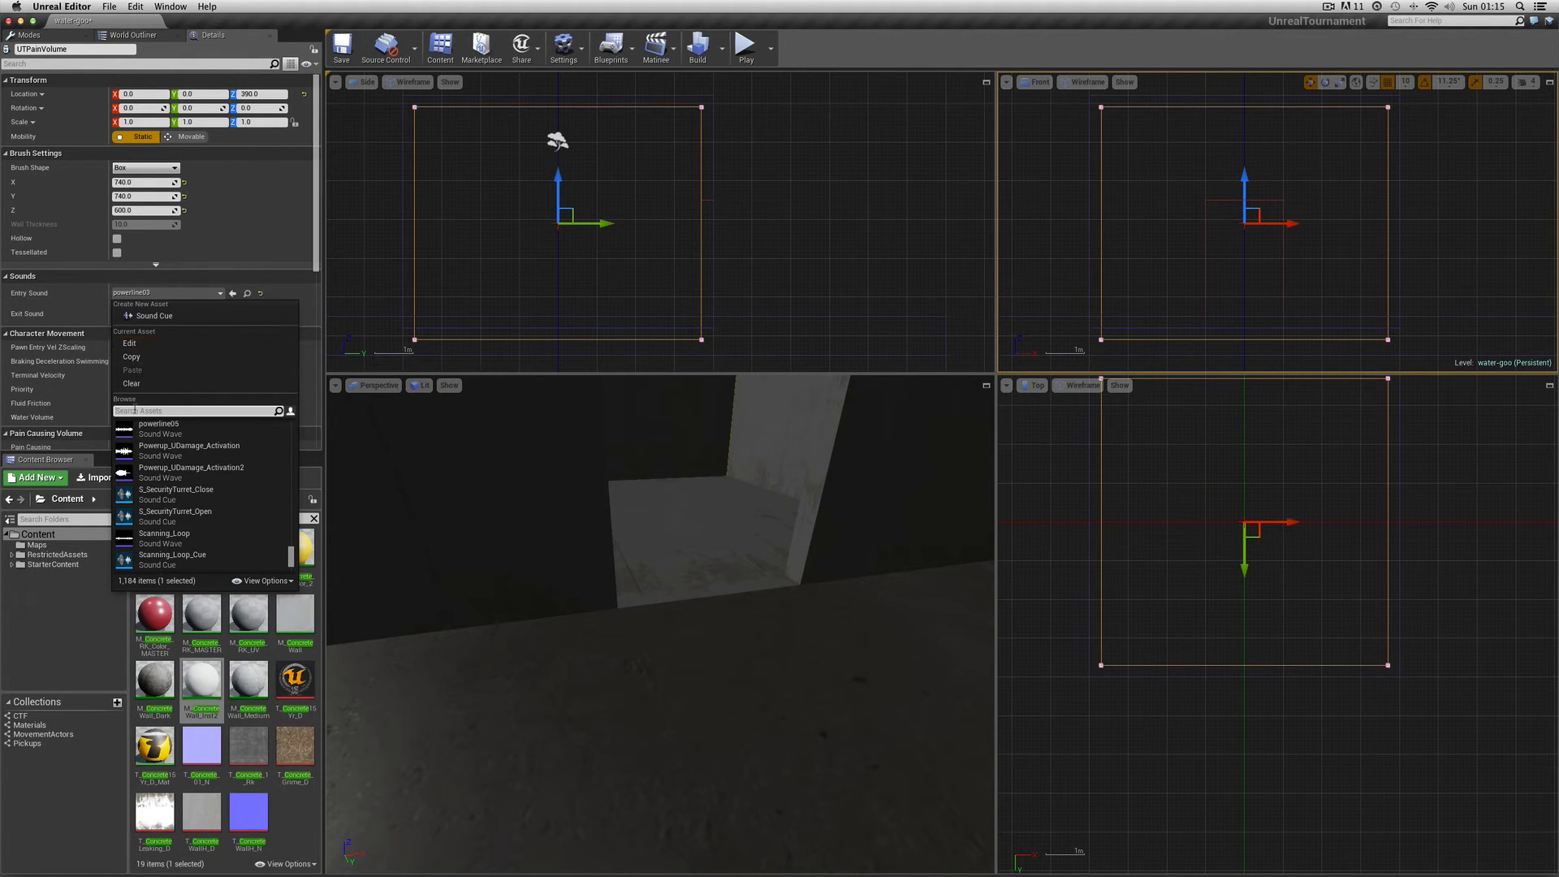
text(elec:)
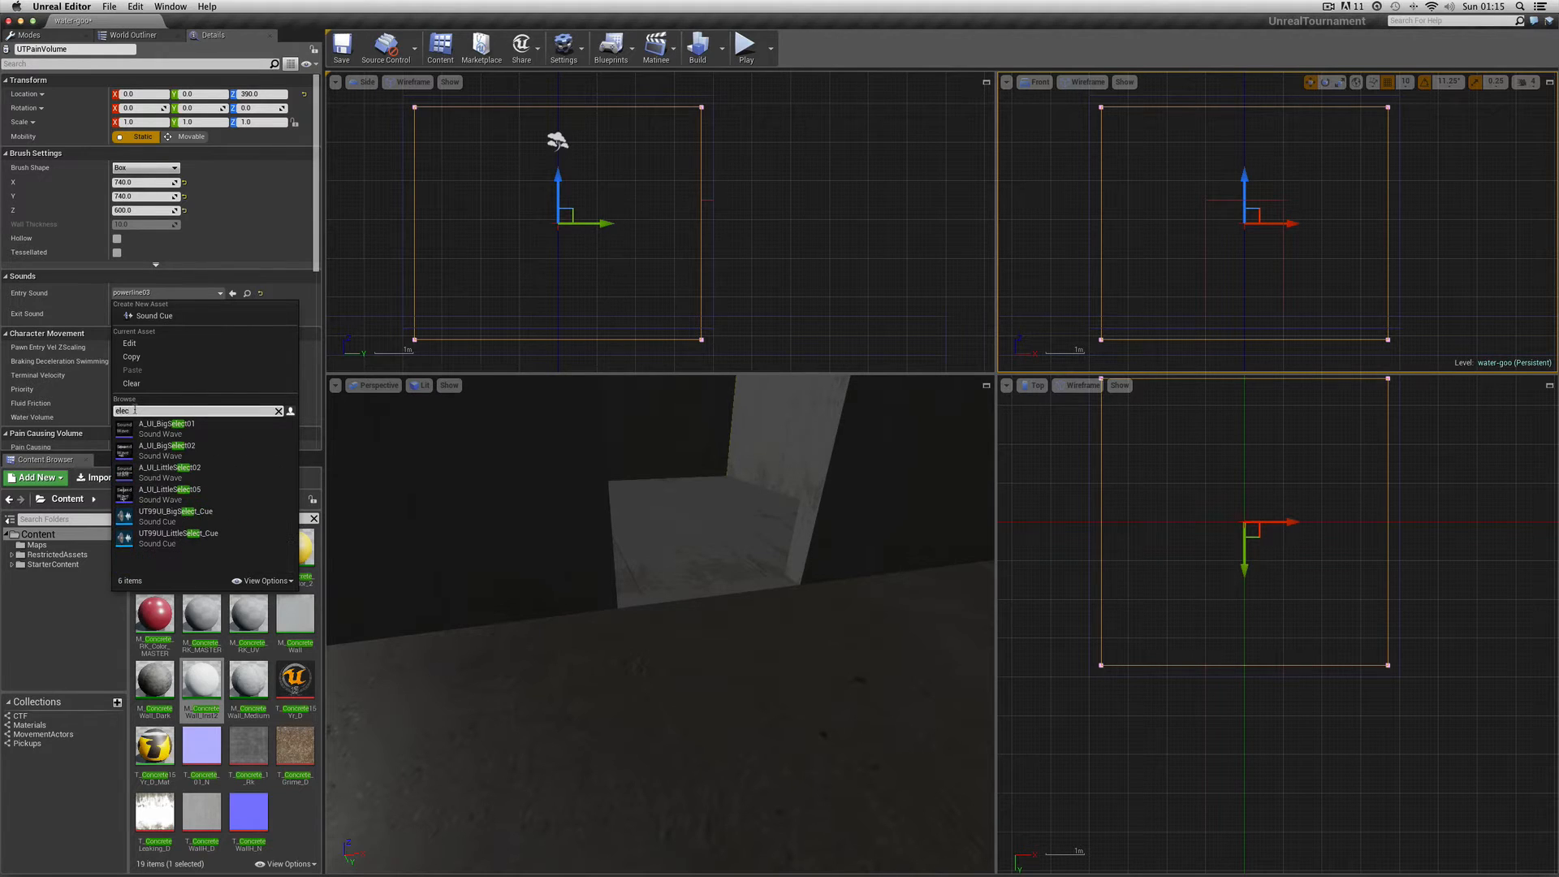
click(278, 411)
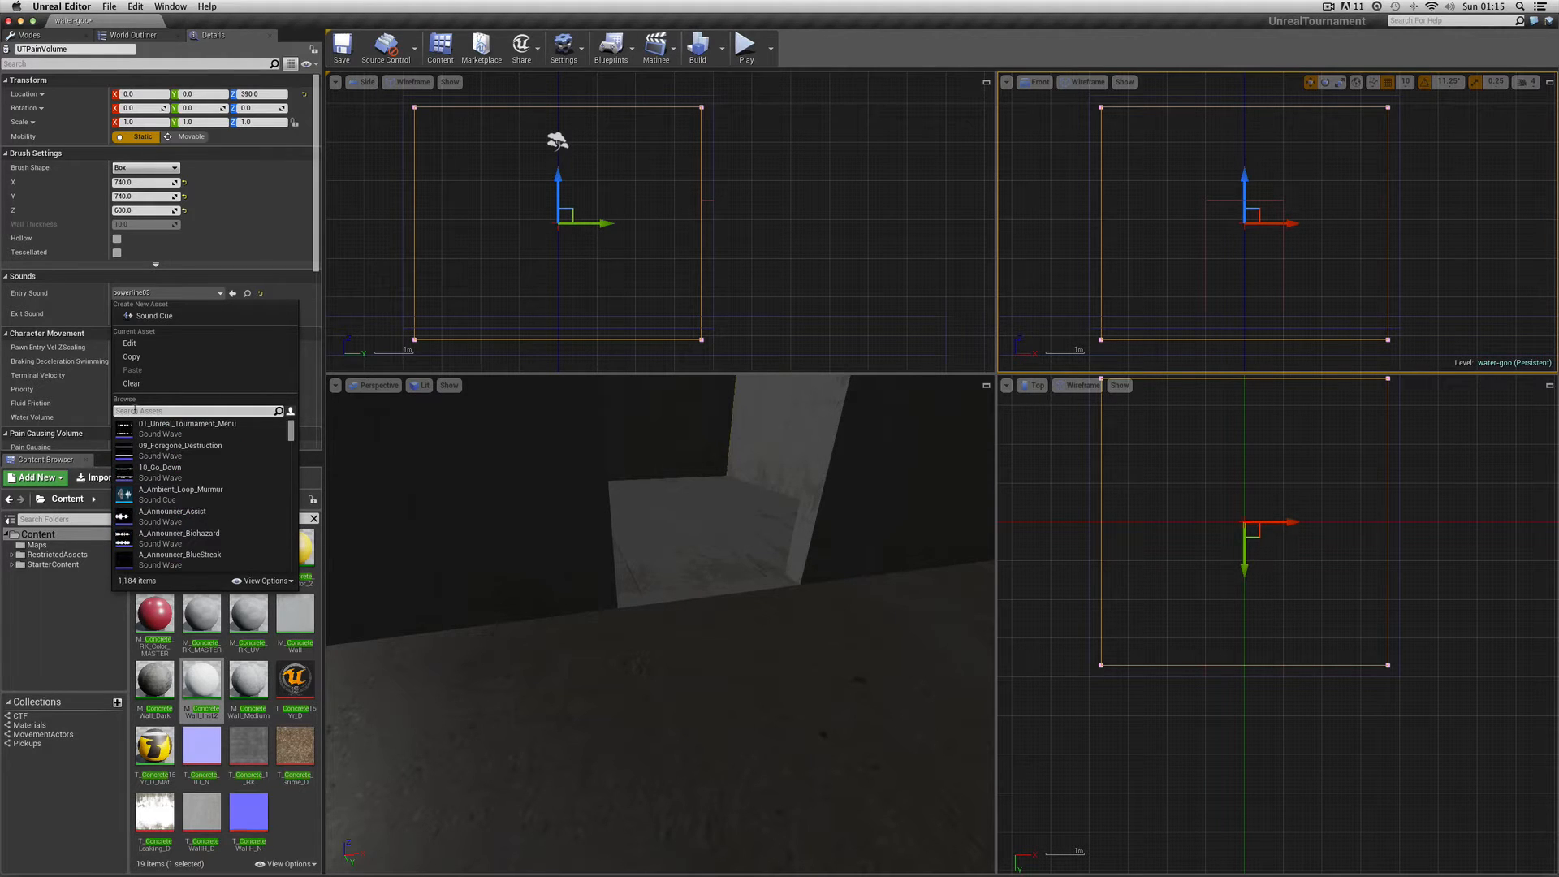
text(shock)
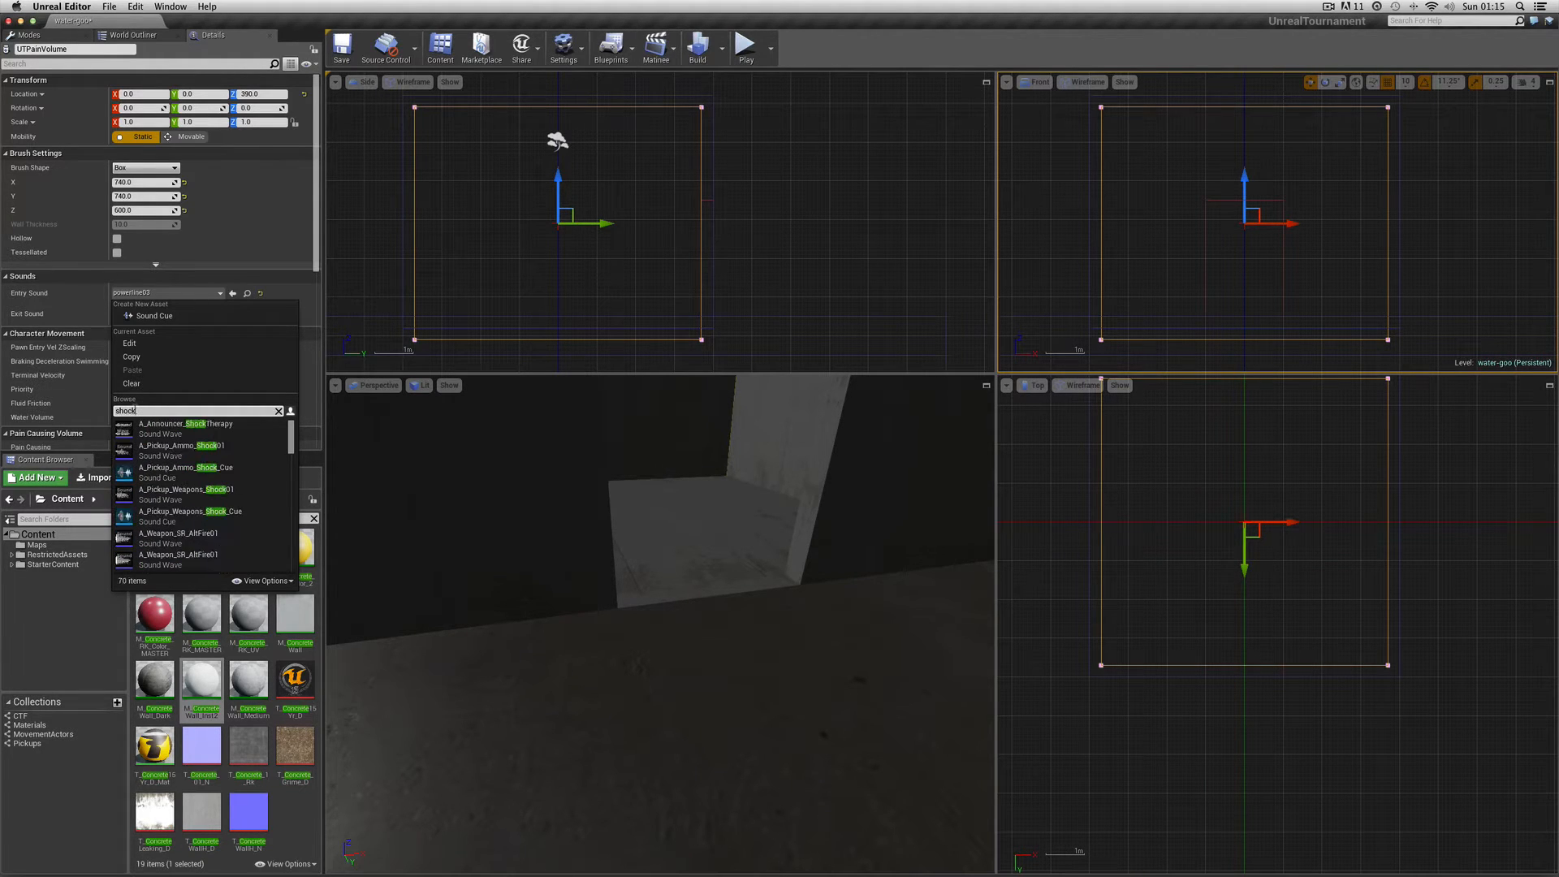
scroll(down, 3)
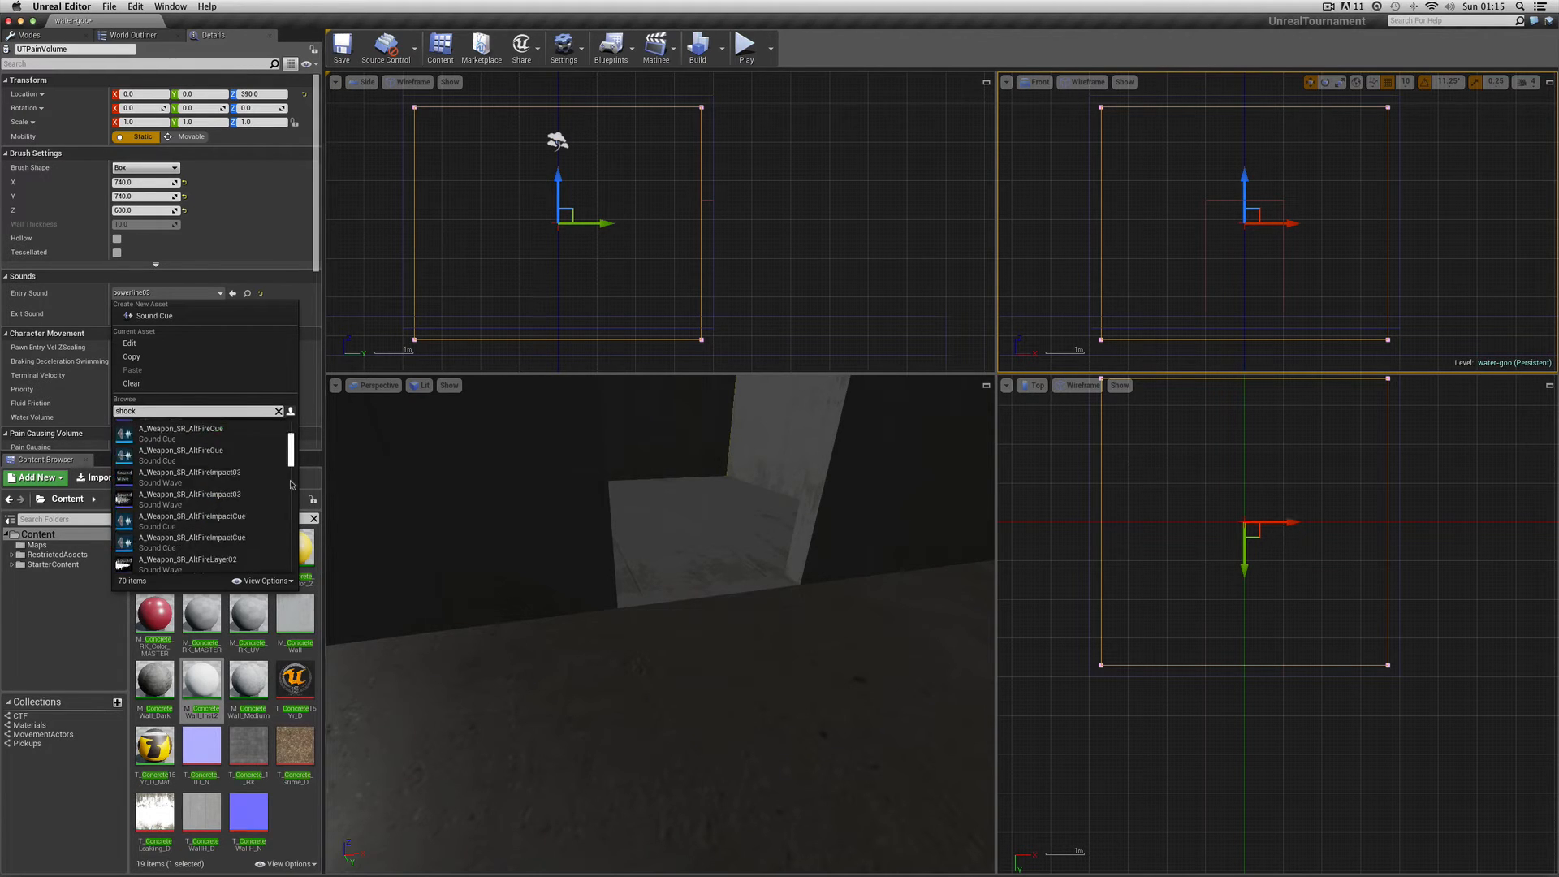
scroll(down, 3)
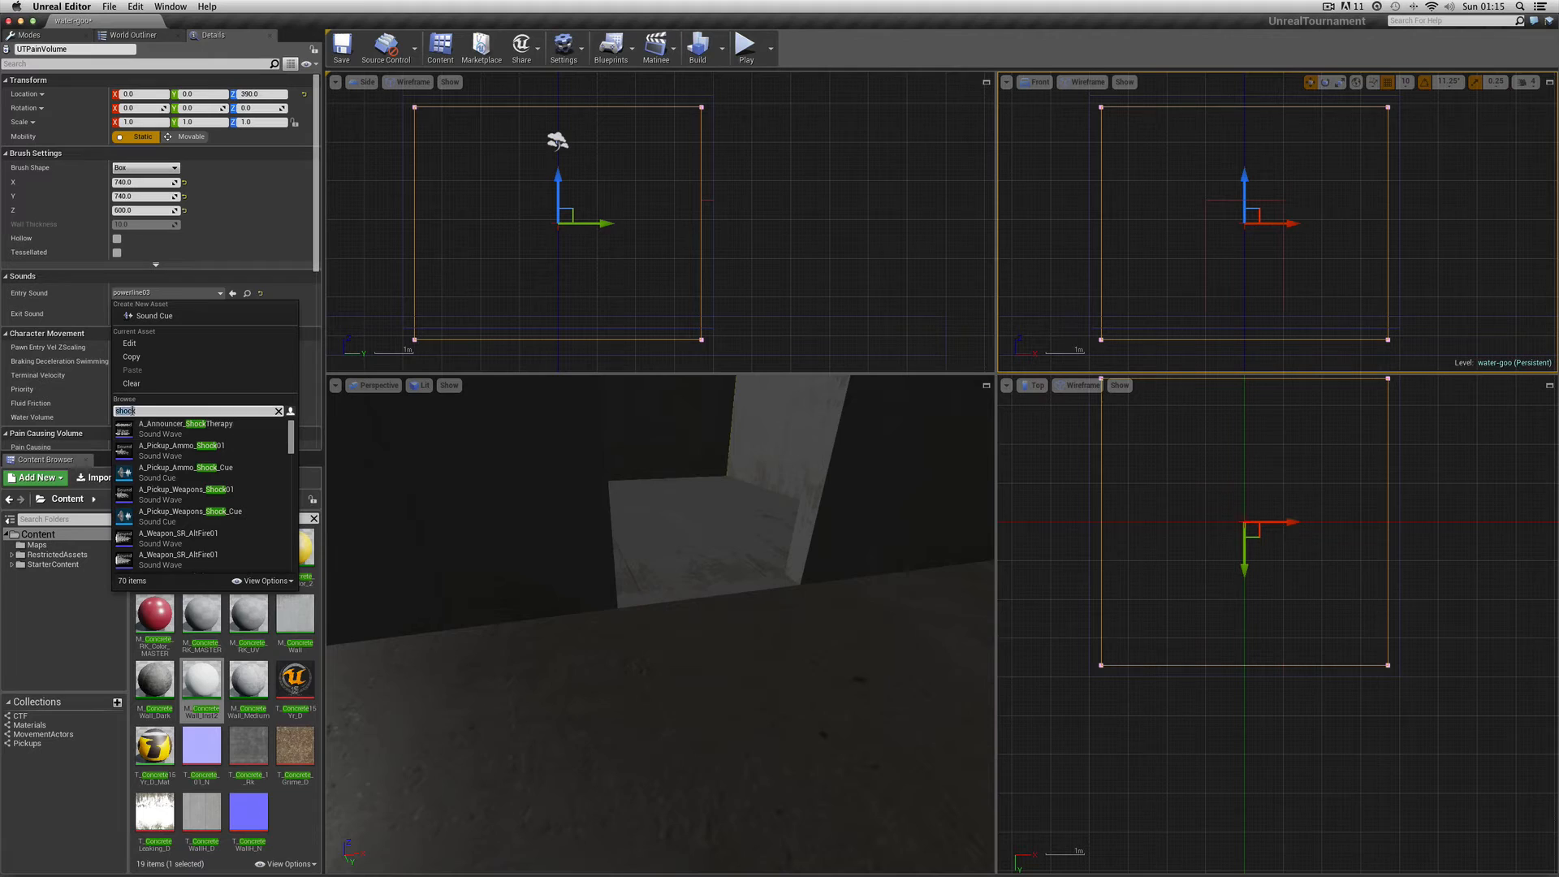
text(enter)
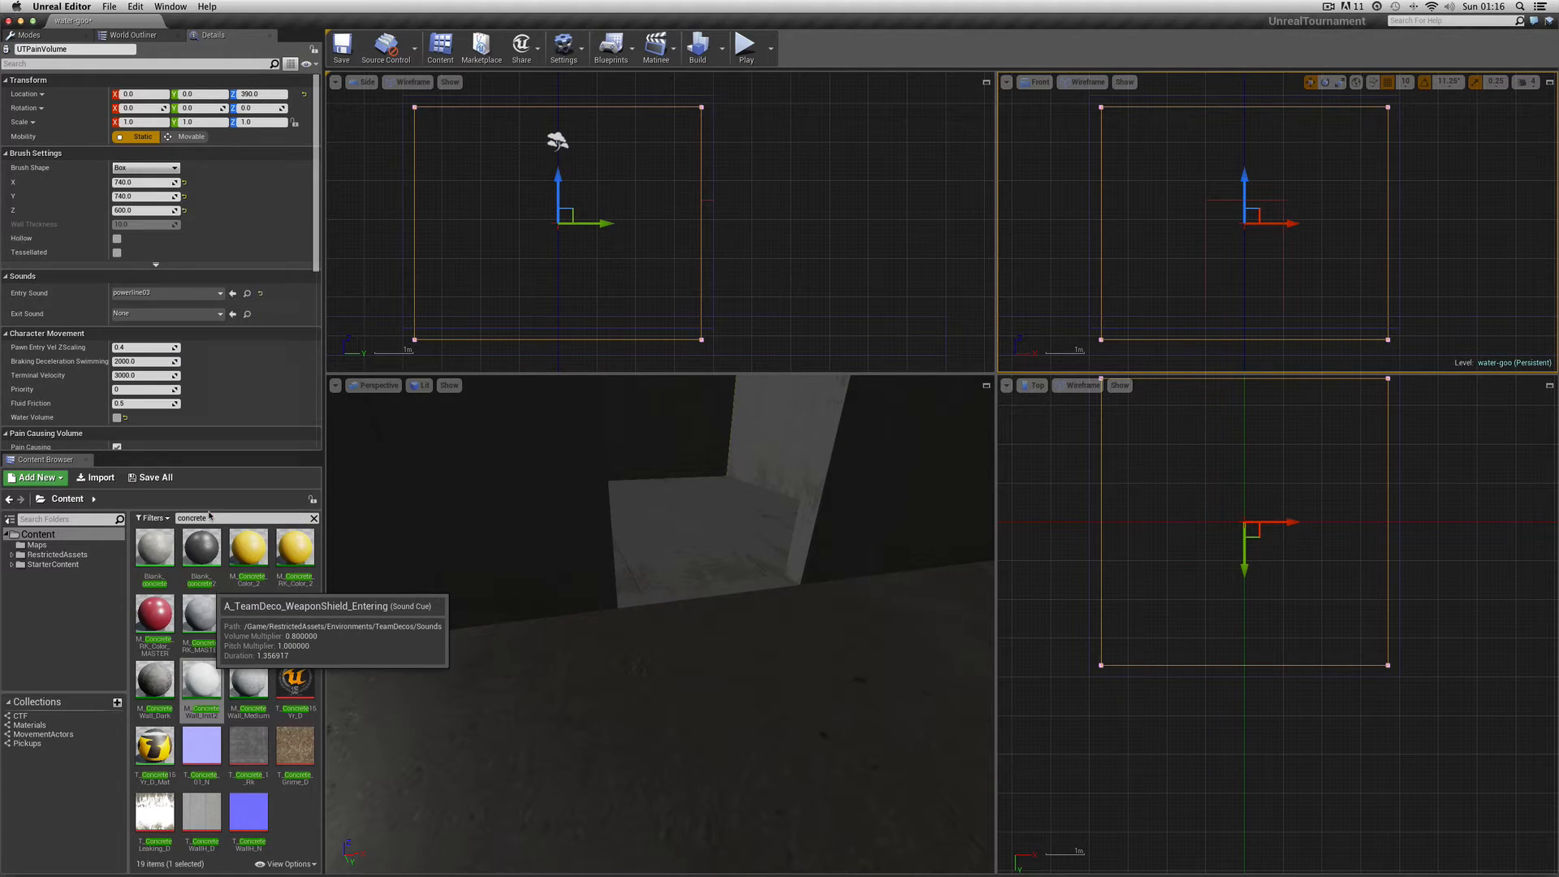
click(697, 47)
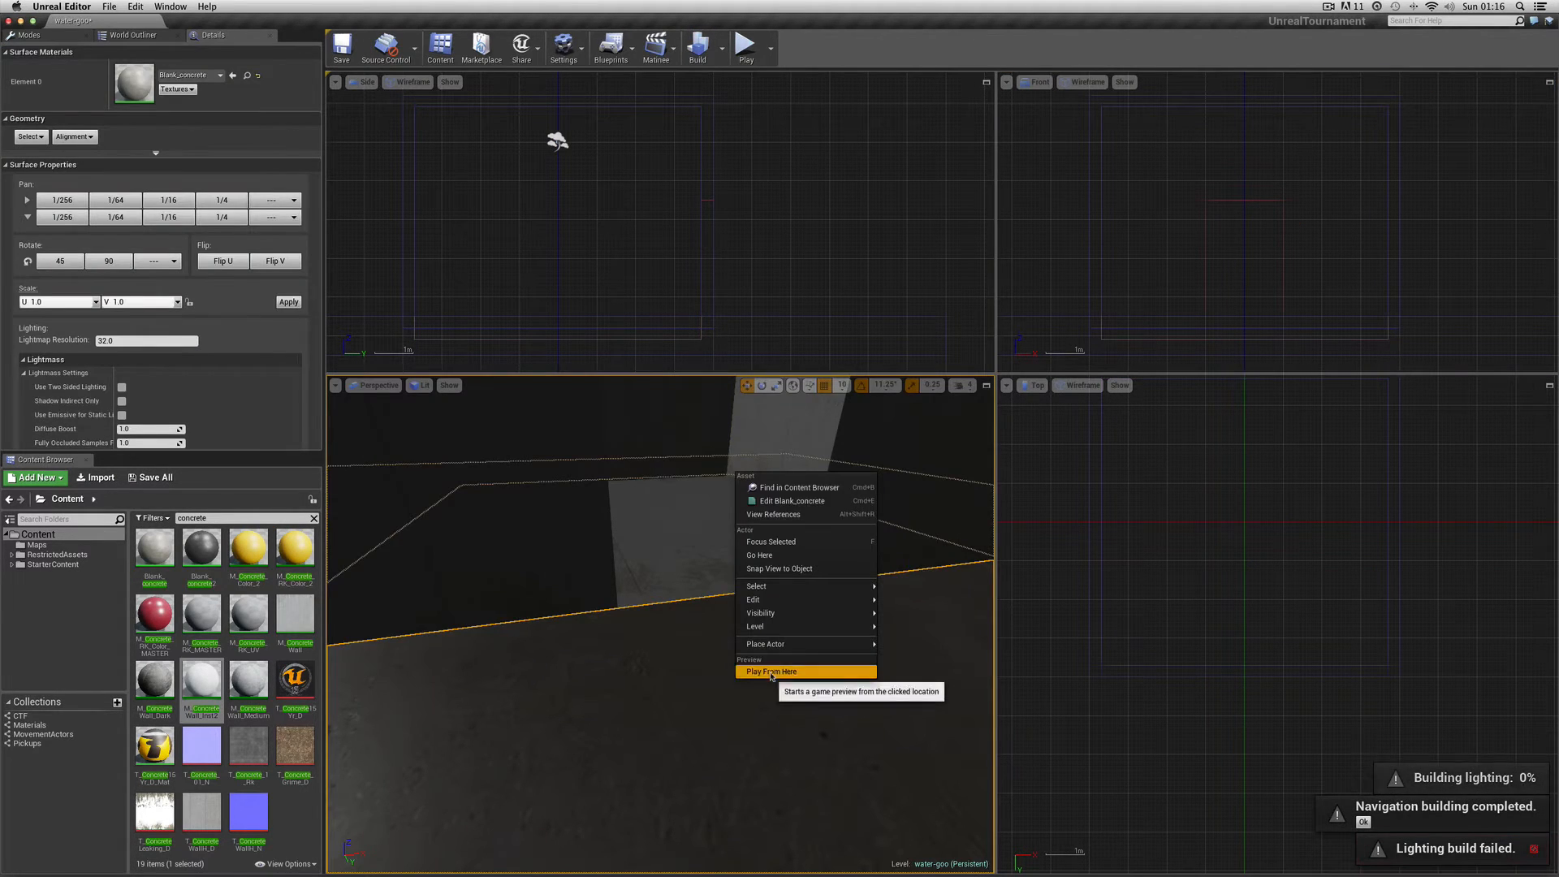
Play From Here on the room floor and take control of the player
click(767, 671)
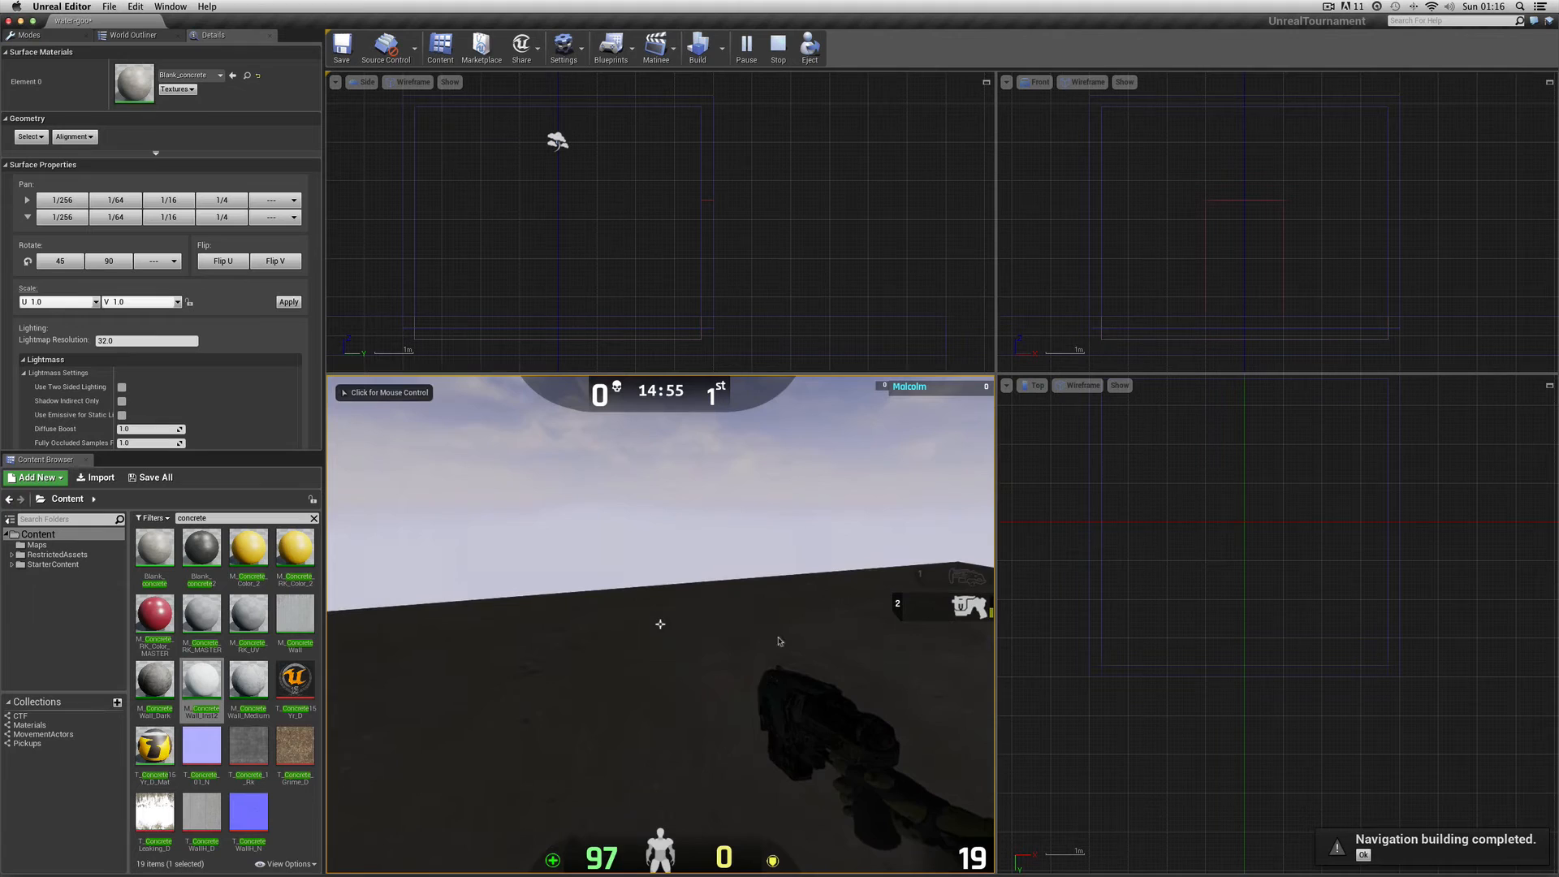
click(660, 497)
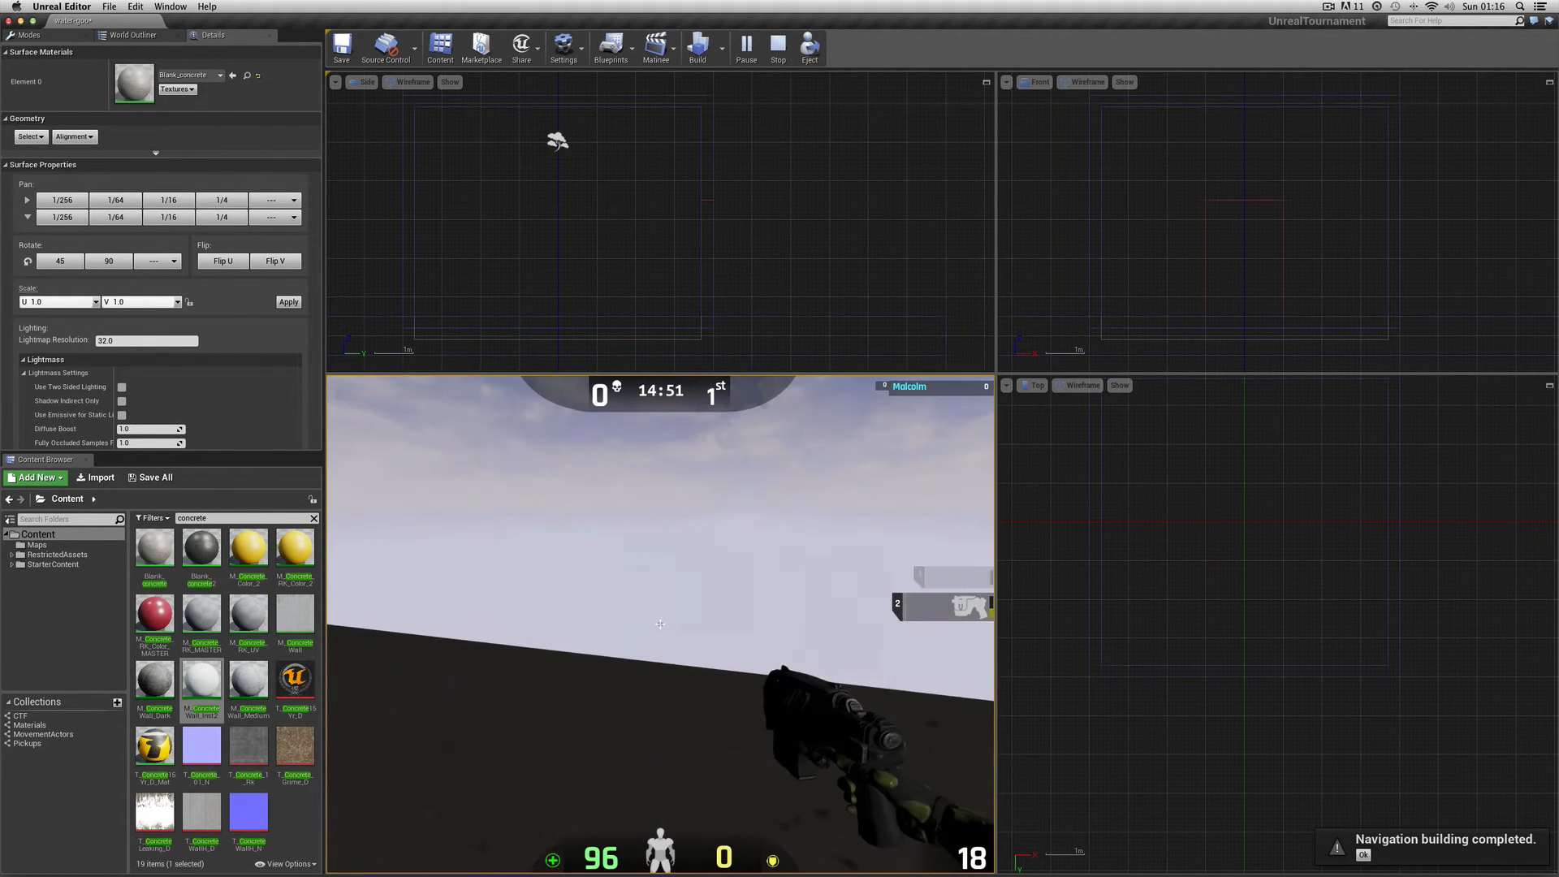
click(779, 47)
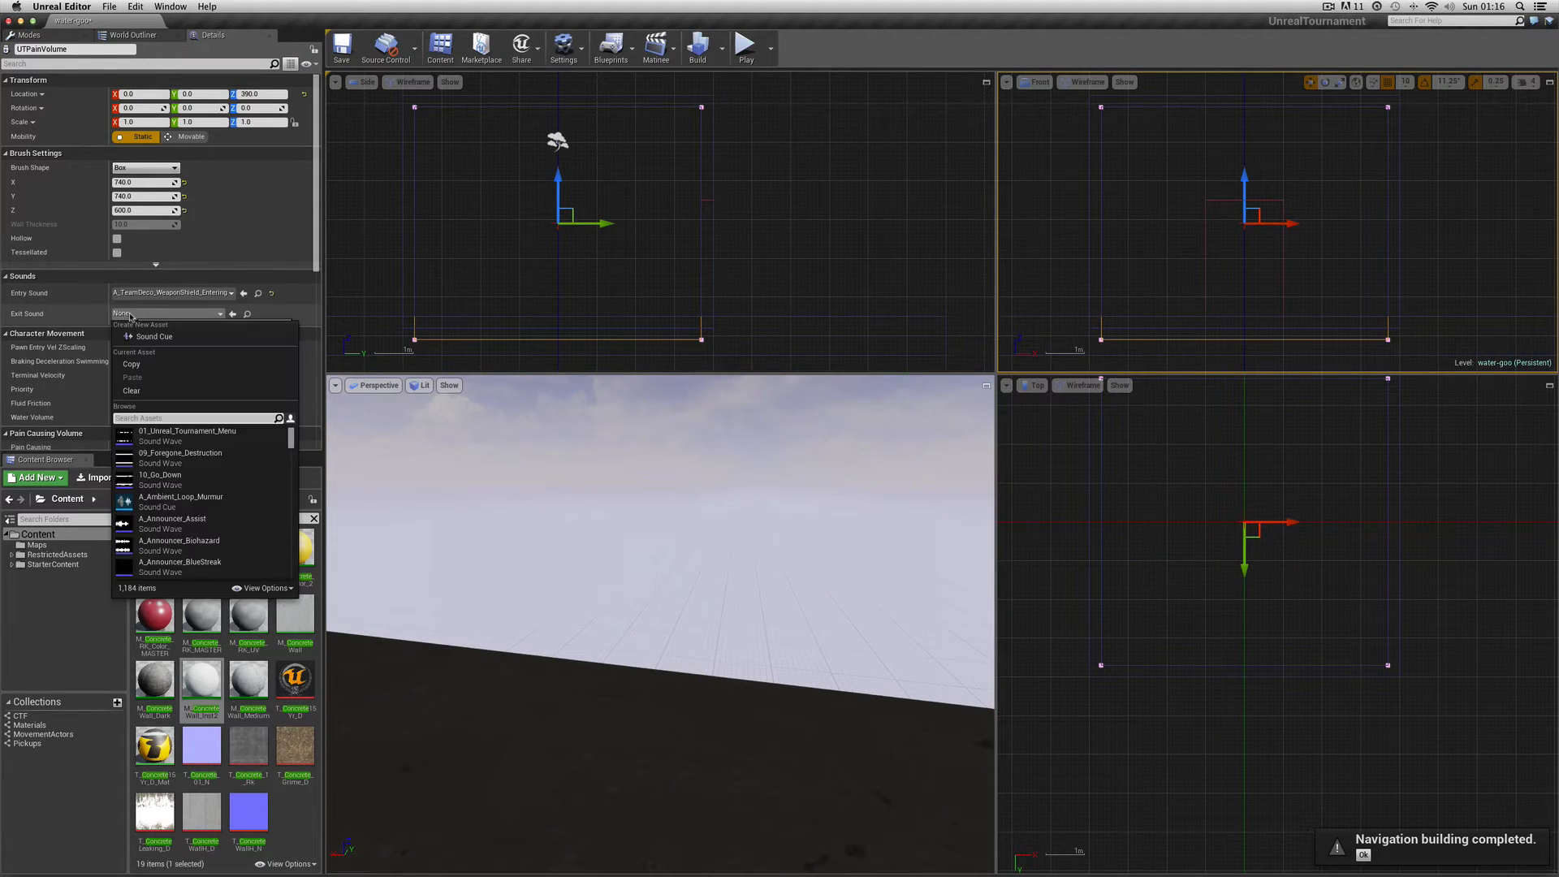
Search 'exit' and set the Exit Sound to A_TeamDeco_WeaponShield_Entering
text(exit)
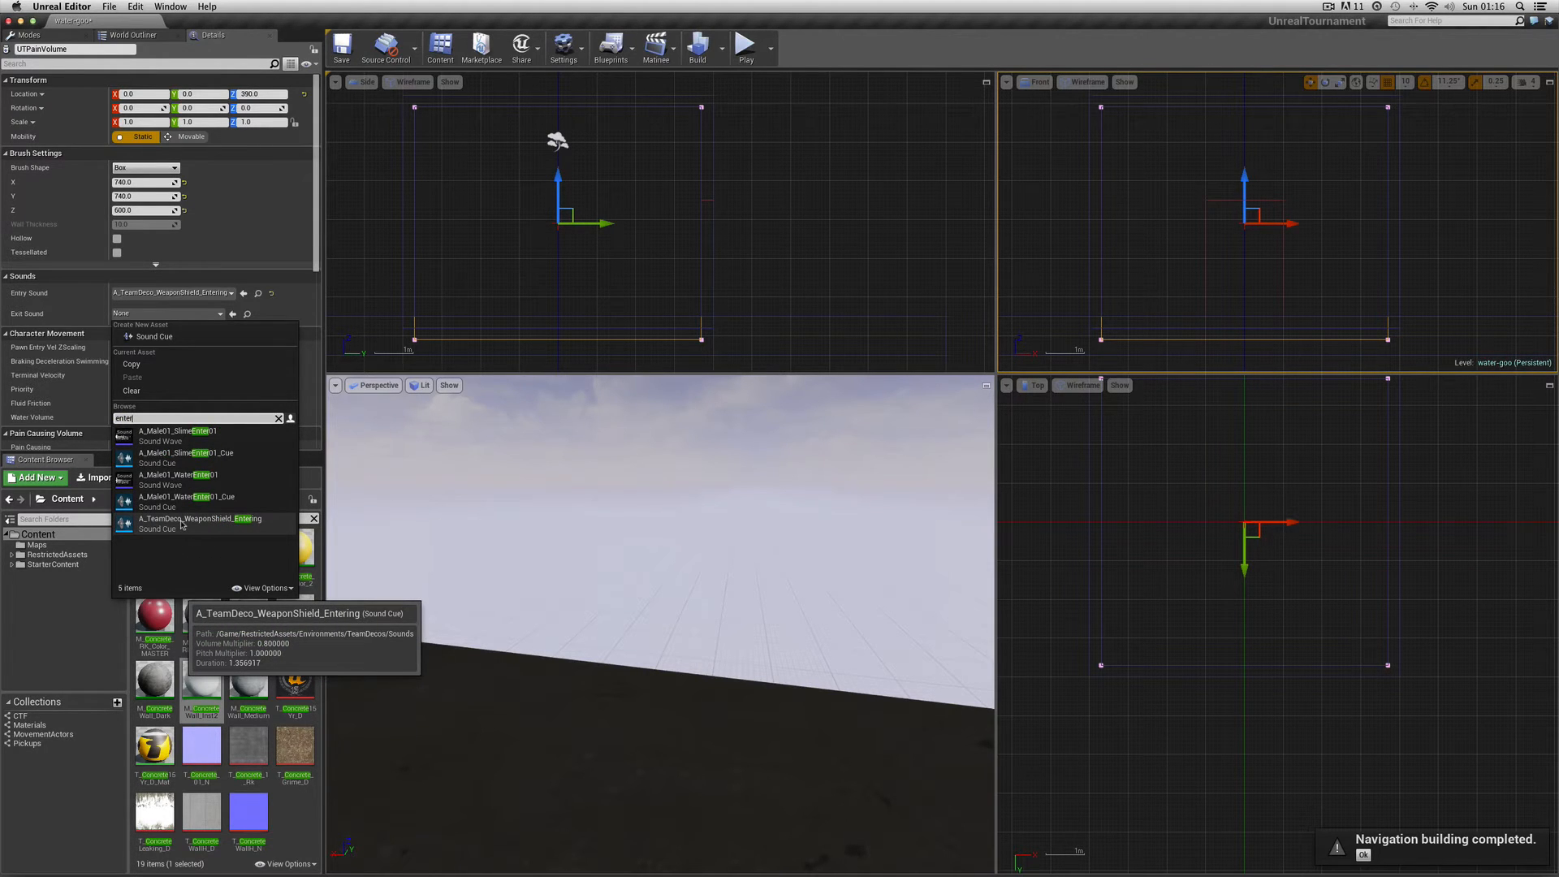
click(200, 522)
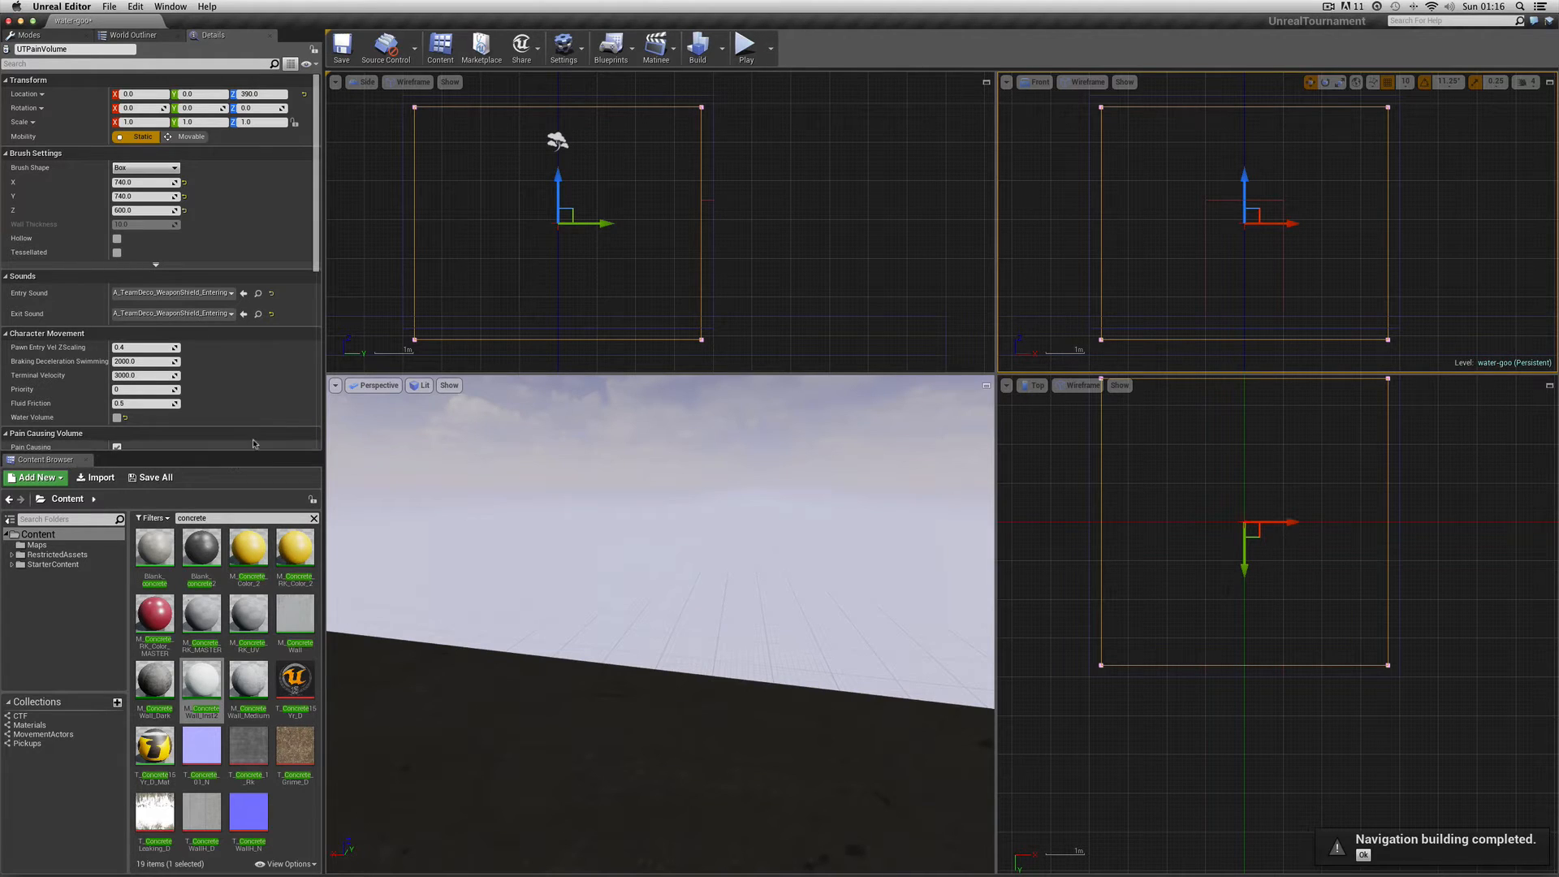
mouse_move(697, 47)
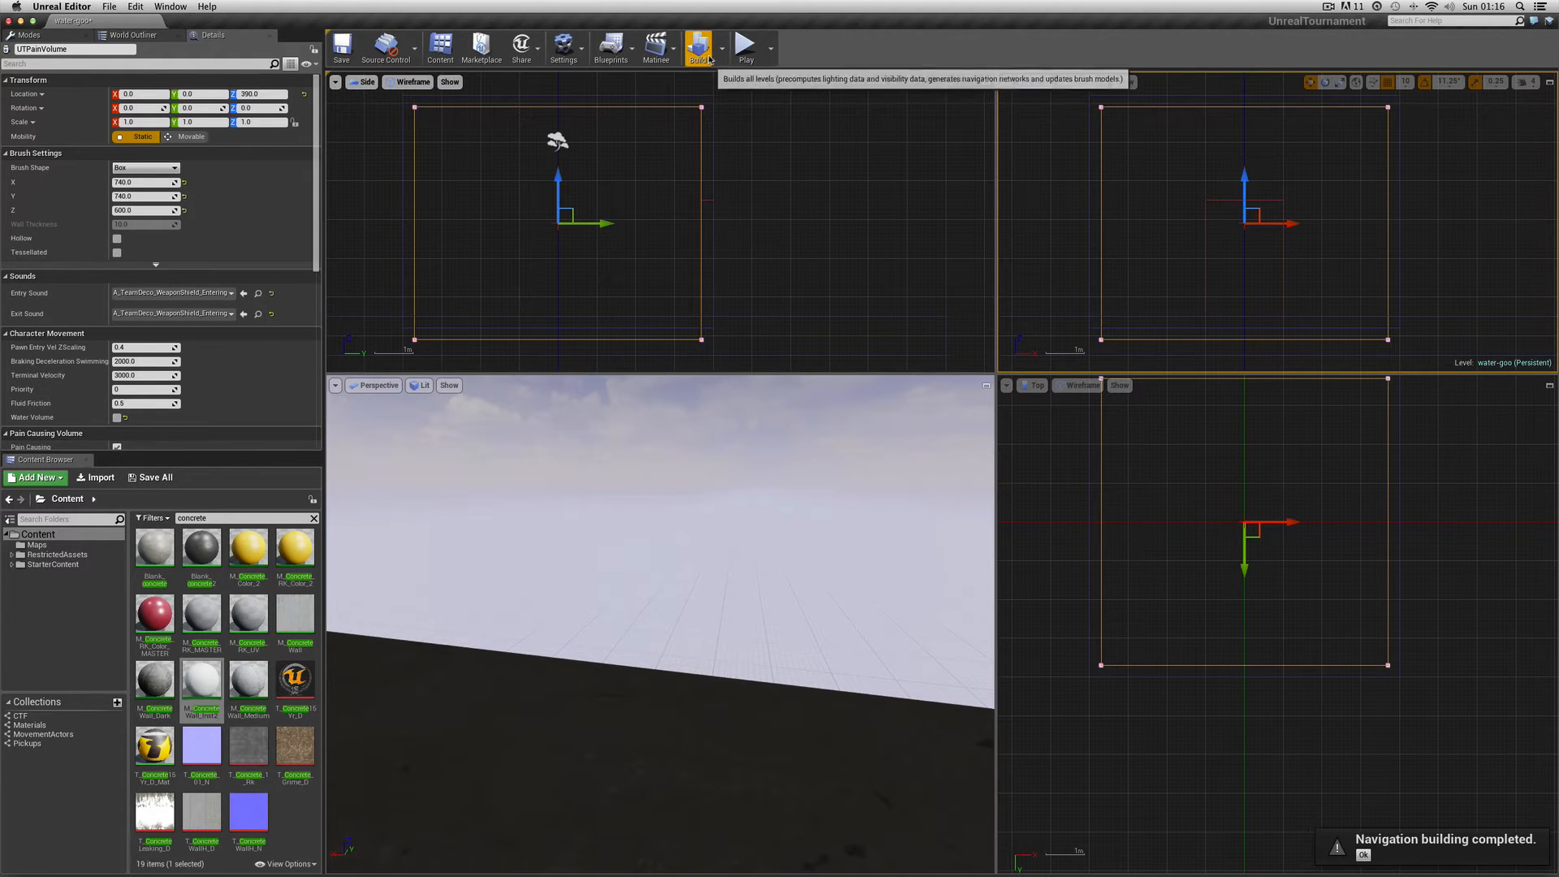
Build and save the level, then Play From Here on the room floor
click(109, 5)
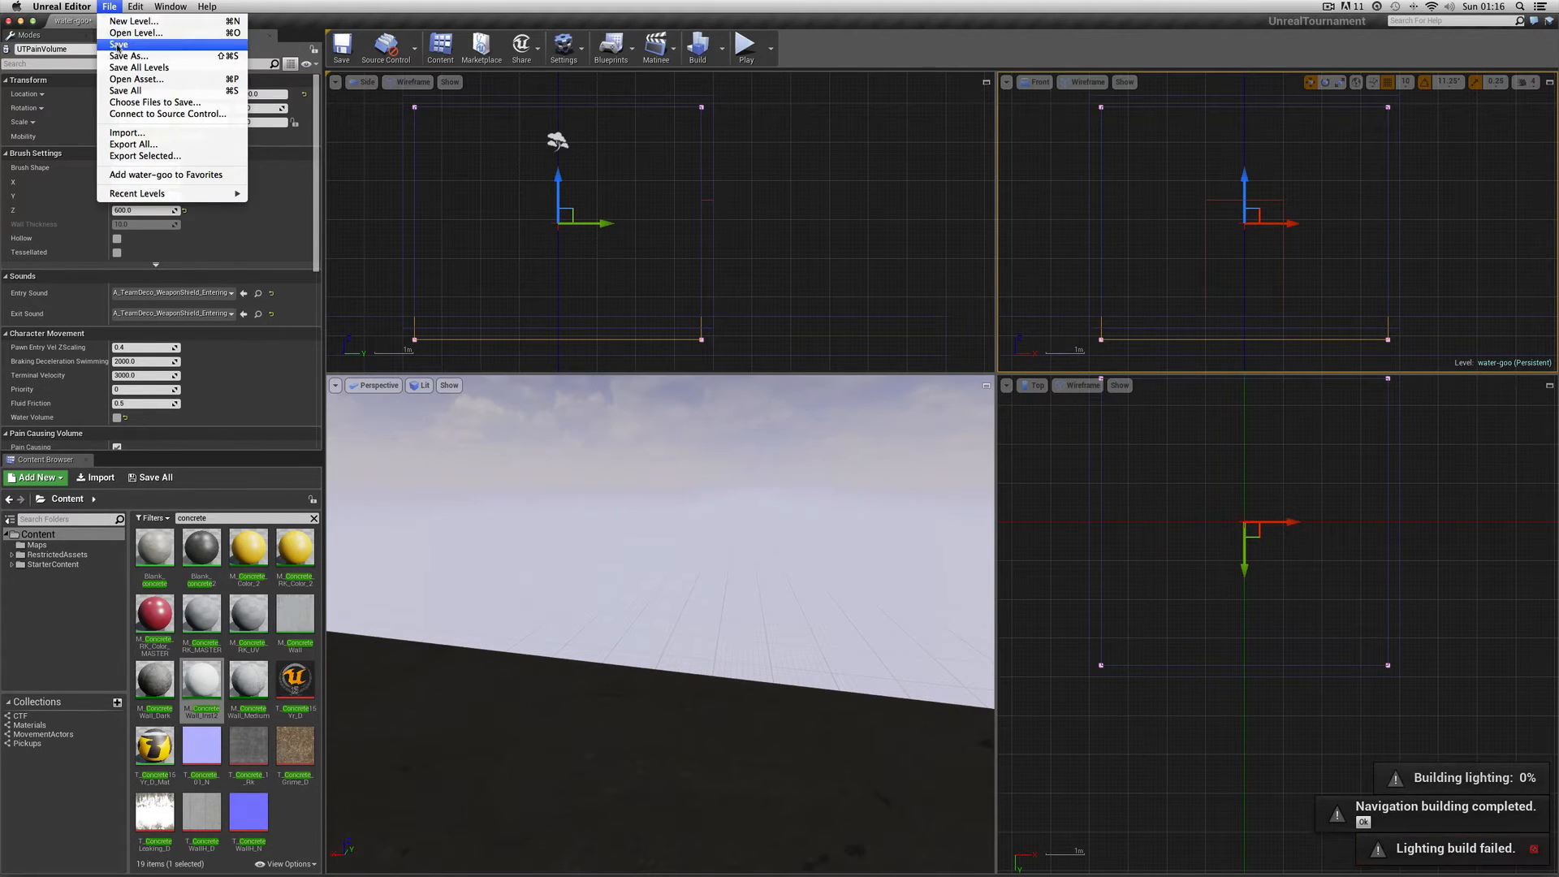
click(117, 44)
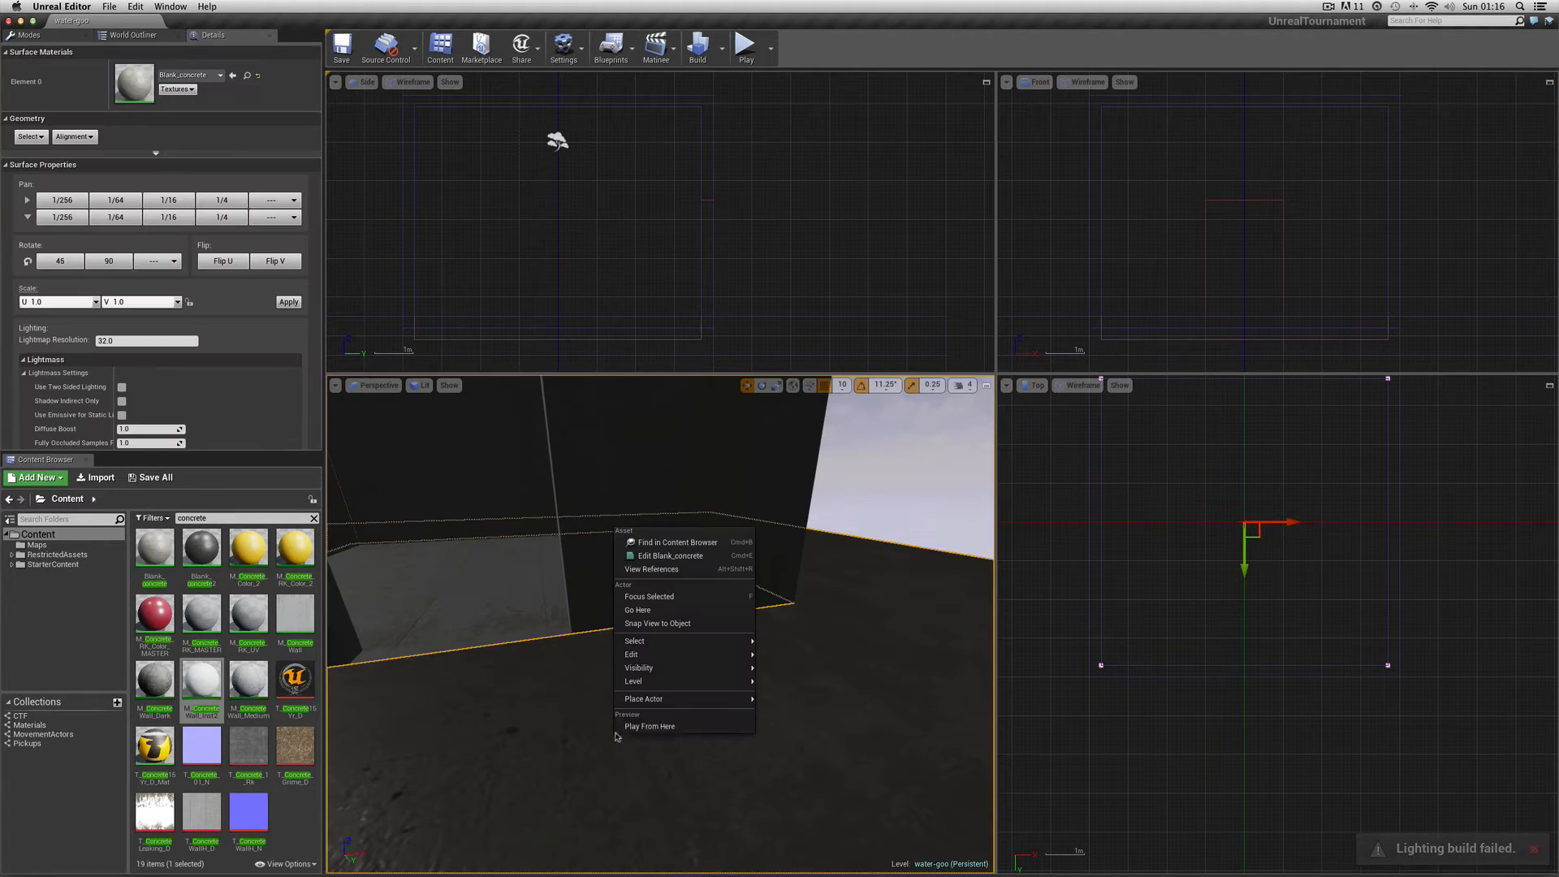
click(650, 726)
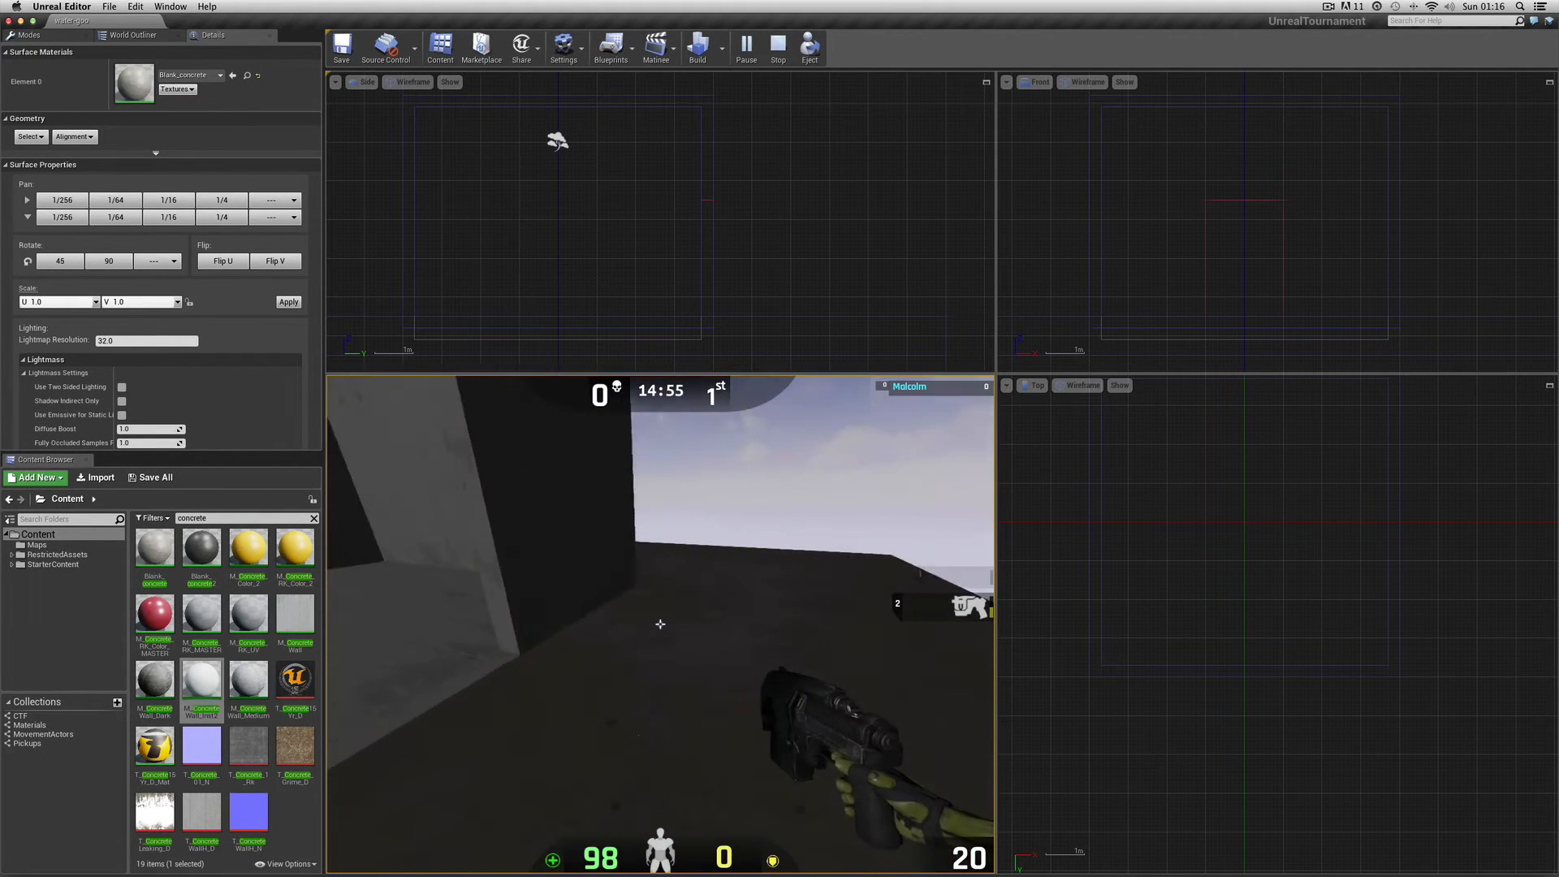
click(776, 47)
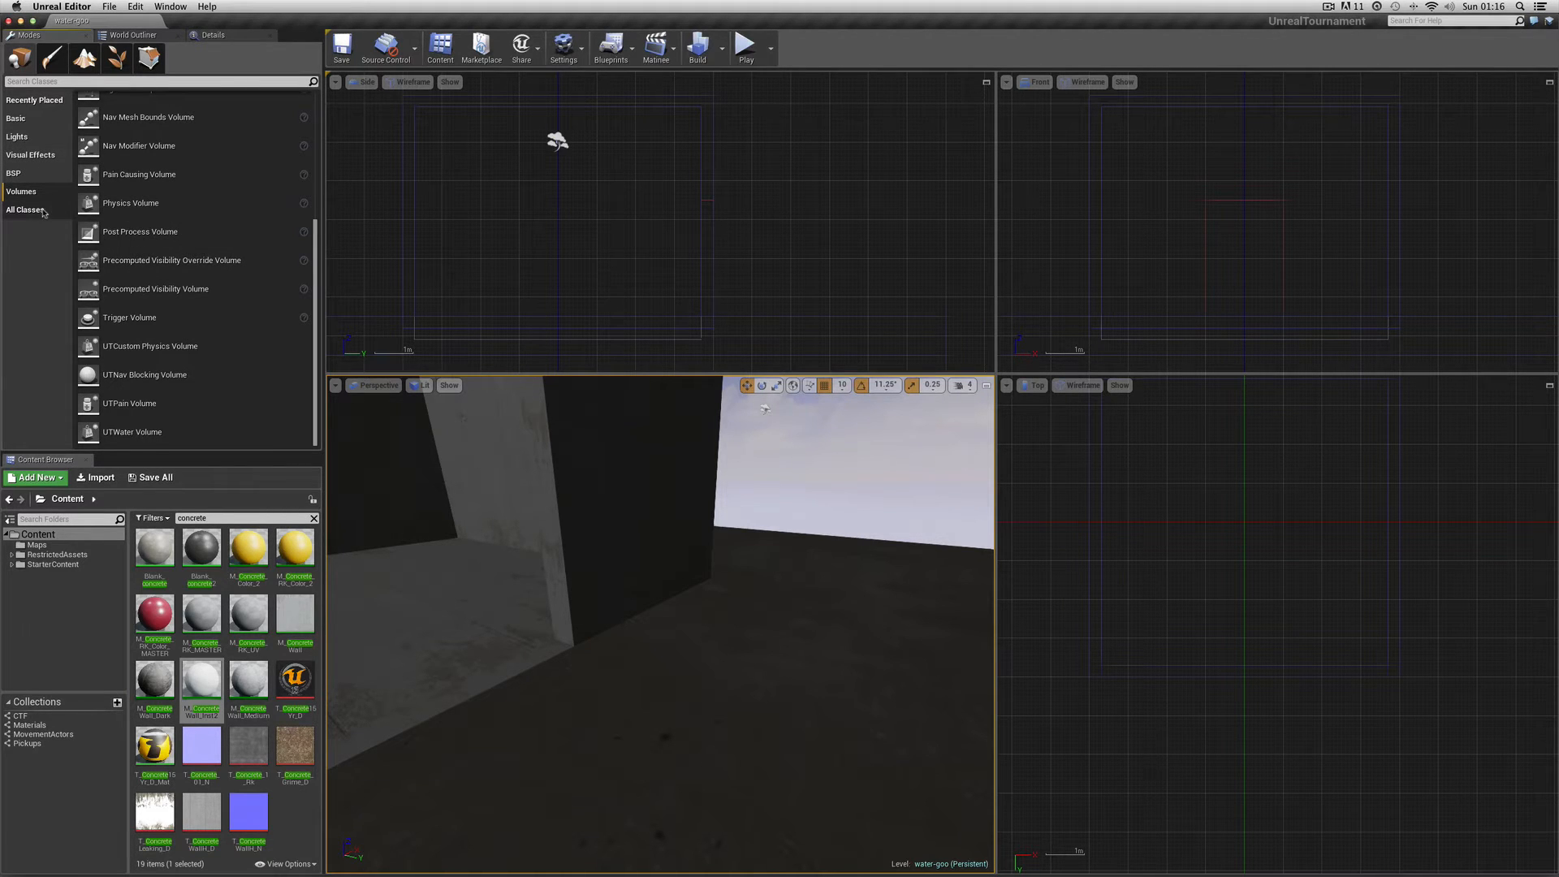
Place an Ambient Sound from All Classes, enable Override Attenuation, and set radius 200
click(24, 210)
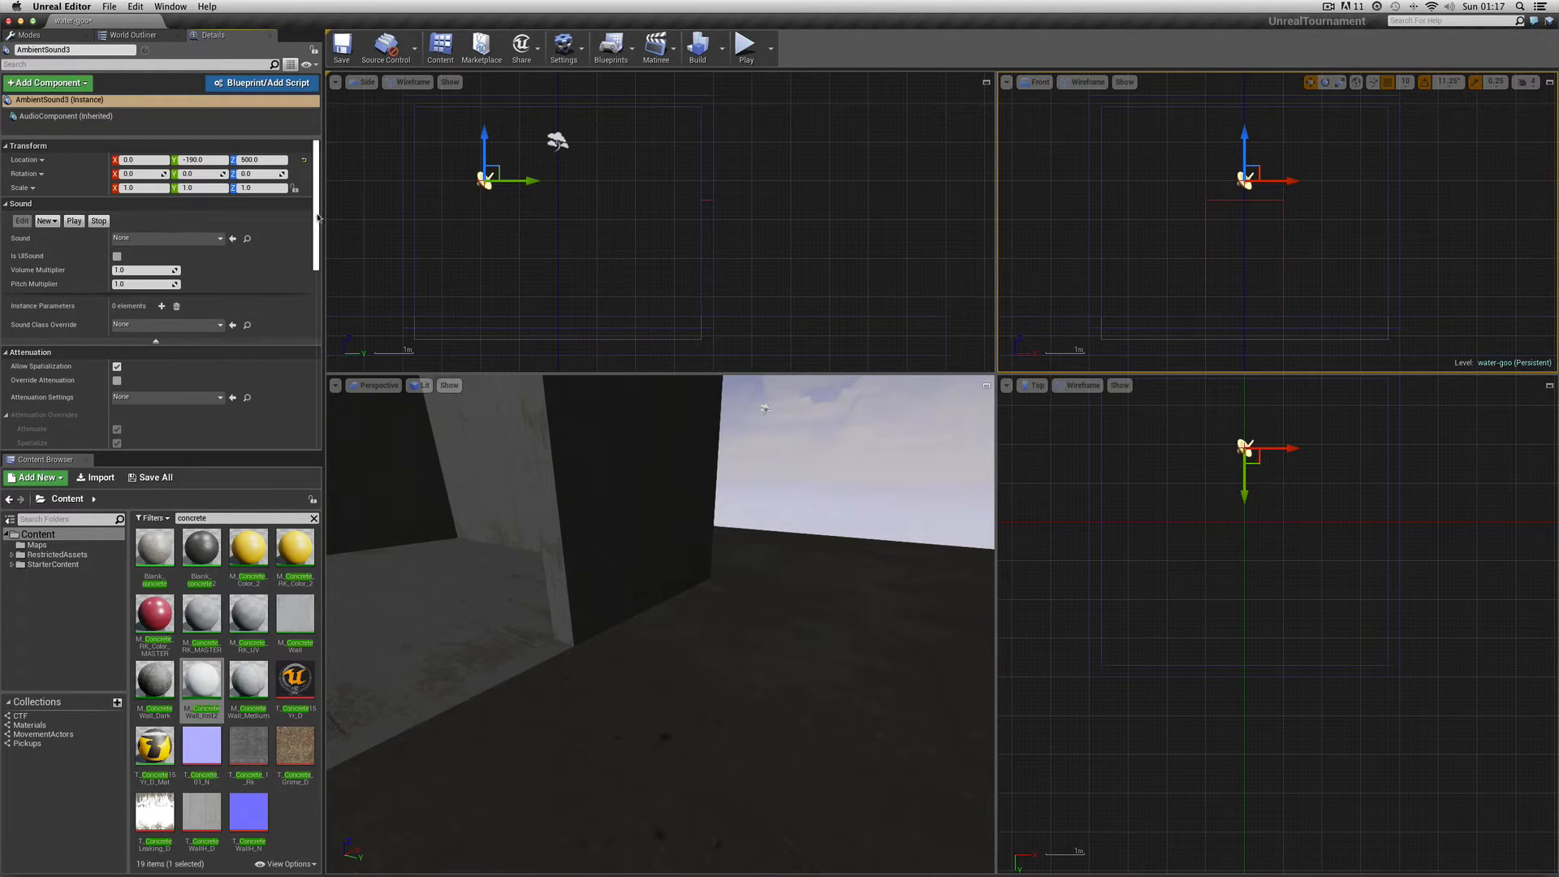
scroll(down, 3)
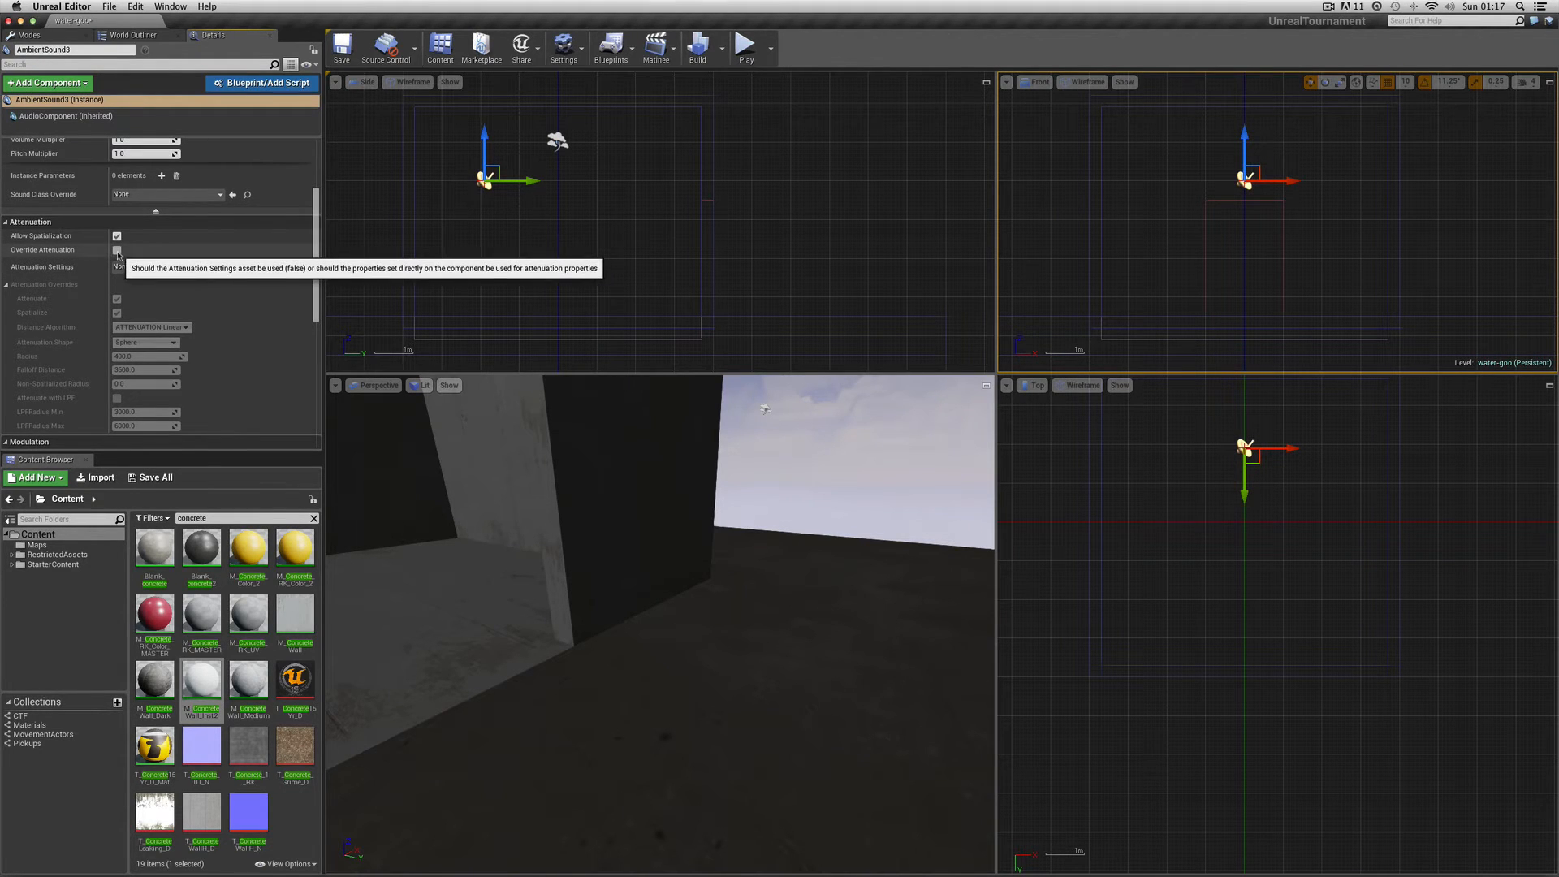
click(116, 250)
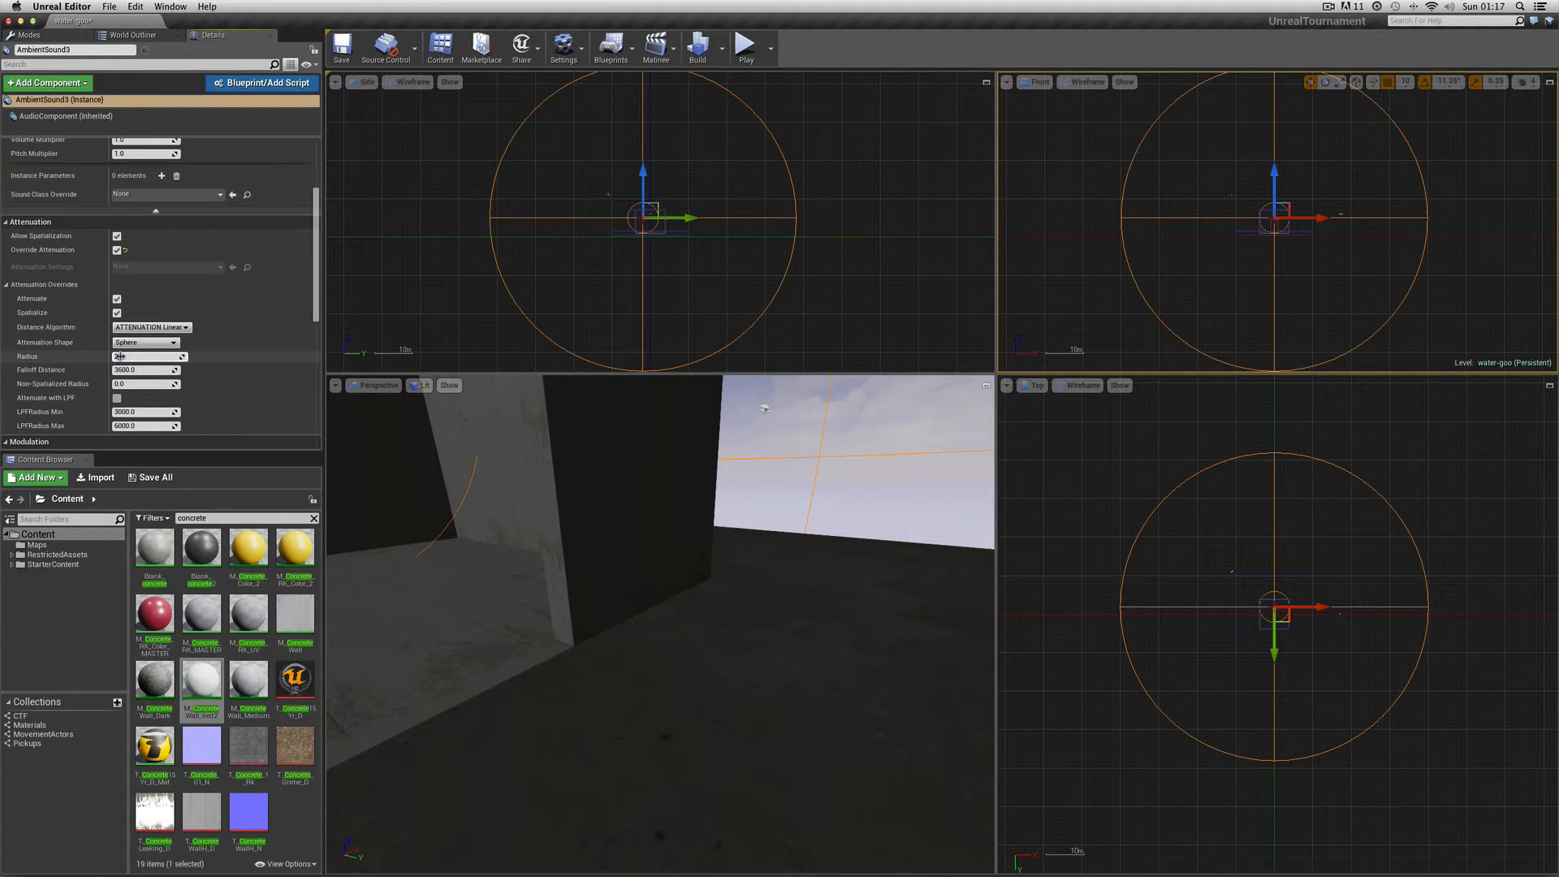
text(200.0)
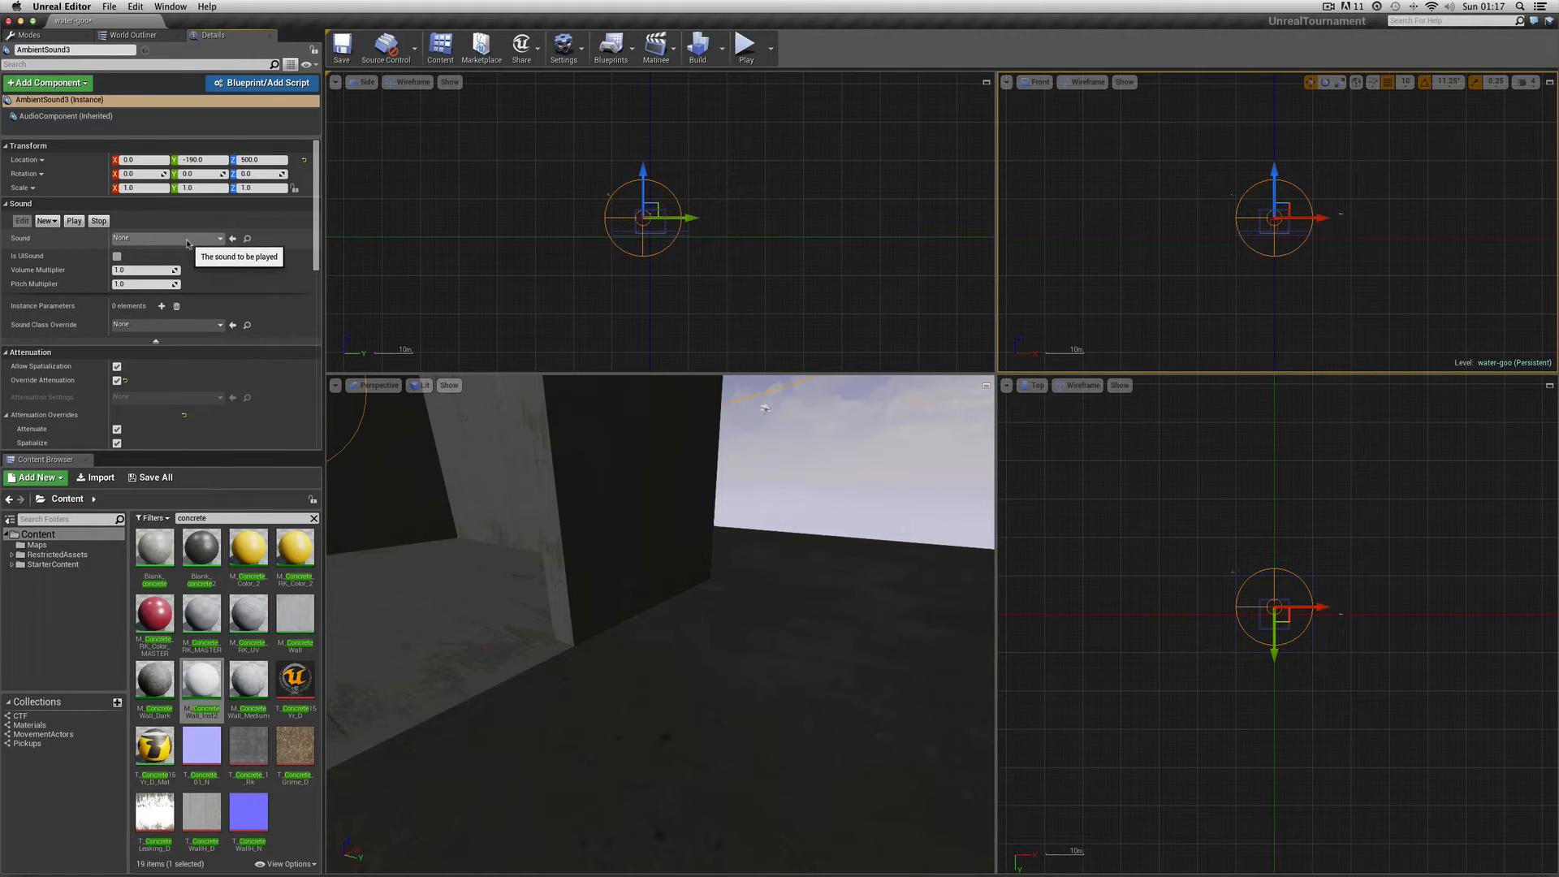
Search 'power' and assign powerline03 to the ambient sound's Sound property
click(212, 238)
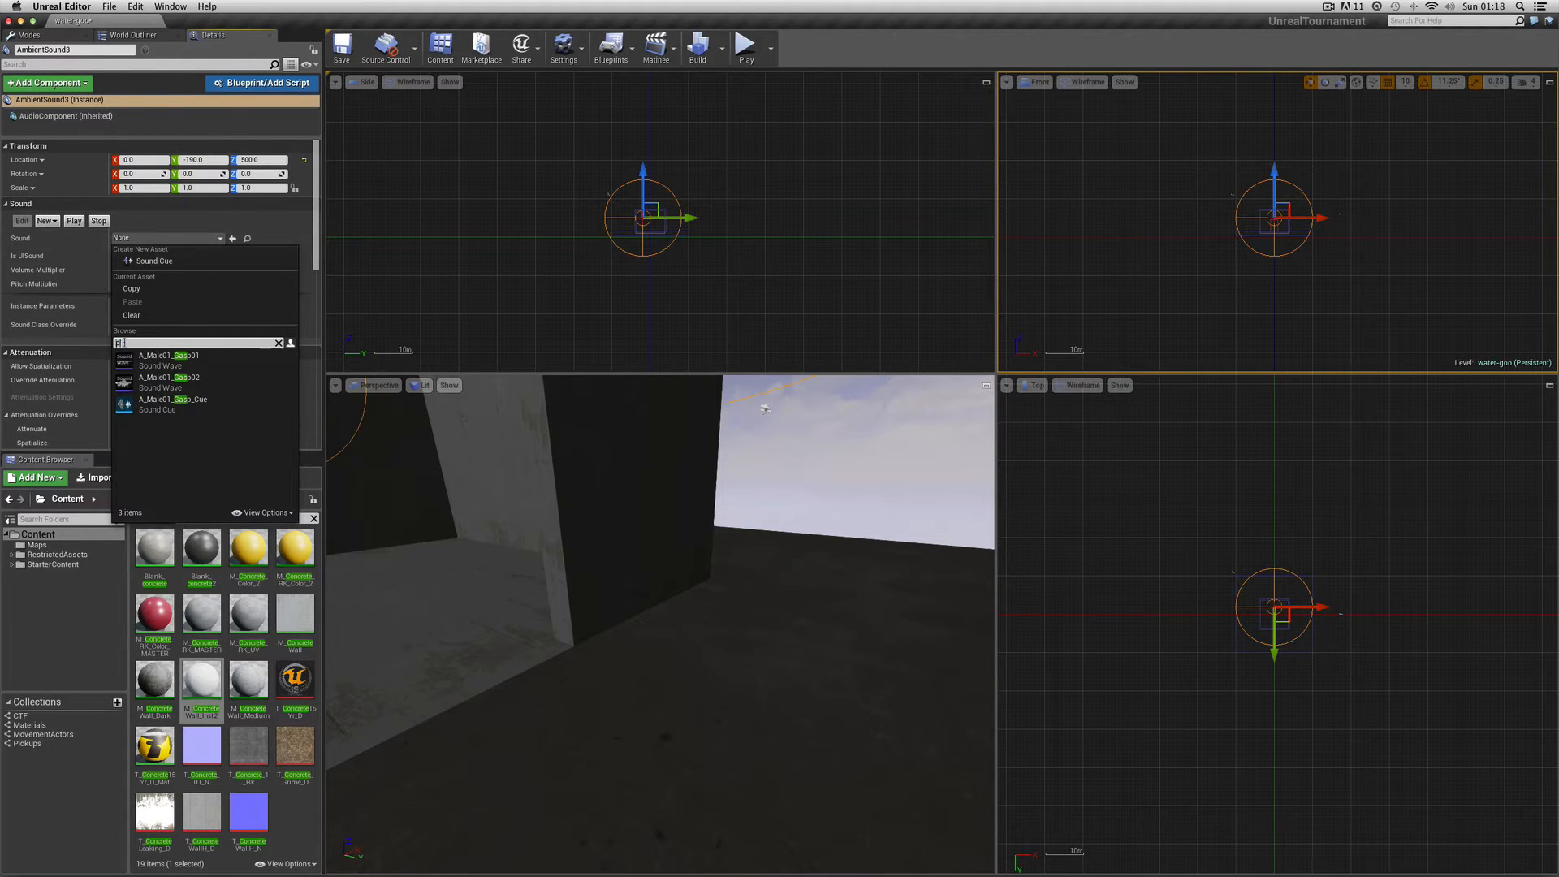
text(power)
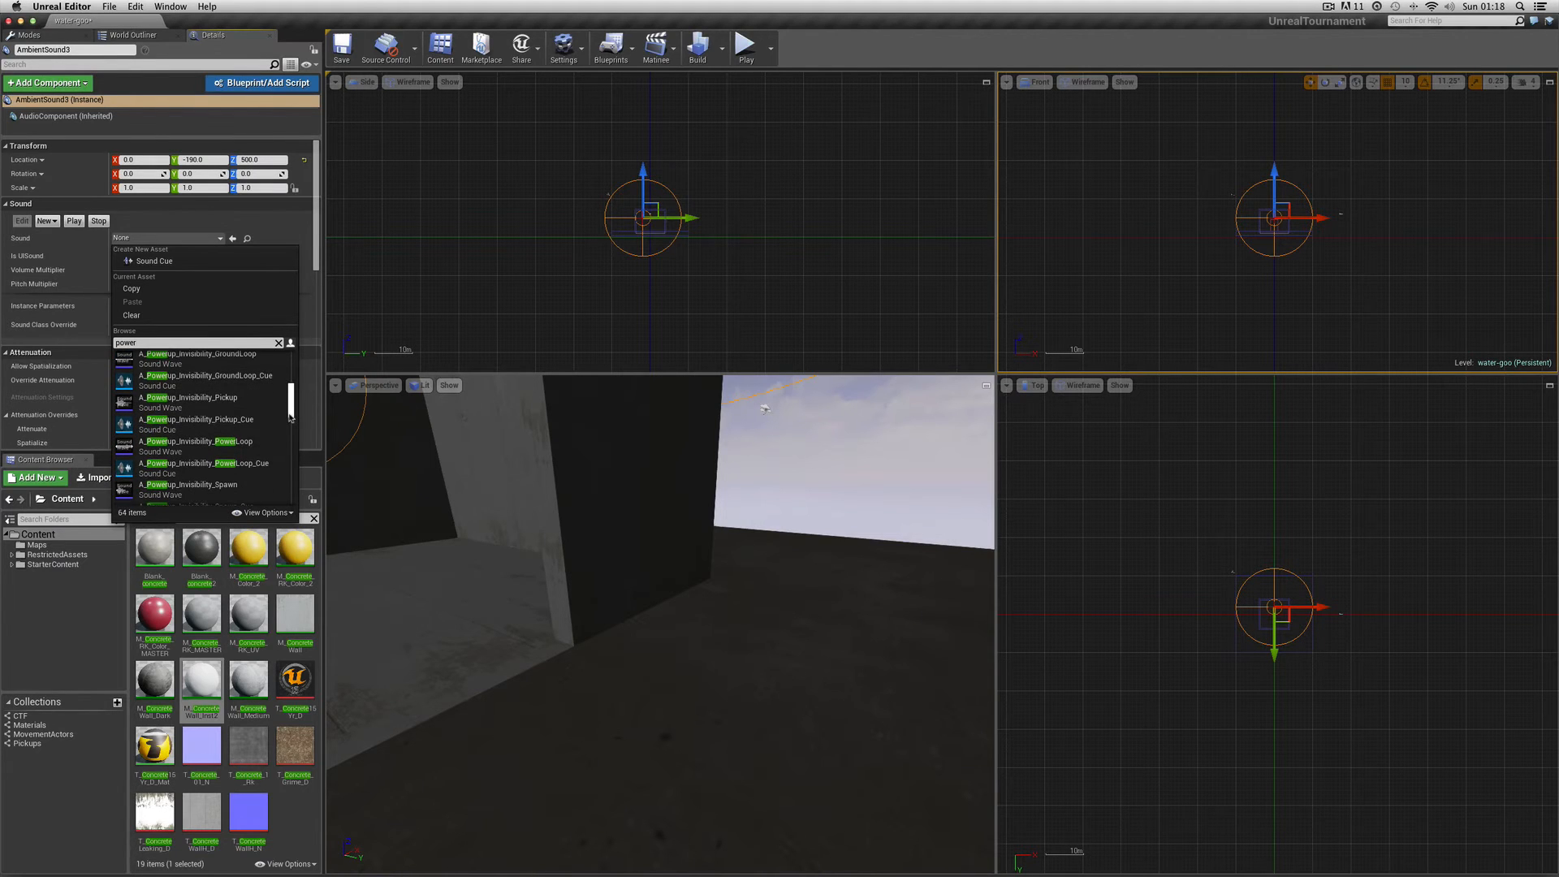
scroll(down, 3)
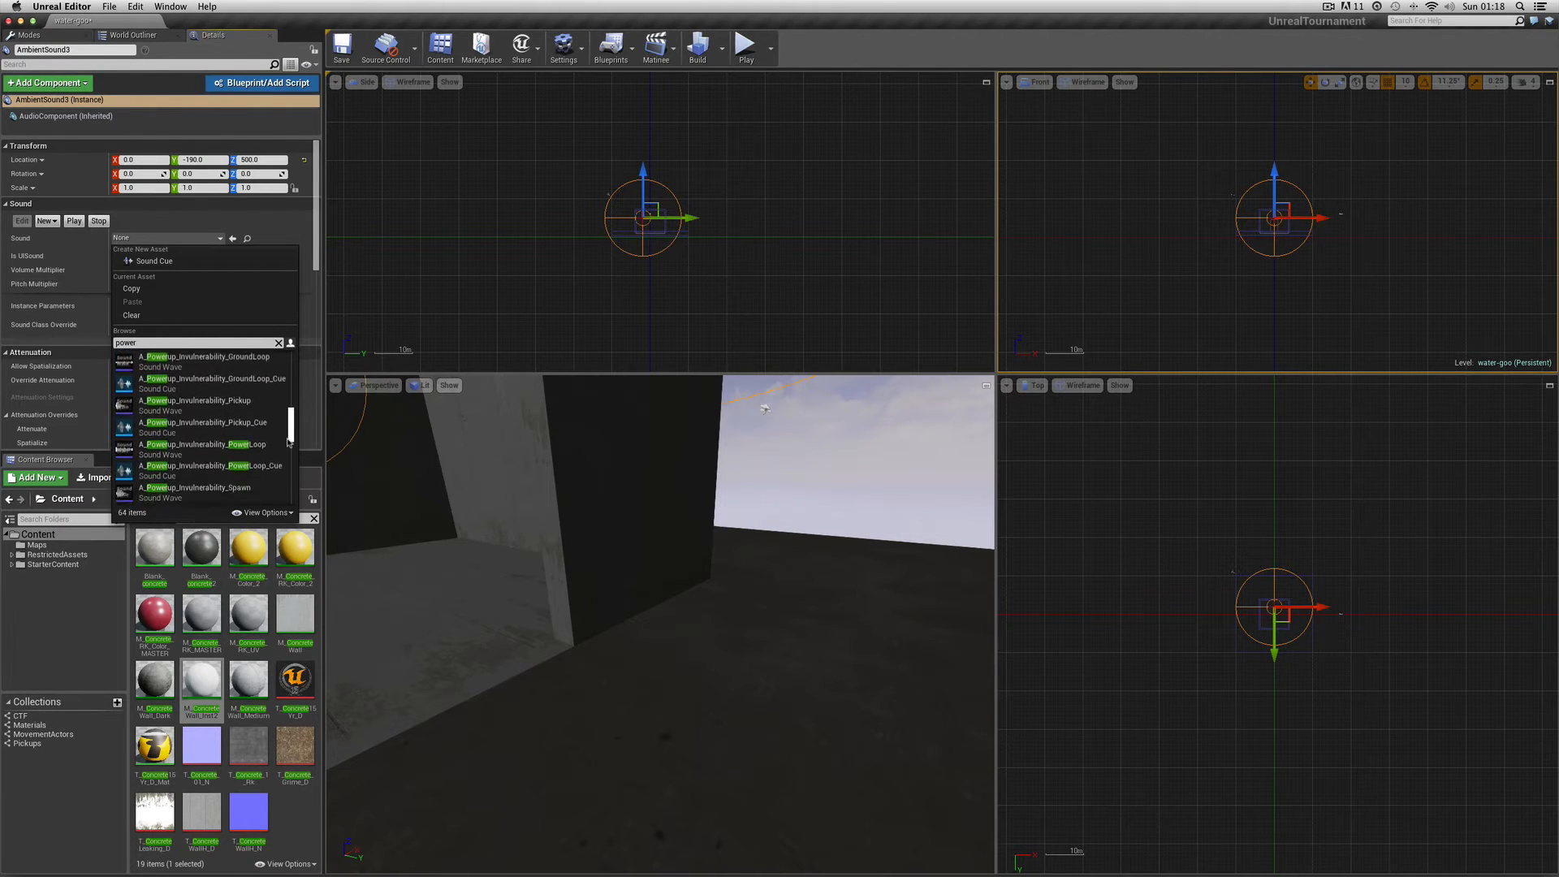
scroll(down, 3)
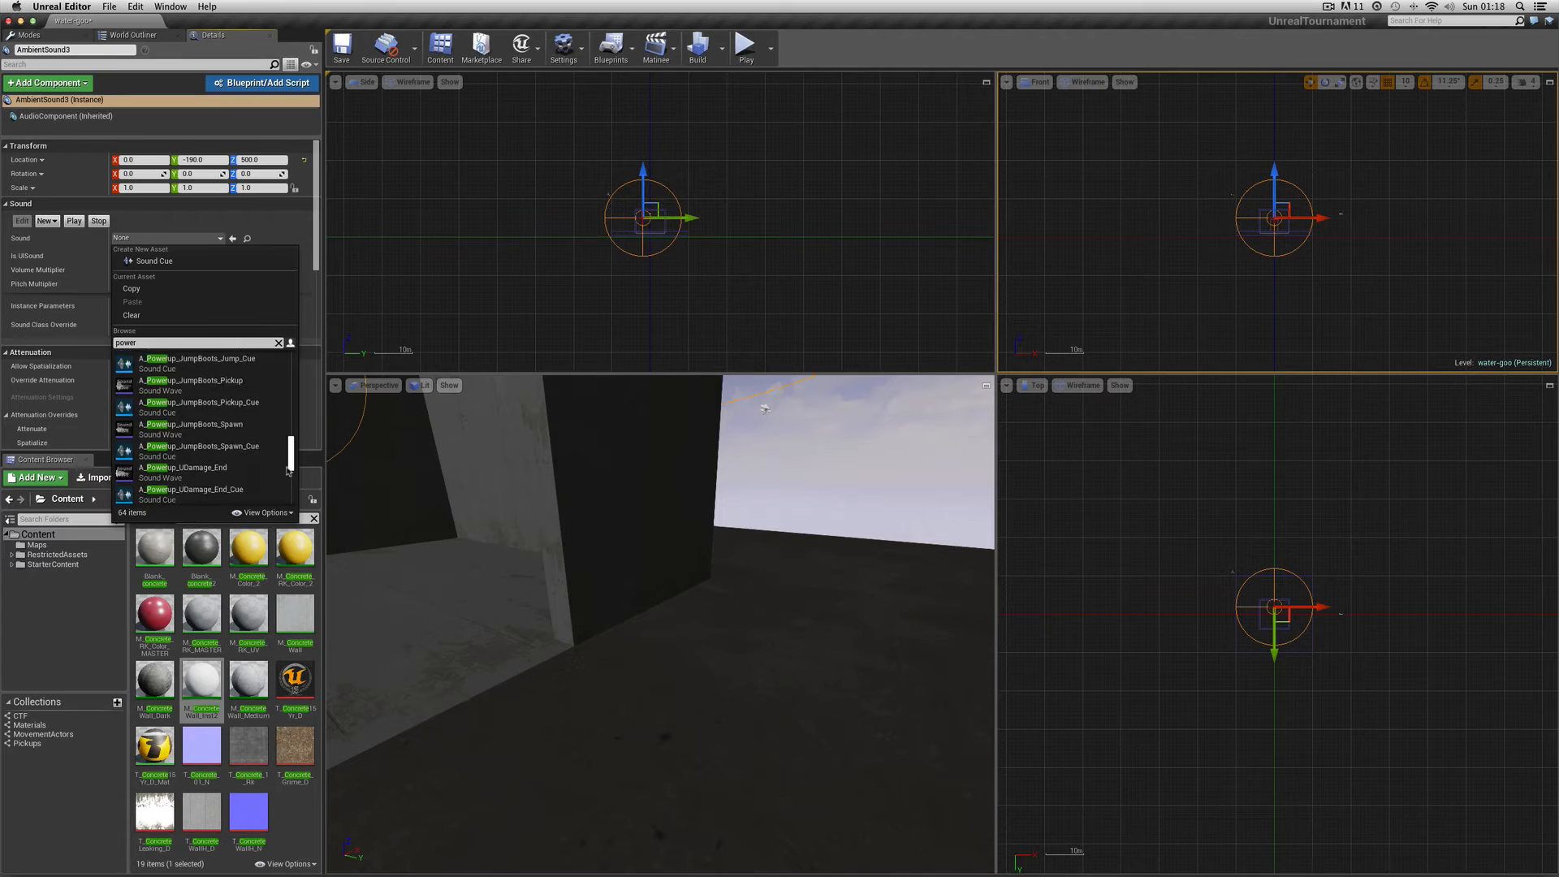
scroll(down, 3)
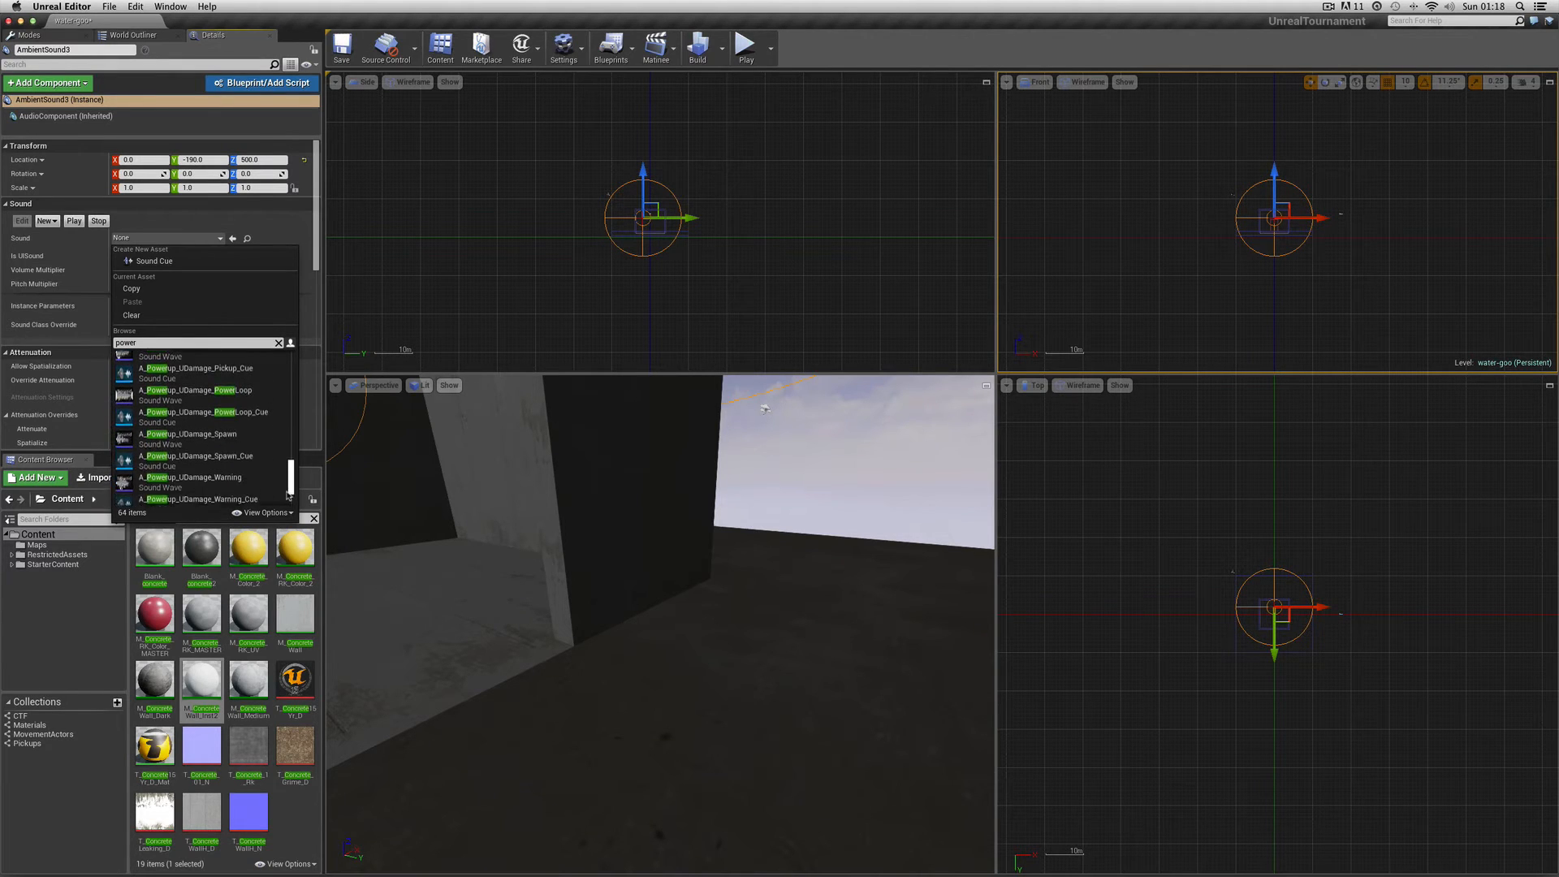
scroll(down, 3)
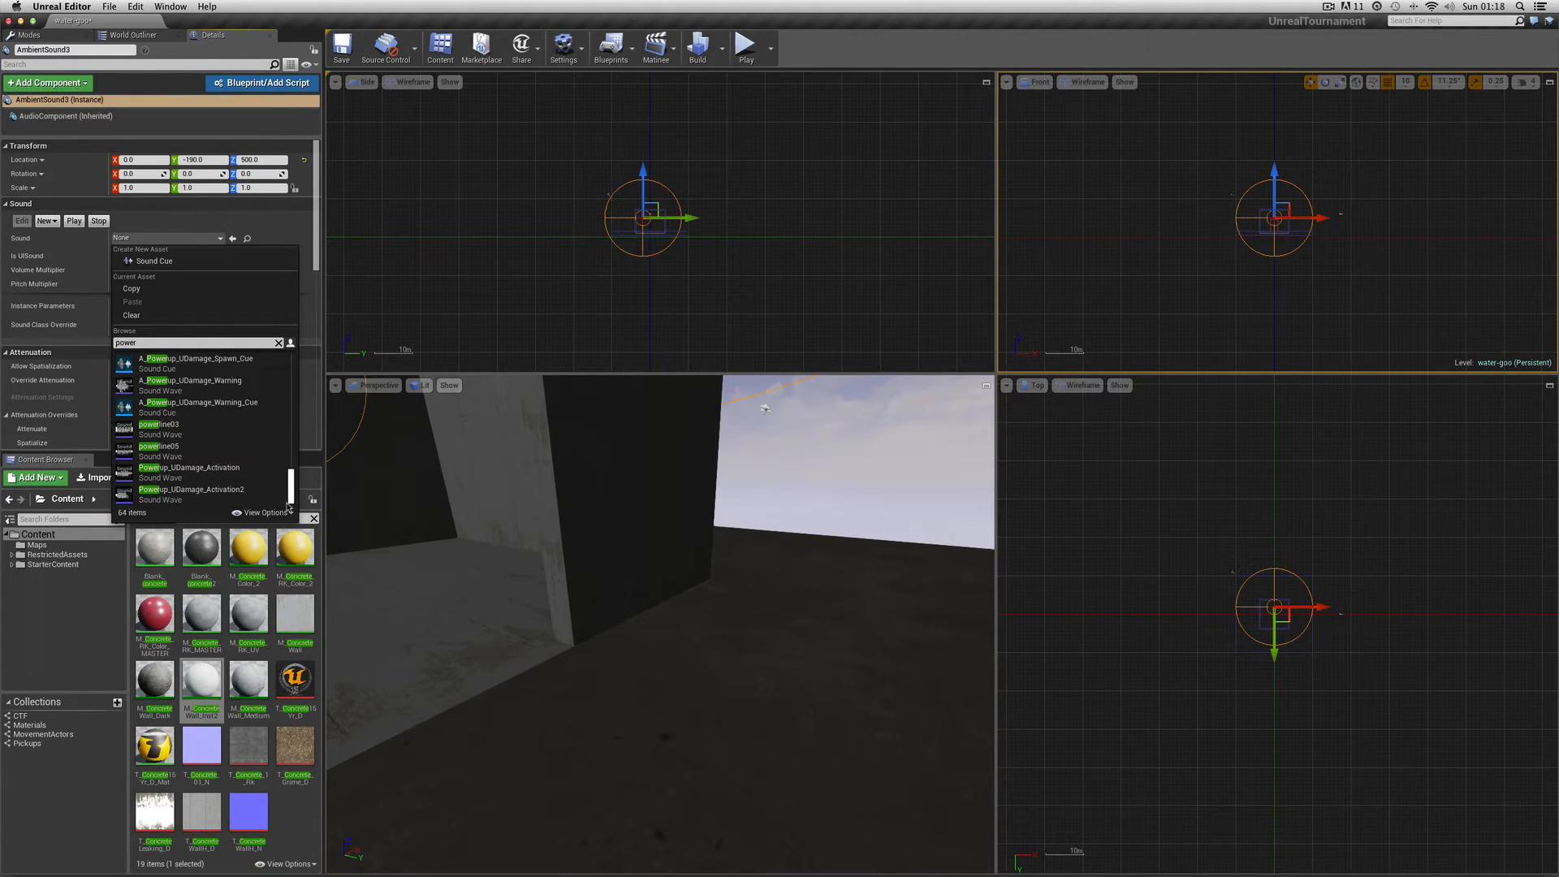
click(160, 425)
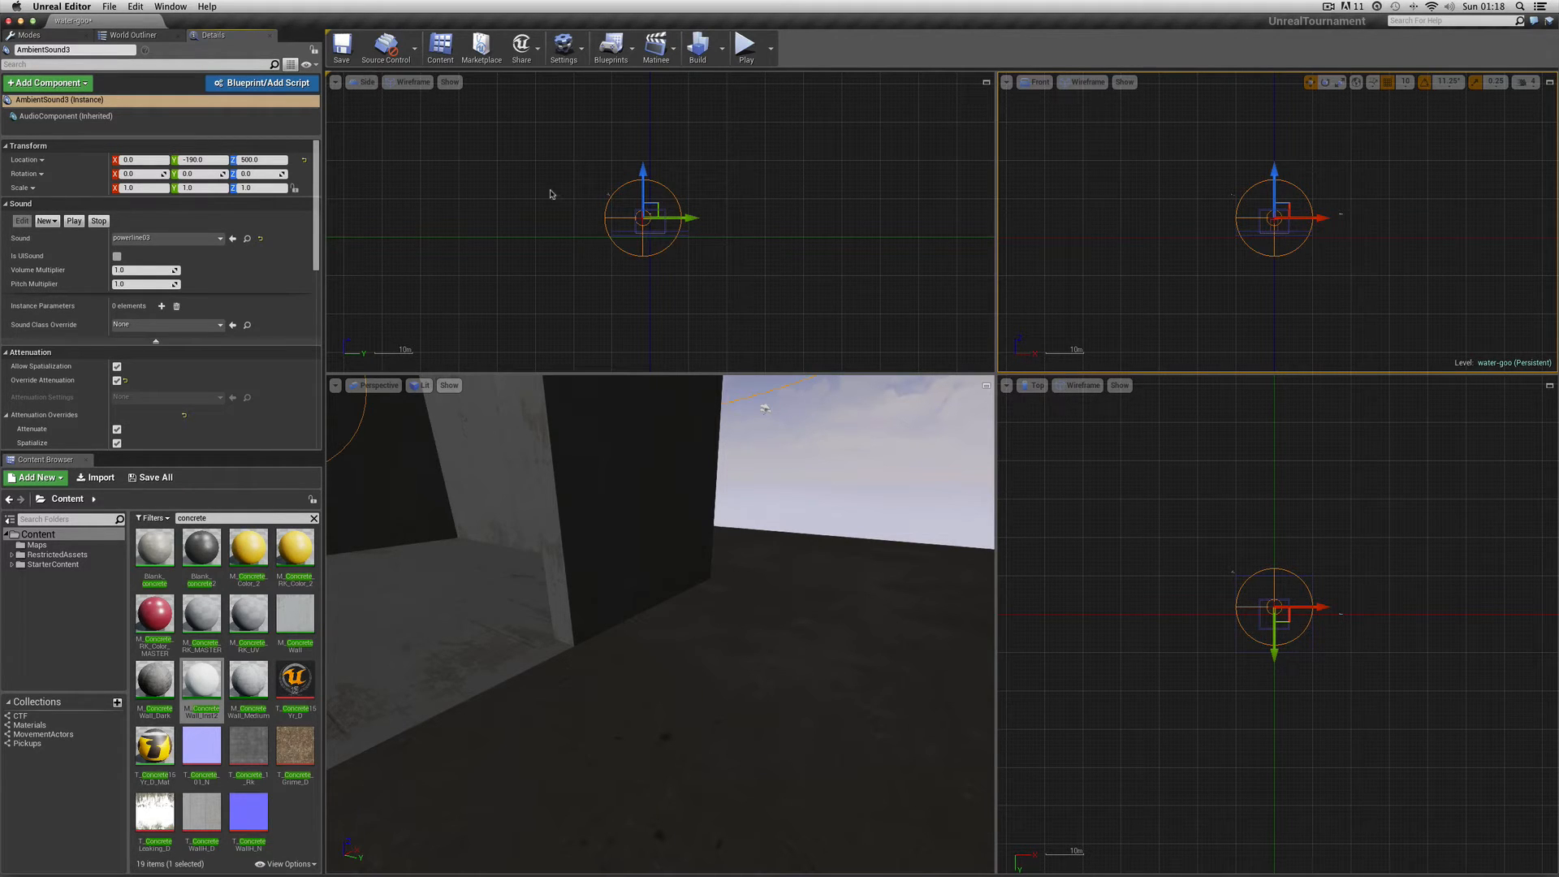
mouse_move(696, 47)
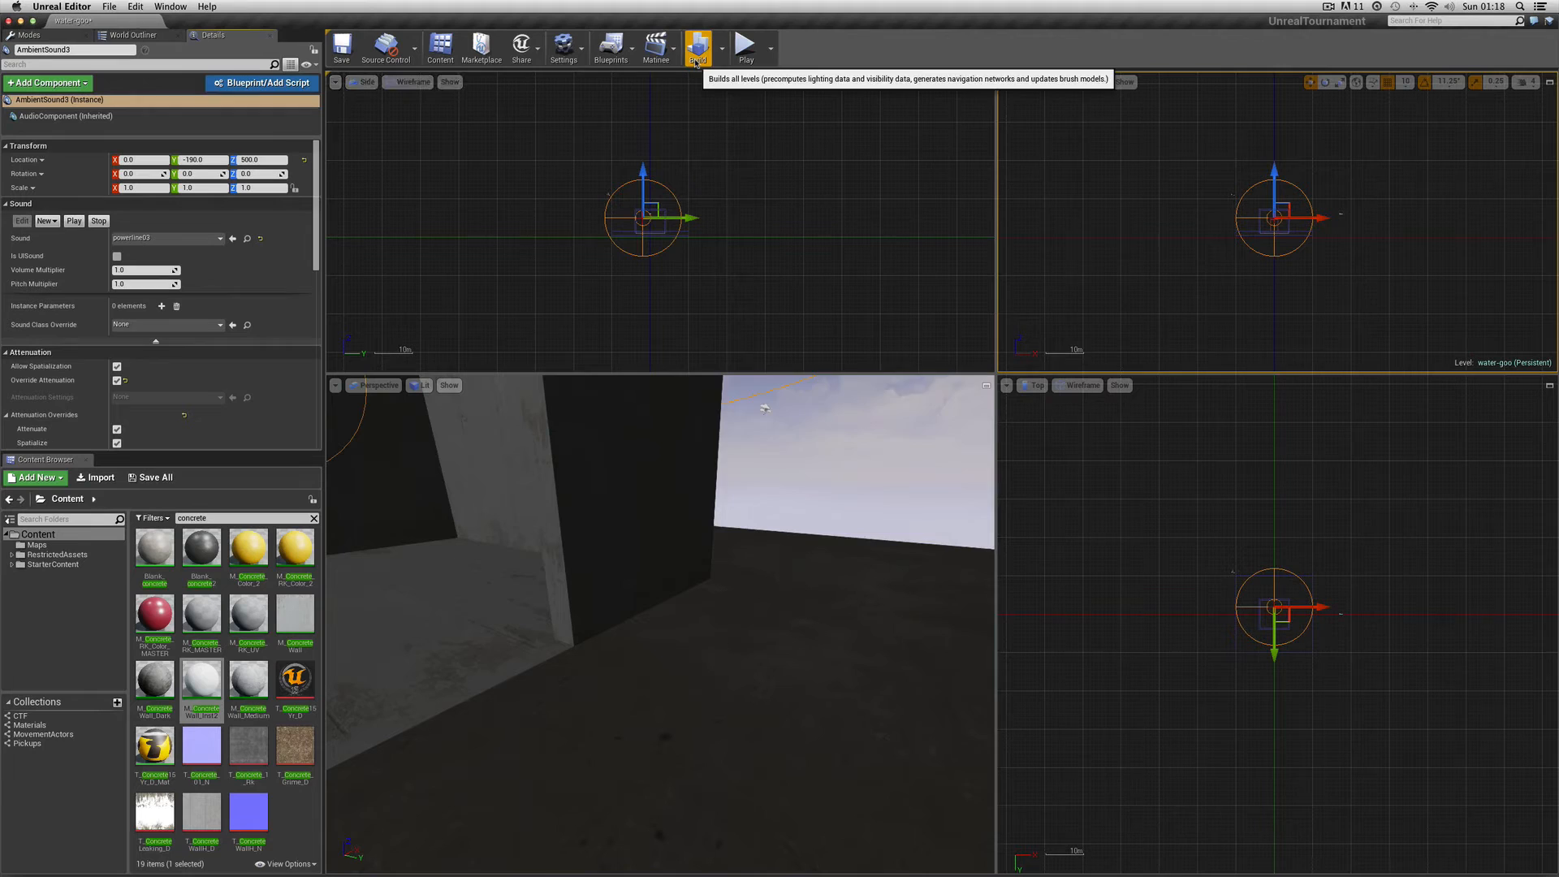
Build lighting and navigation, save the level, then run and stop a short play session
click(109, 7)
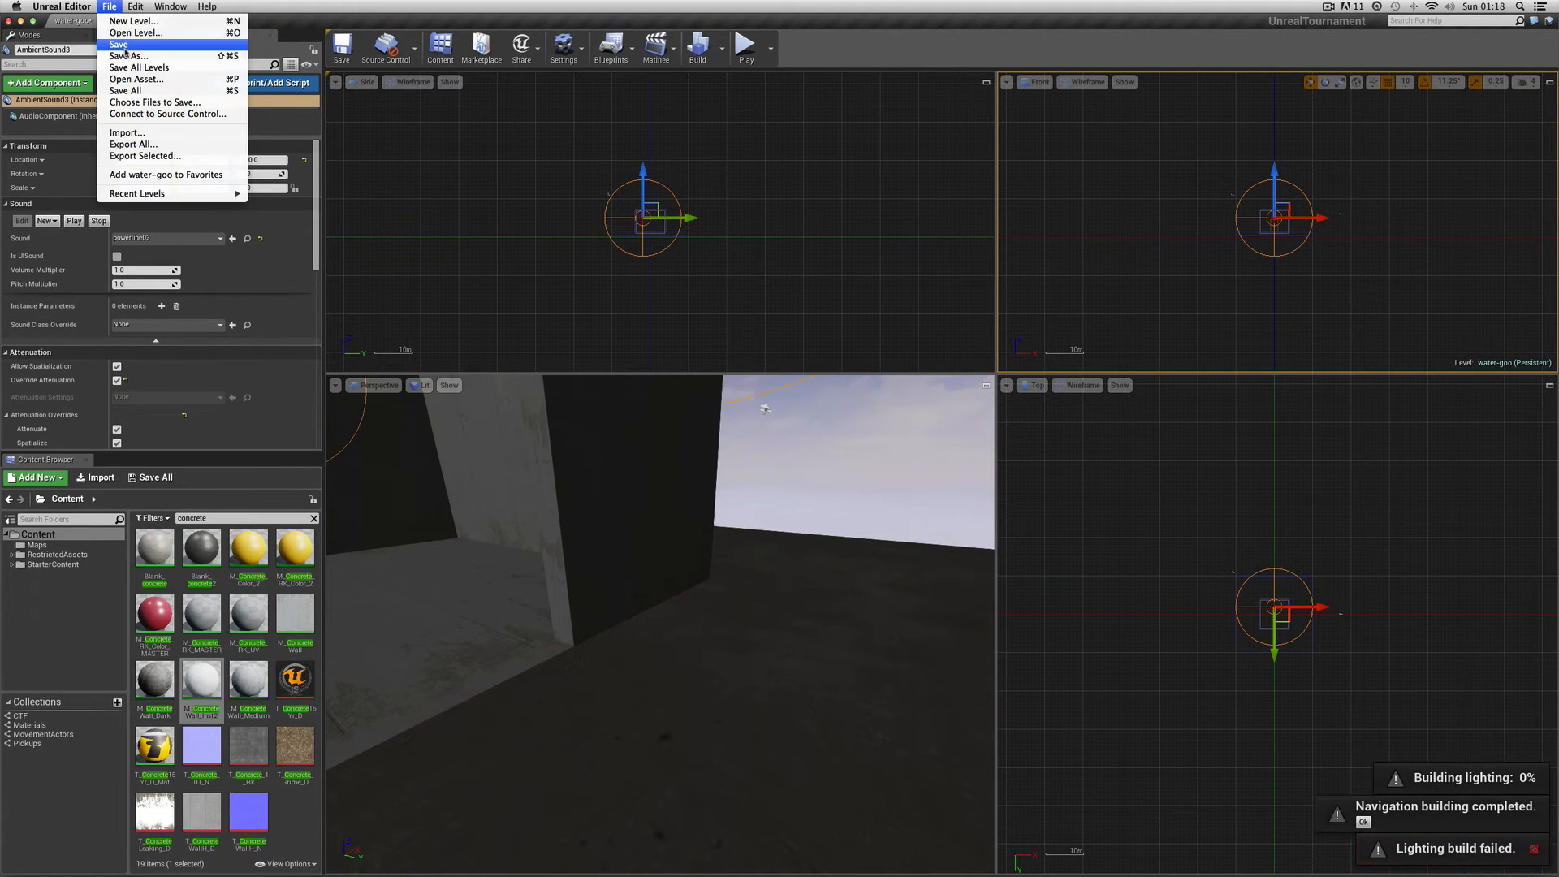
click(117, 44)
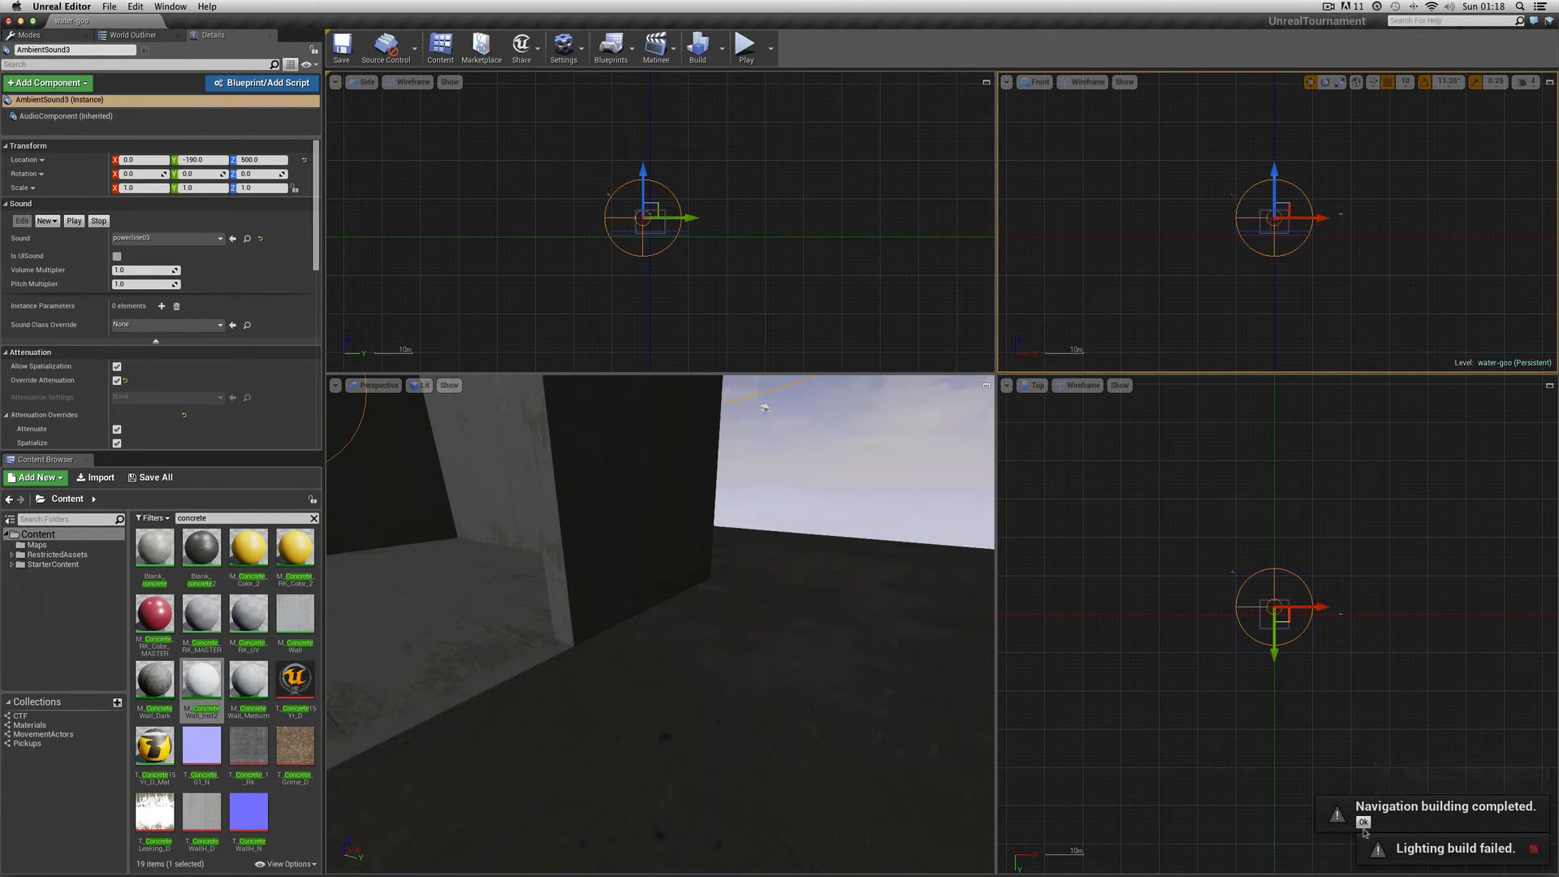
click(1364, 823)
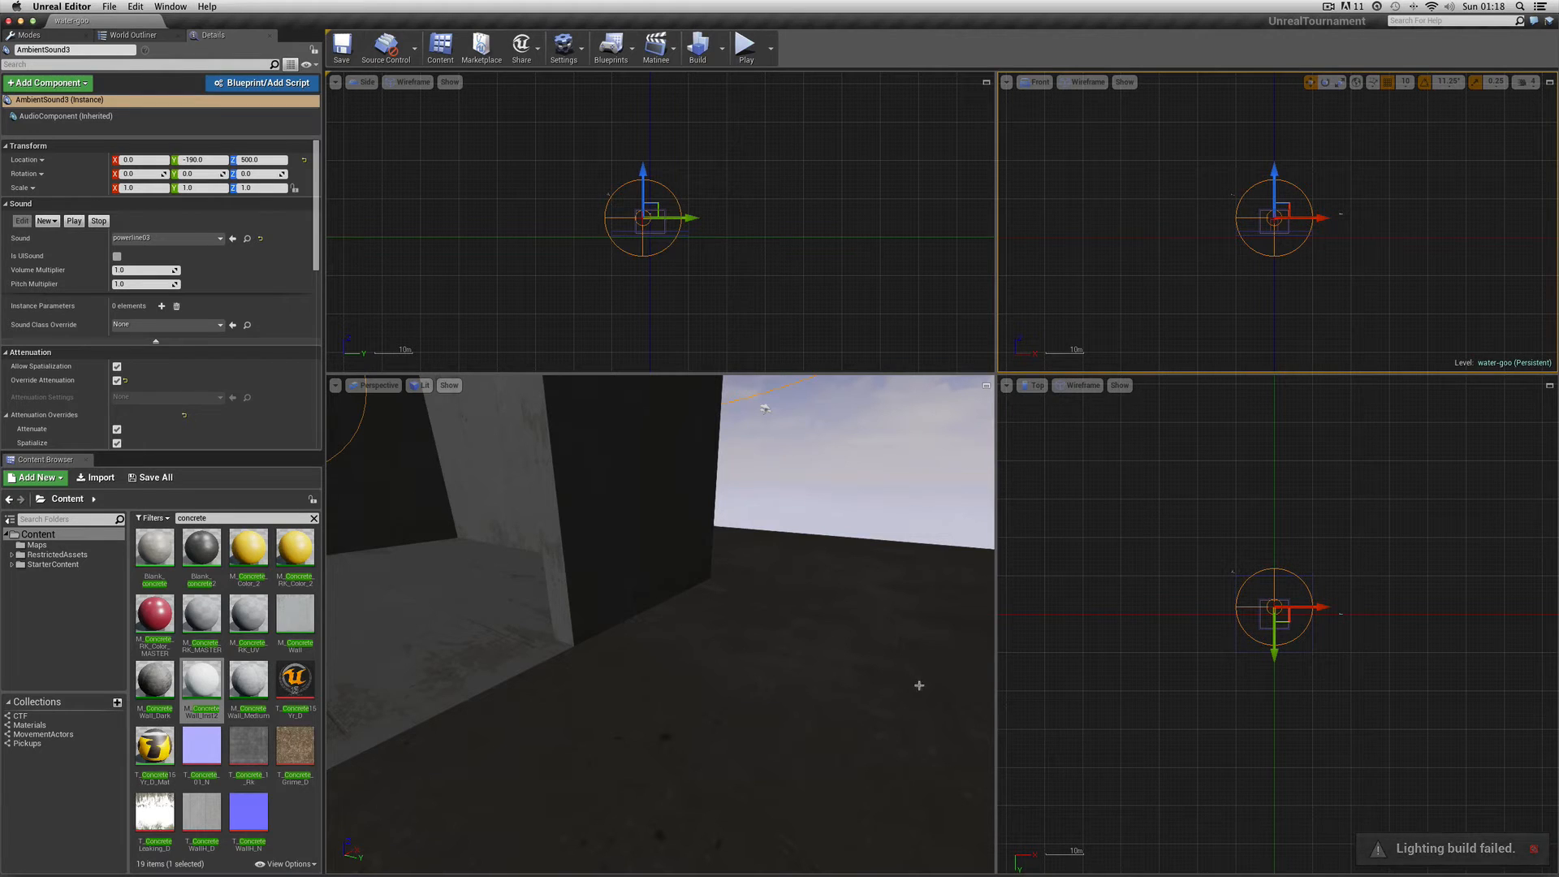
click(744, 47)
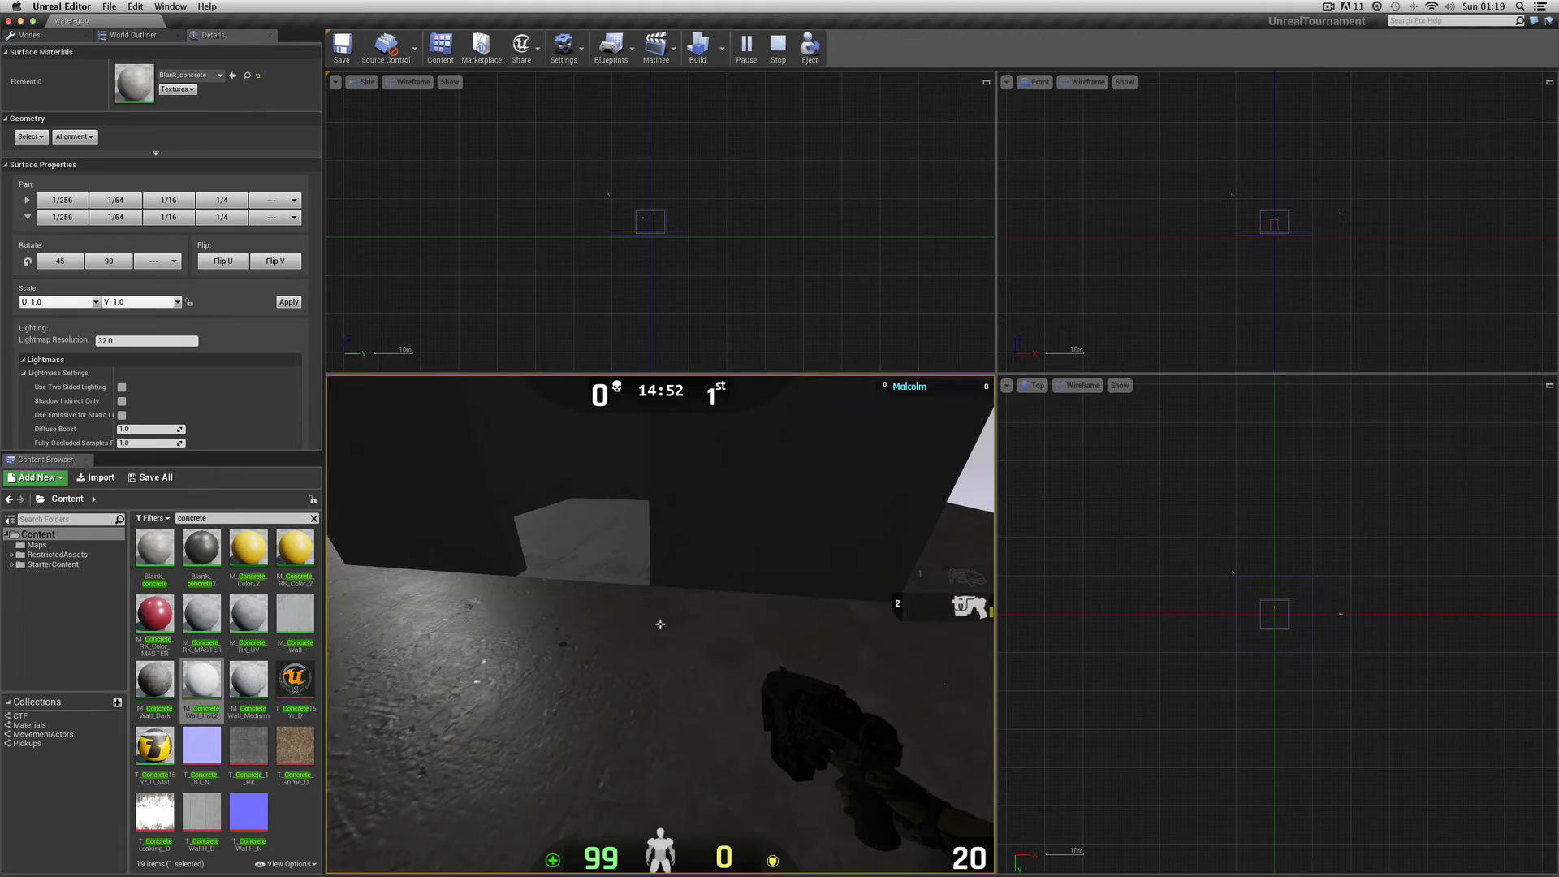
click(778, 47)
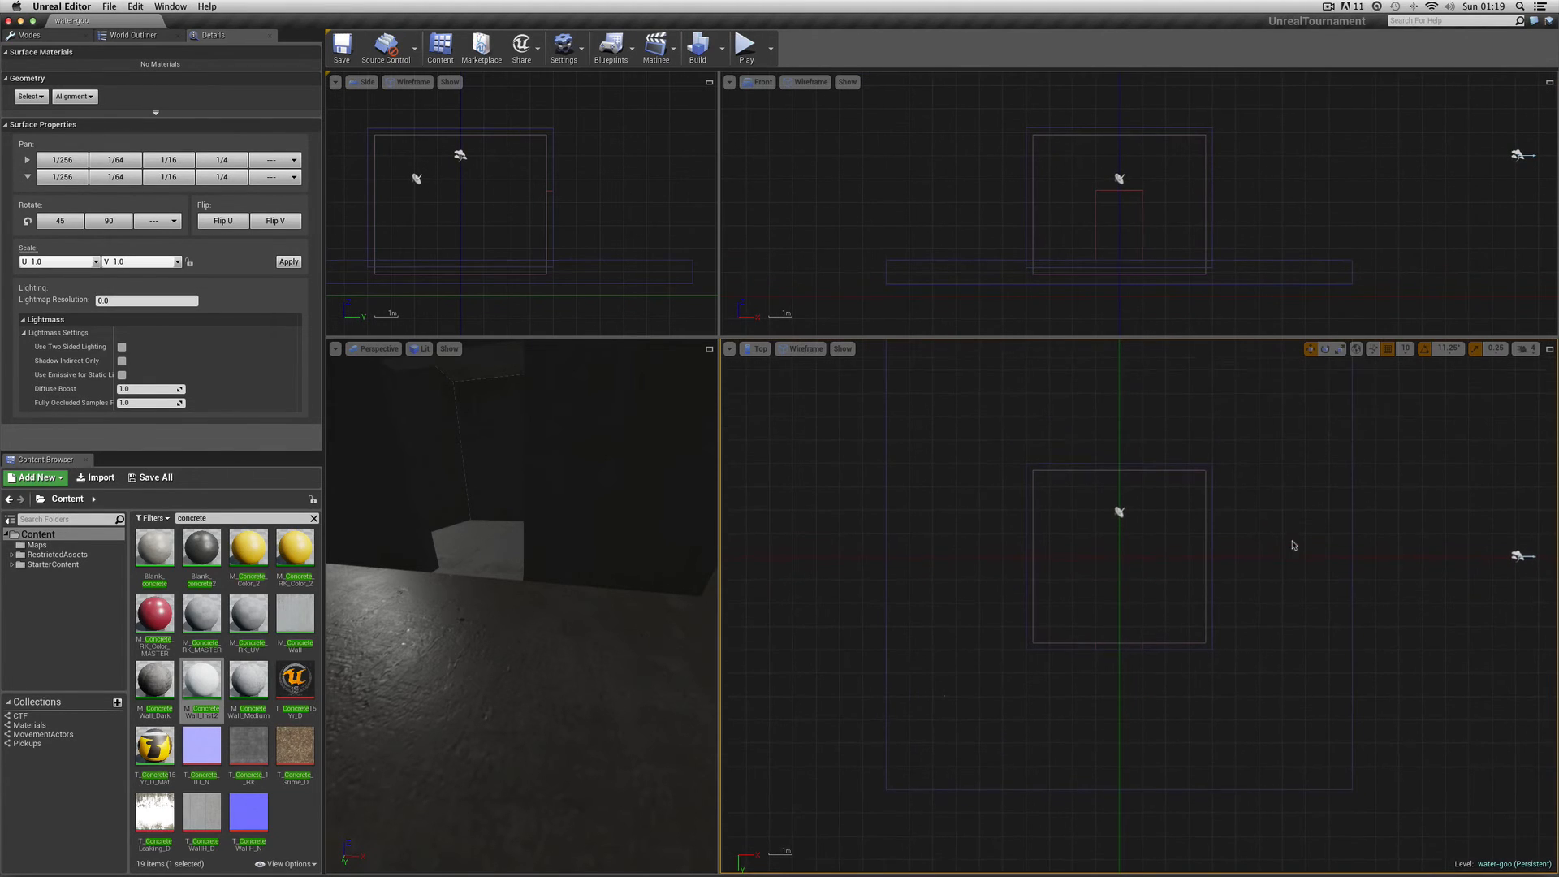
Place a Post Process Volume from the Volumes category and show its Details
click(27, 35)
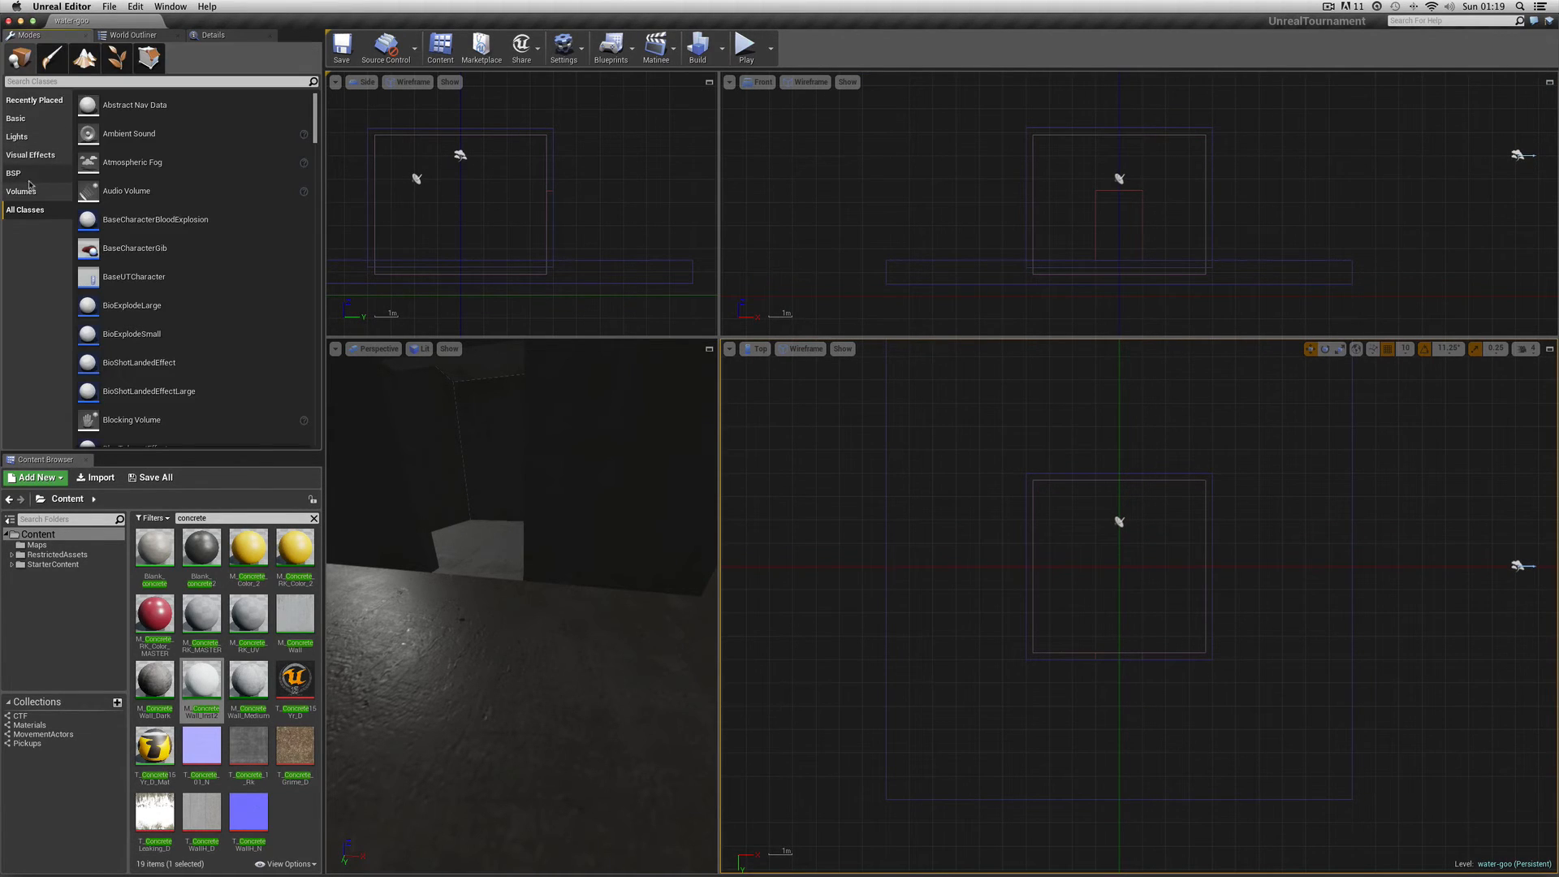
click(21, 191)
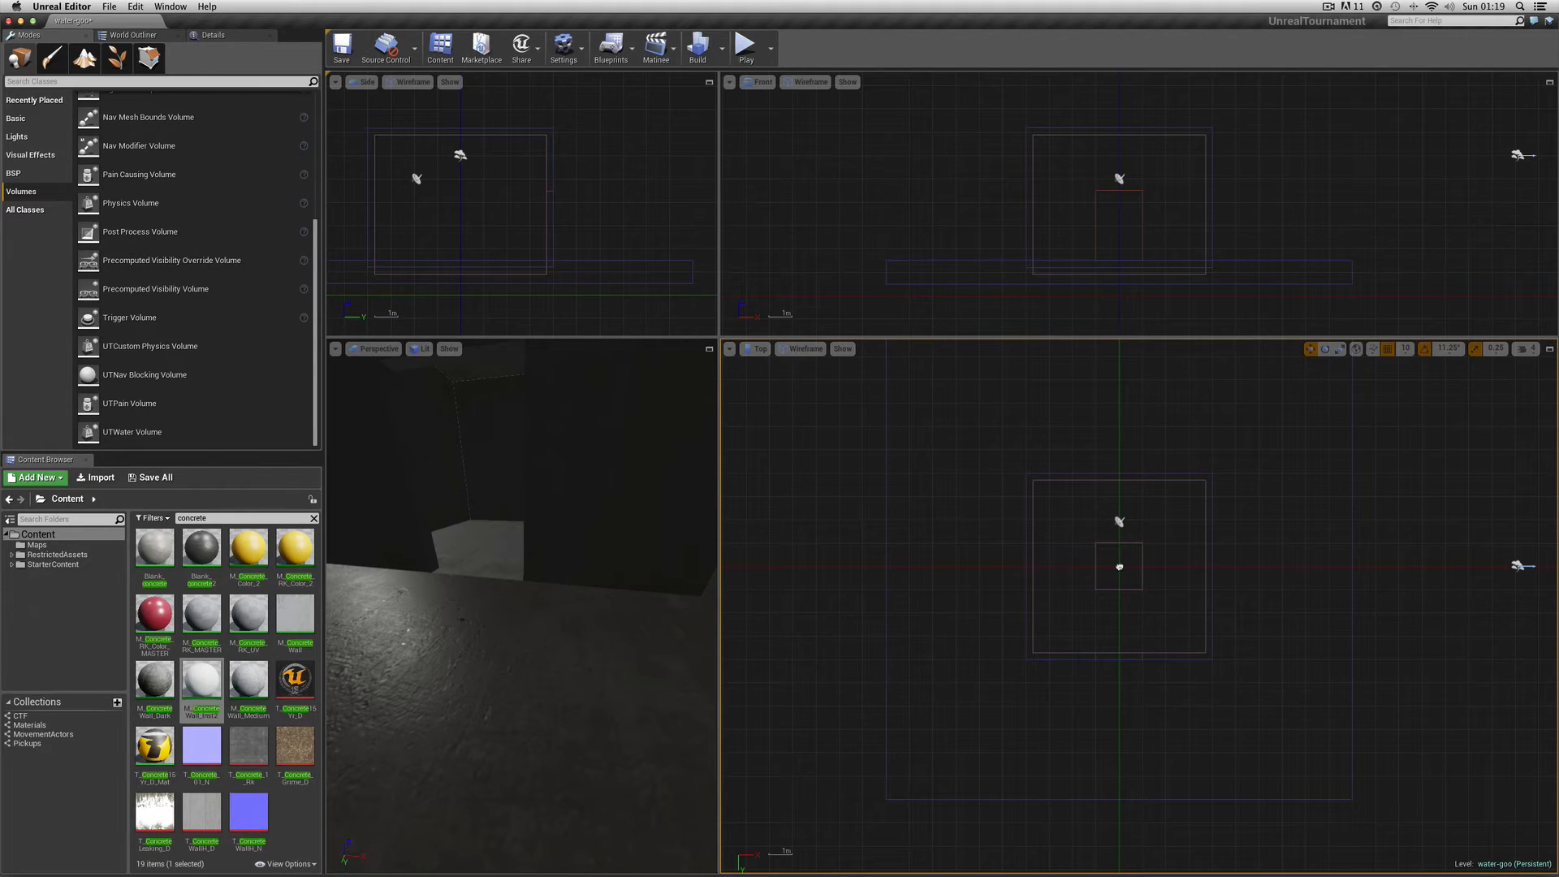
click(1405, 348)
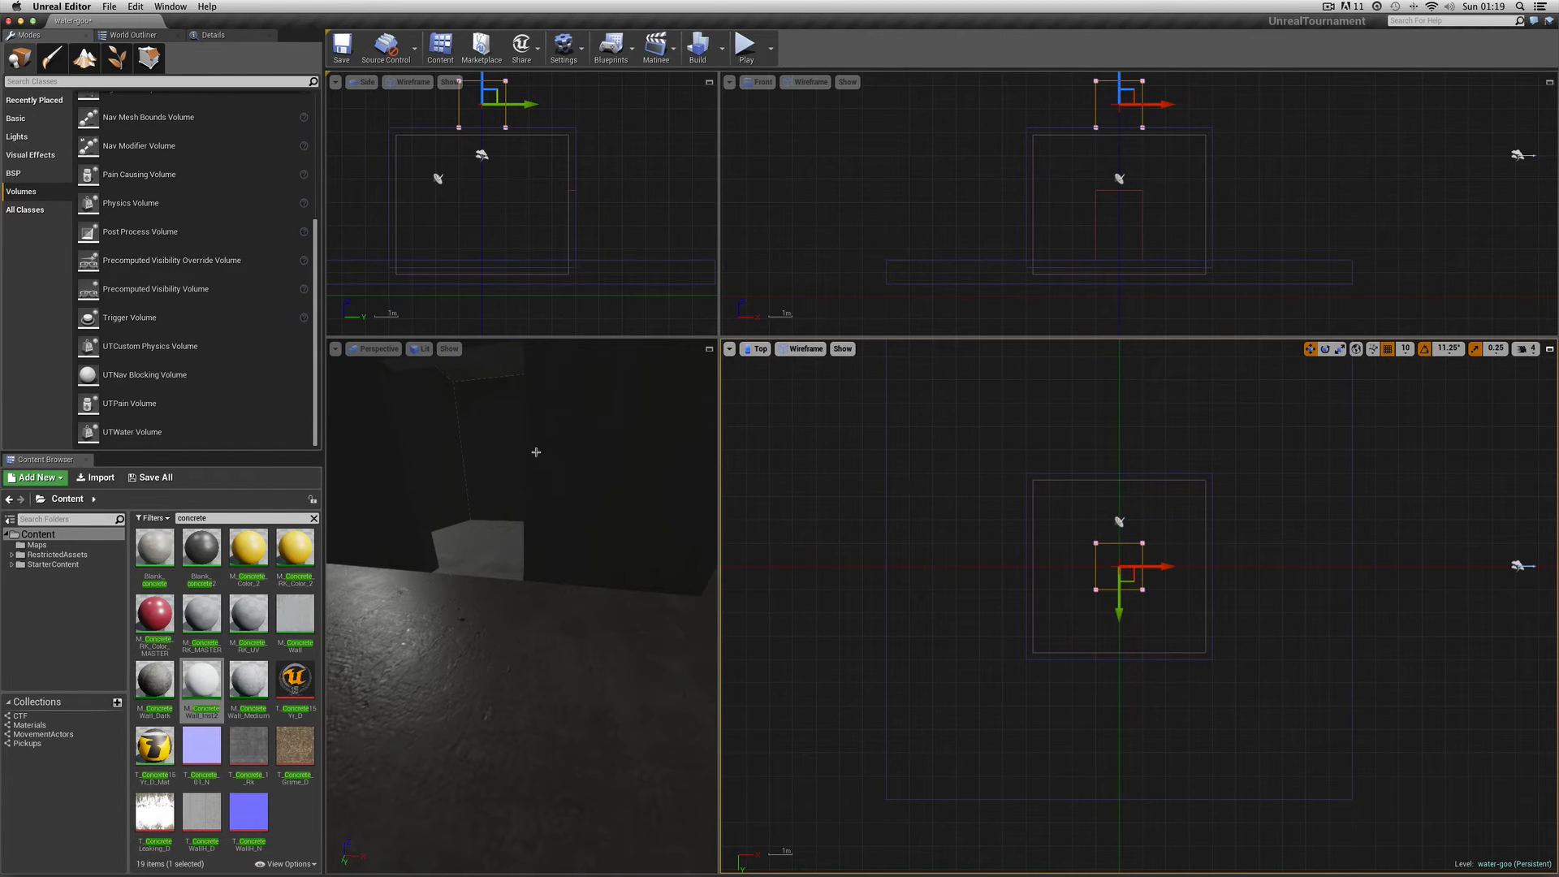
click(212, 35)
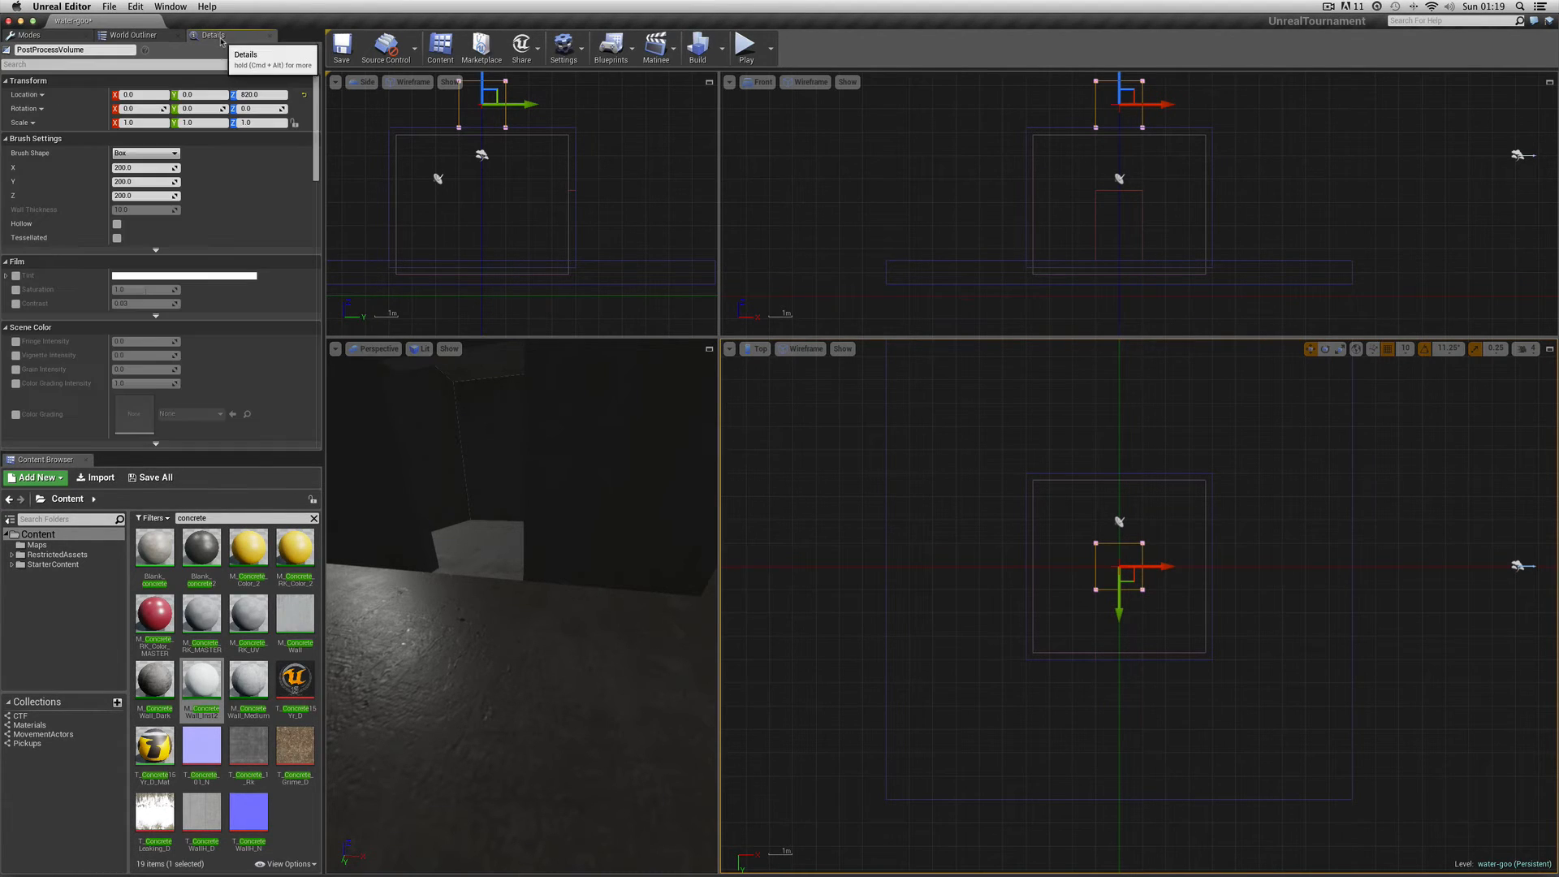
mouse_move(1050, 247)
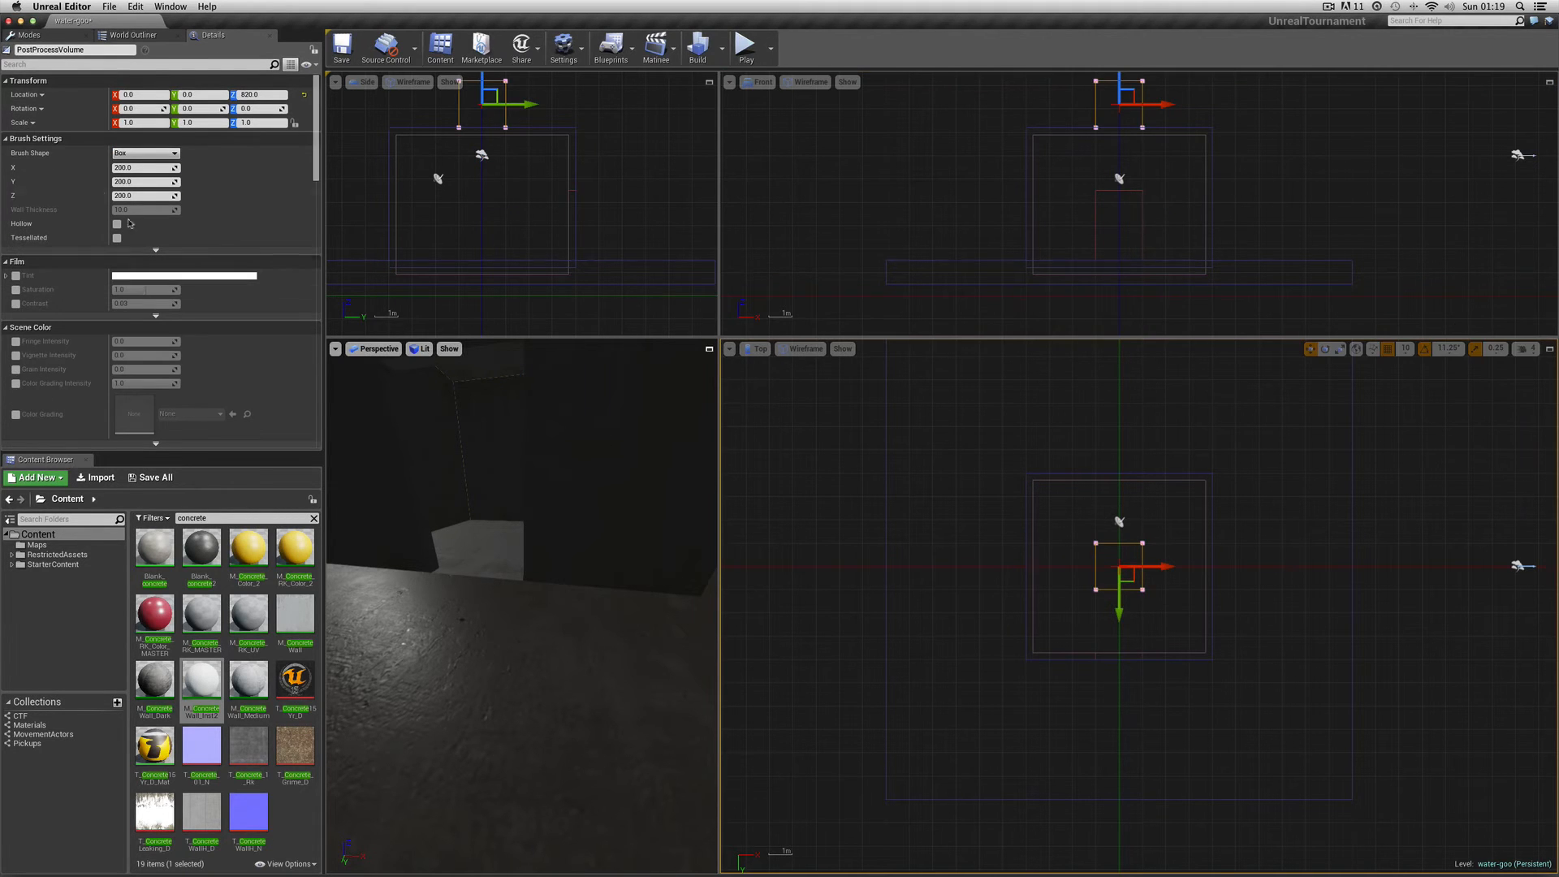
Set the Post Process Volume's brush X size to 740
click(145, 167)
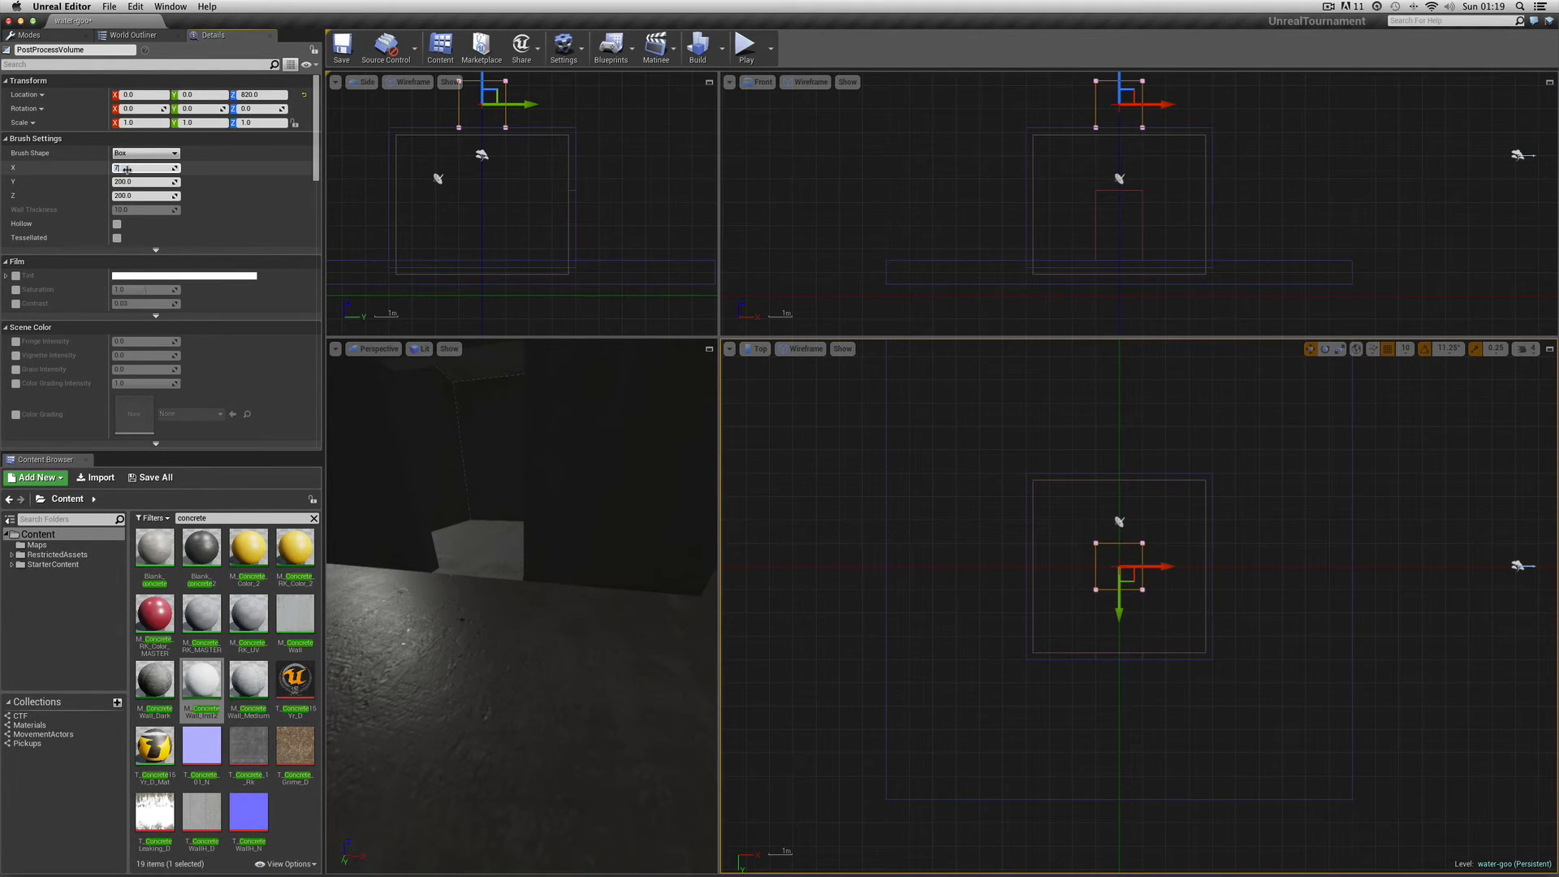
text(740.0)
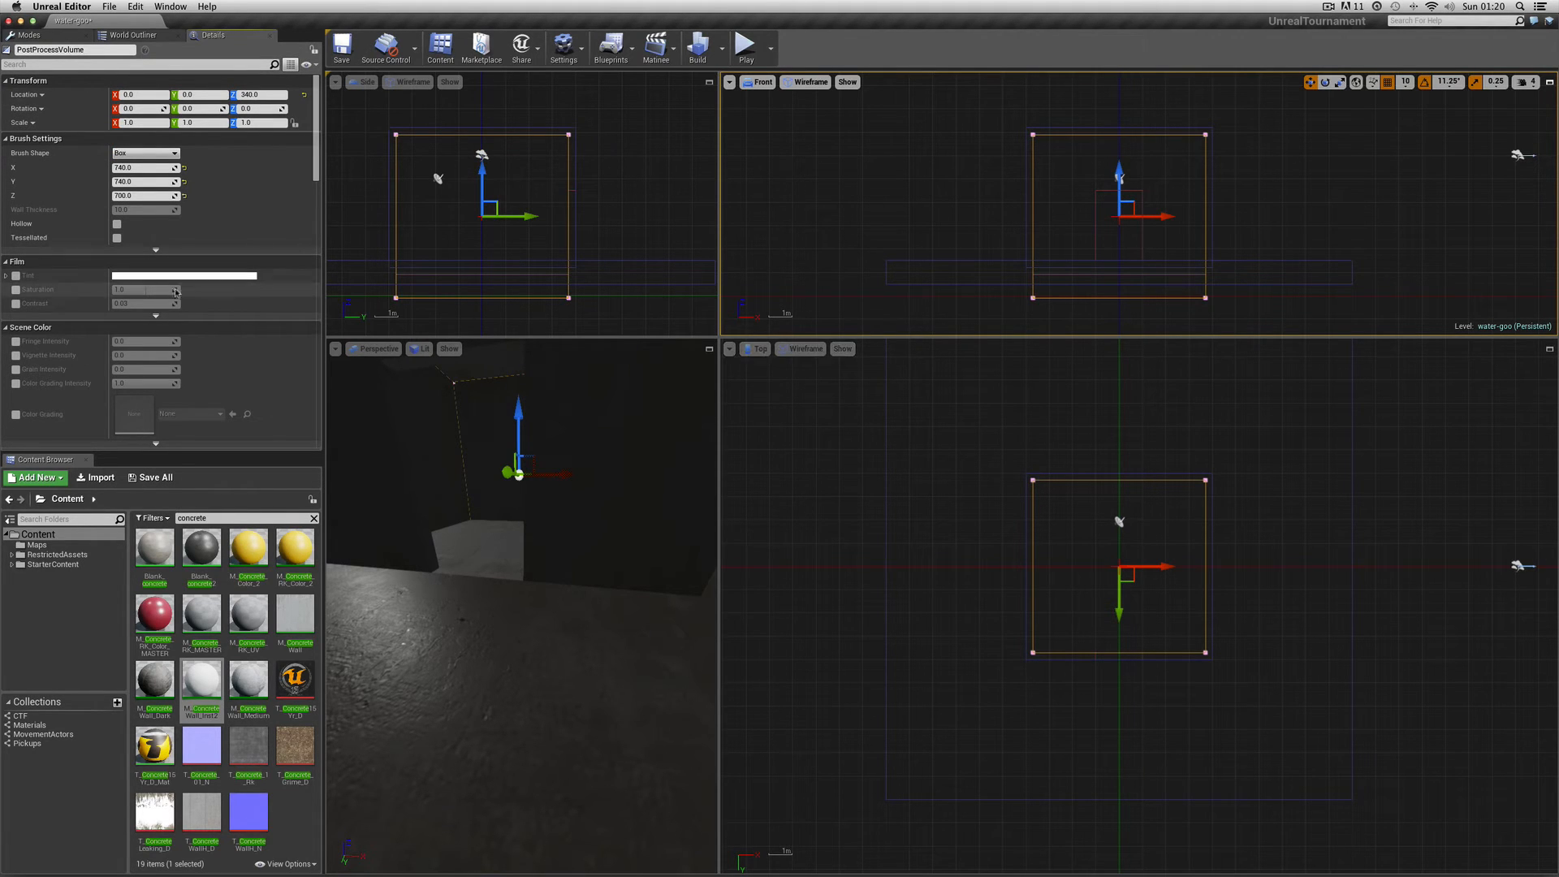
Enable Film Tint with a yellow-green colour, then browse further post process settings
click(8, 275)
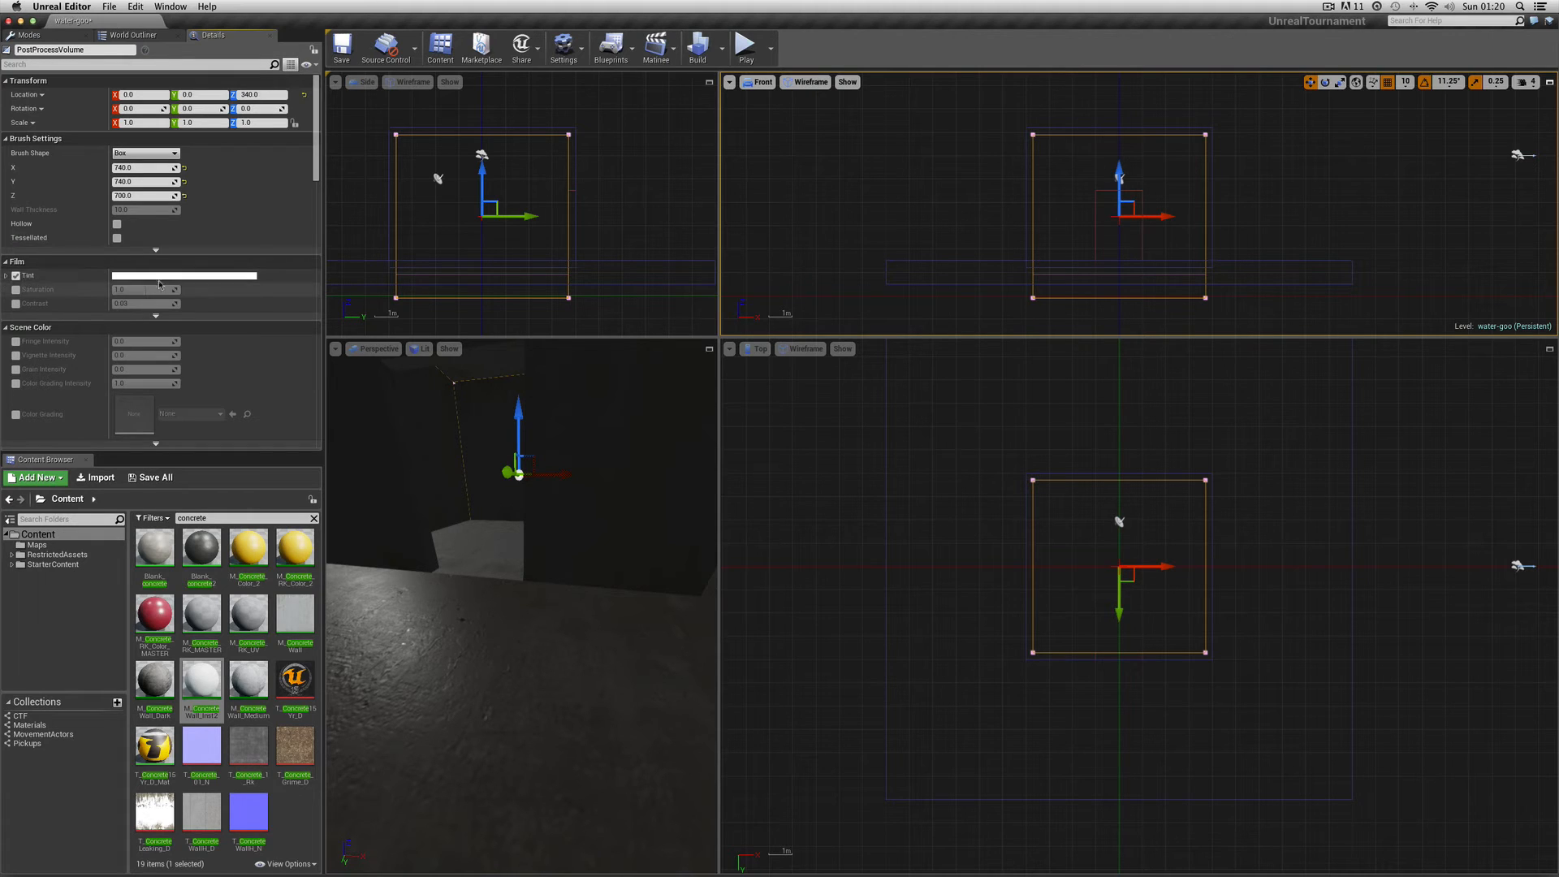
click(182, 276)
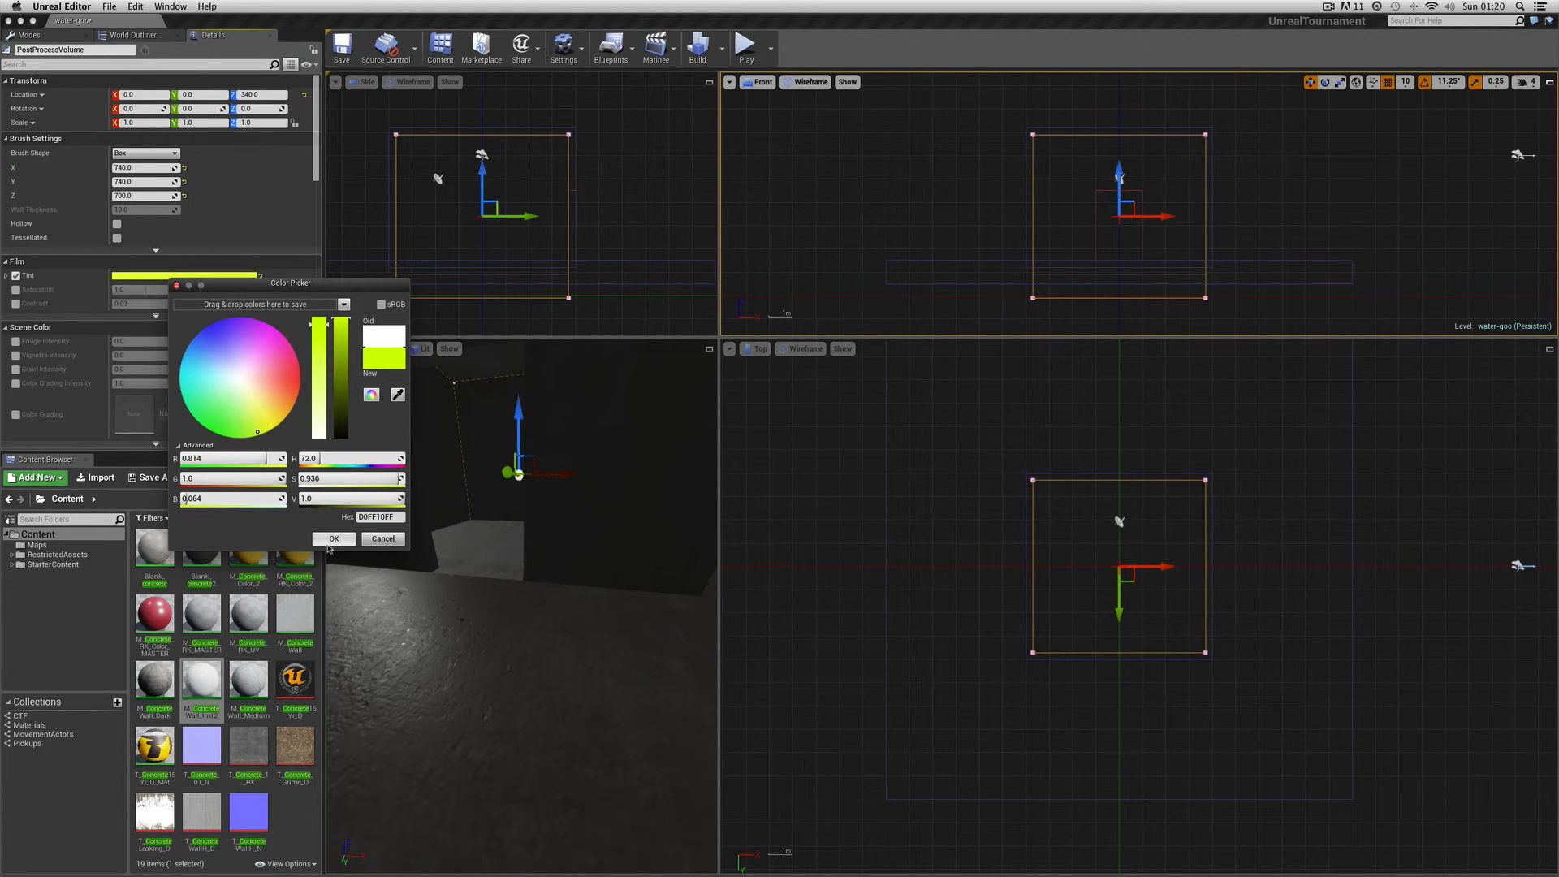
click(334, 537)
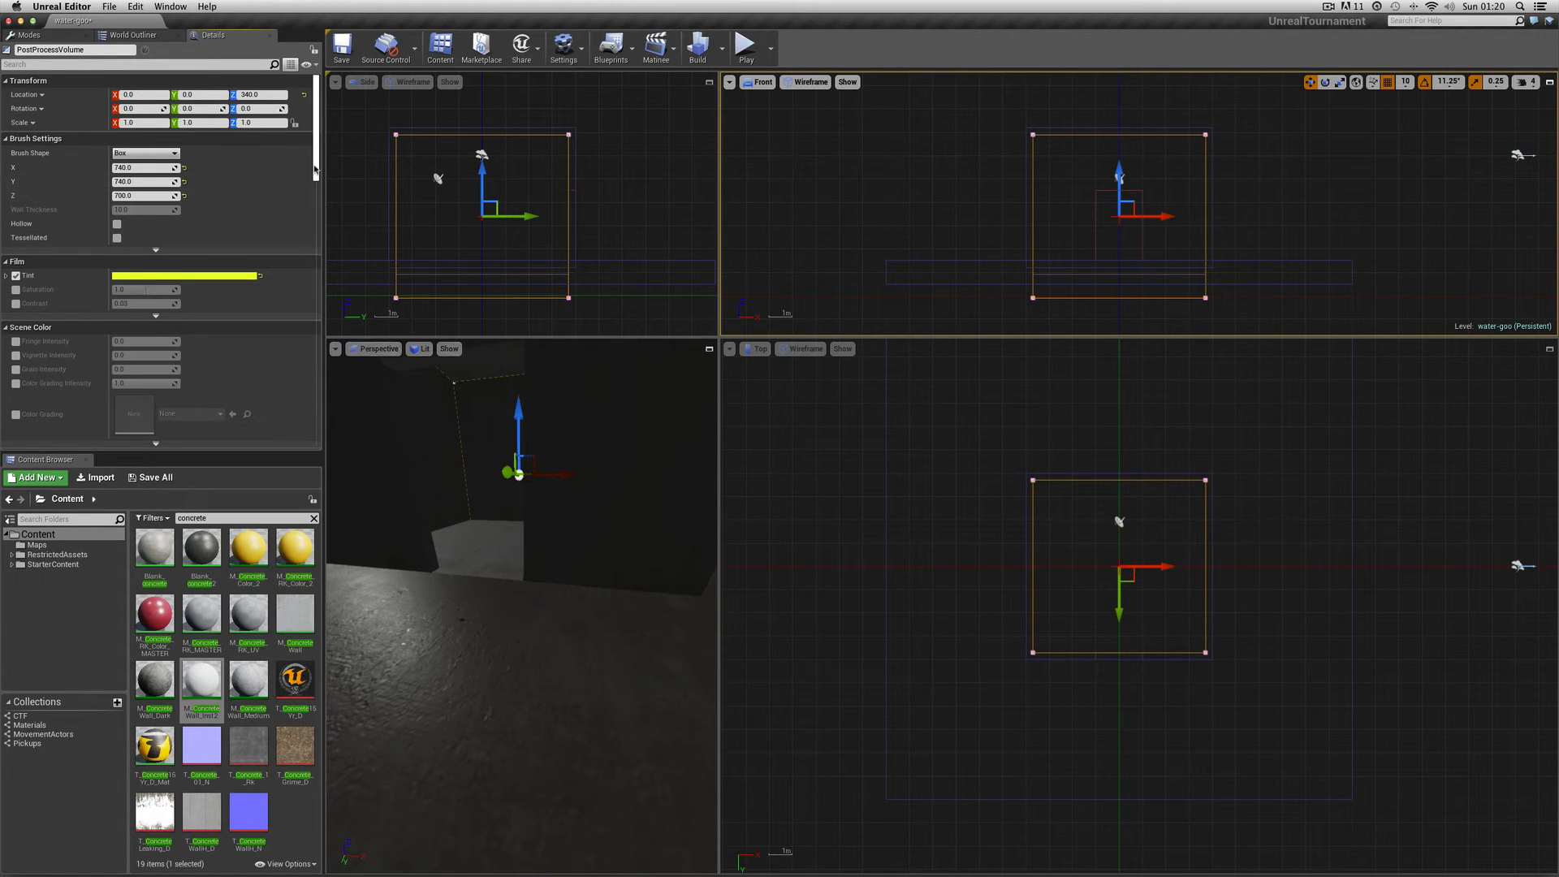
scroll(down, 3)
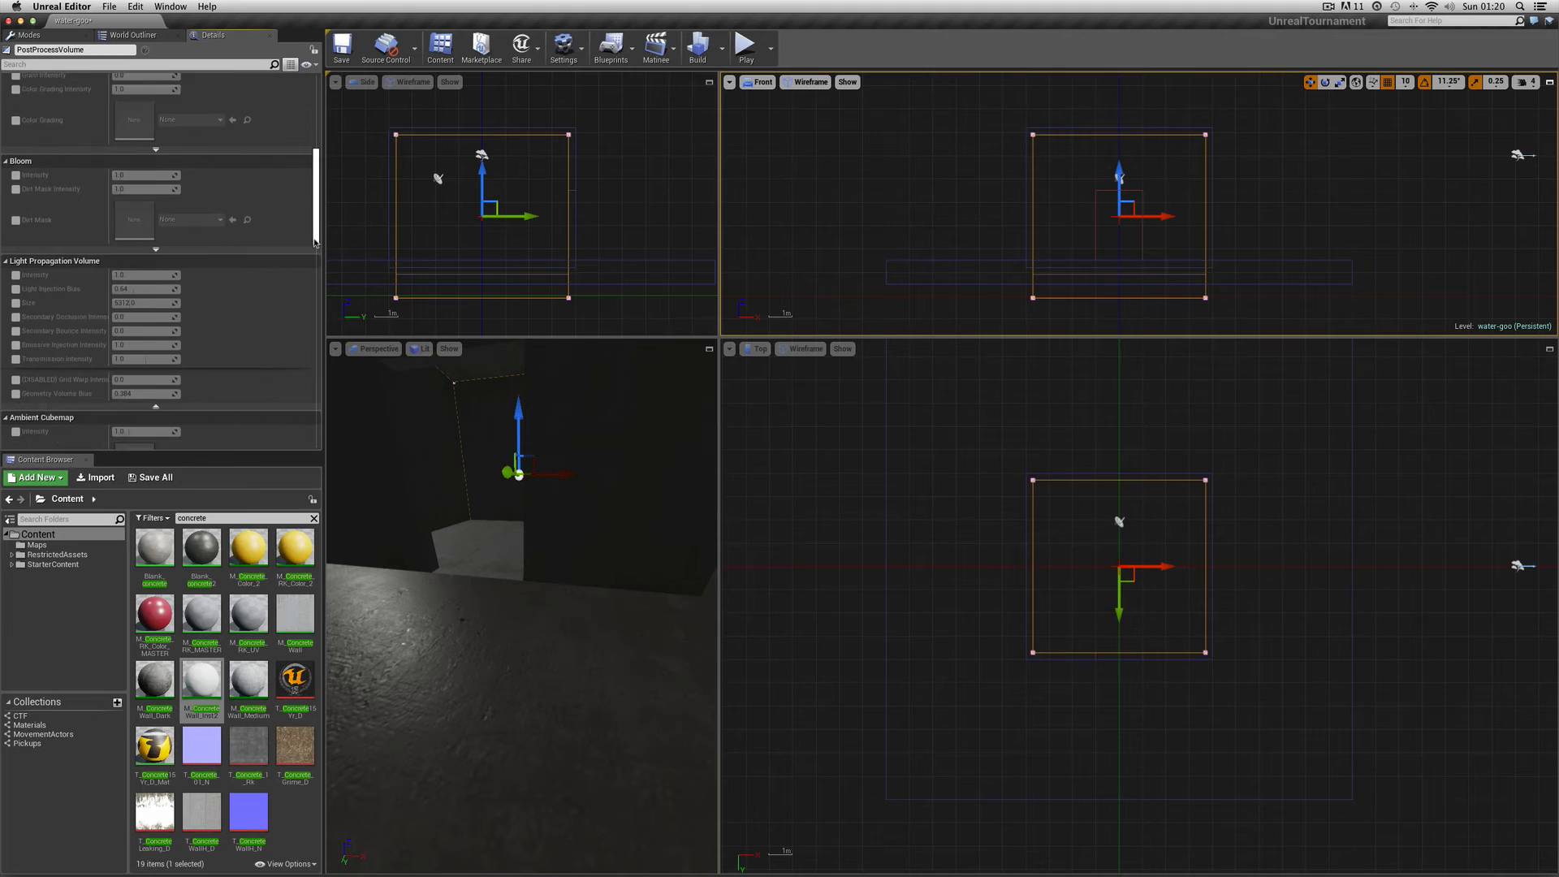
scroll(down, 3)
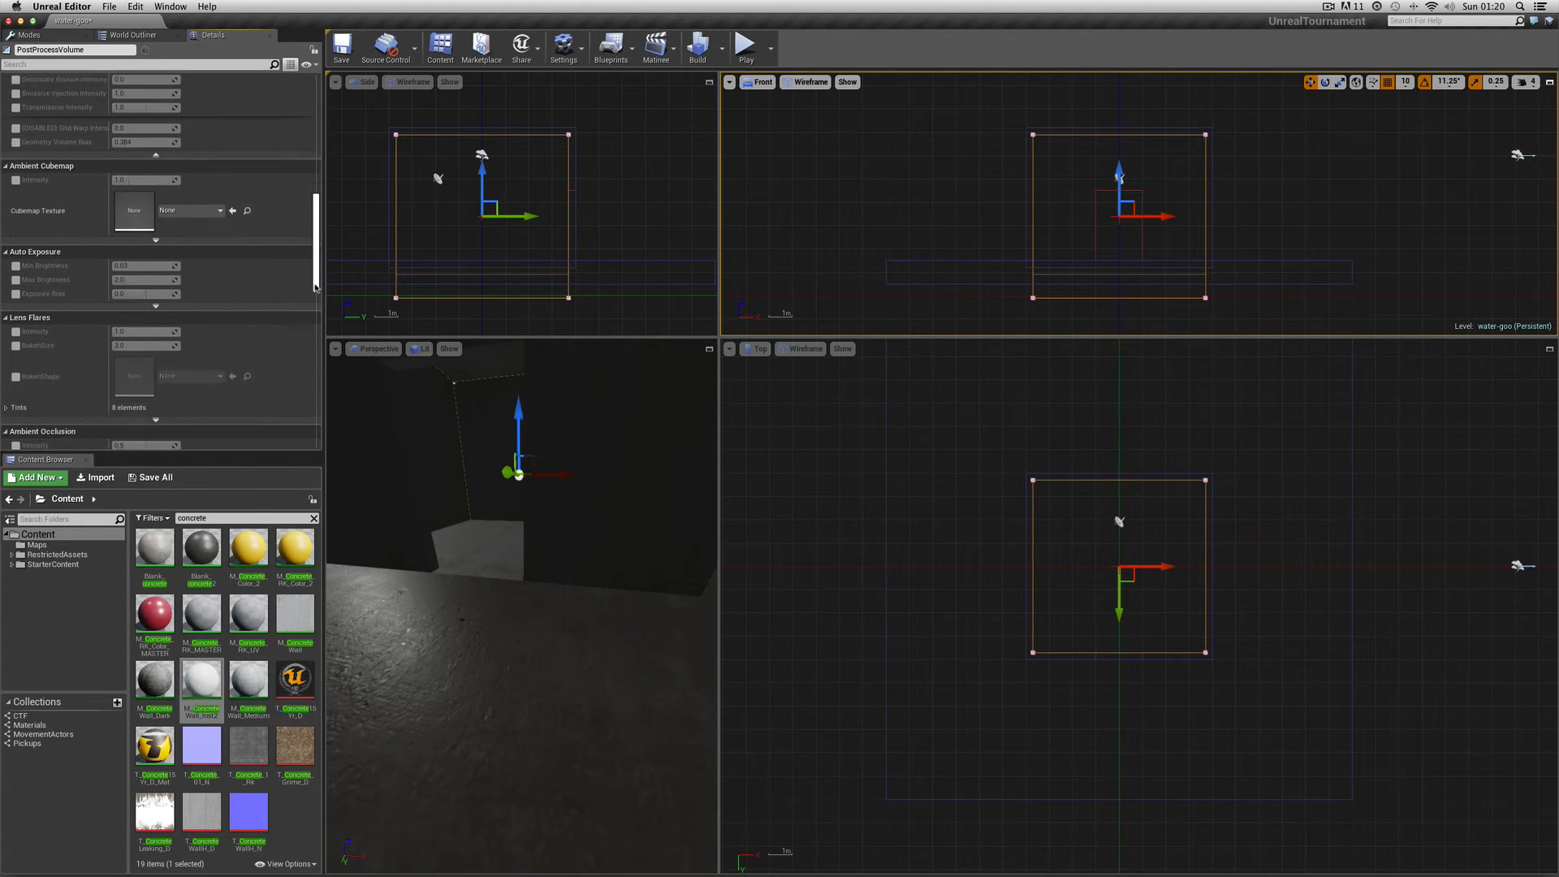
scroll(down, 3)
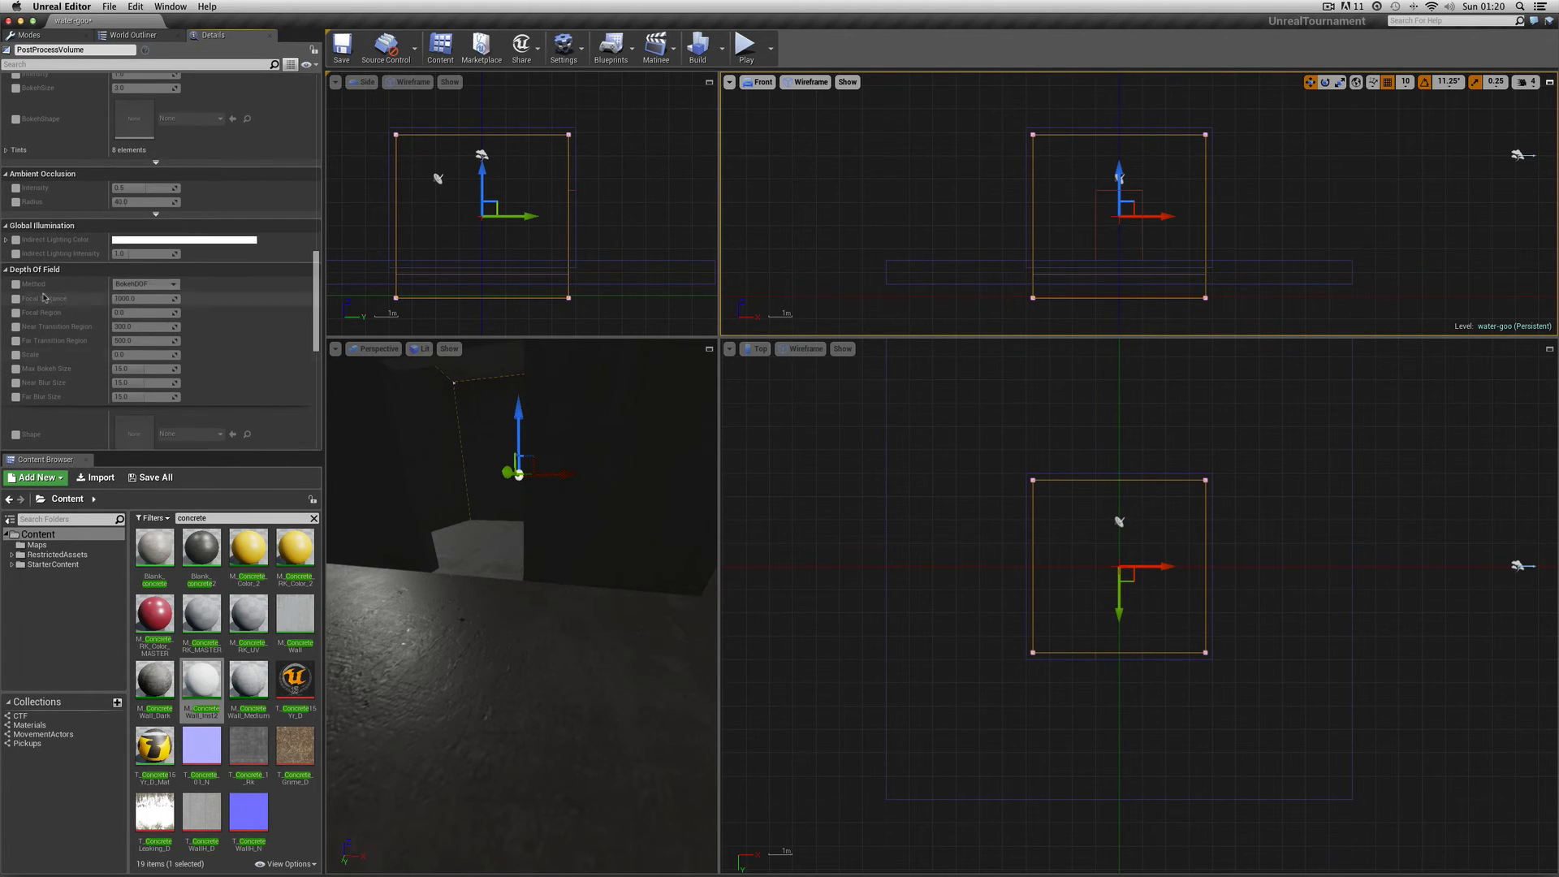
click(144, 284)
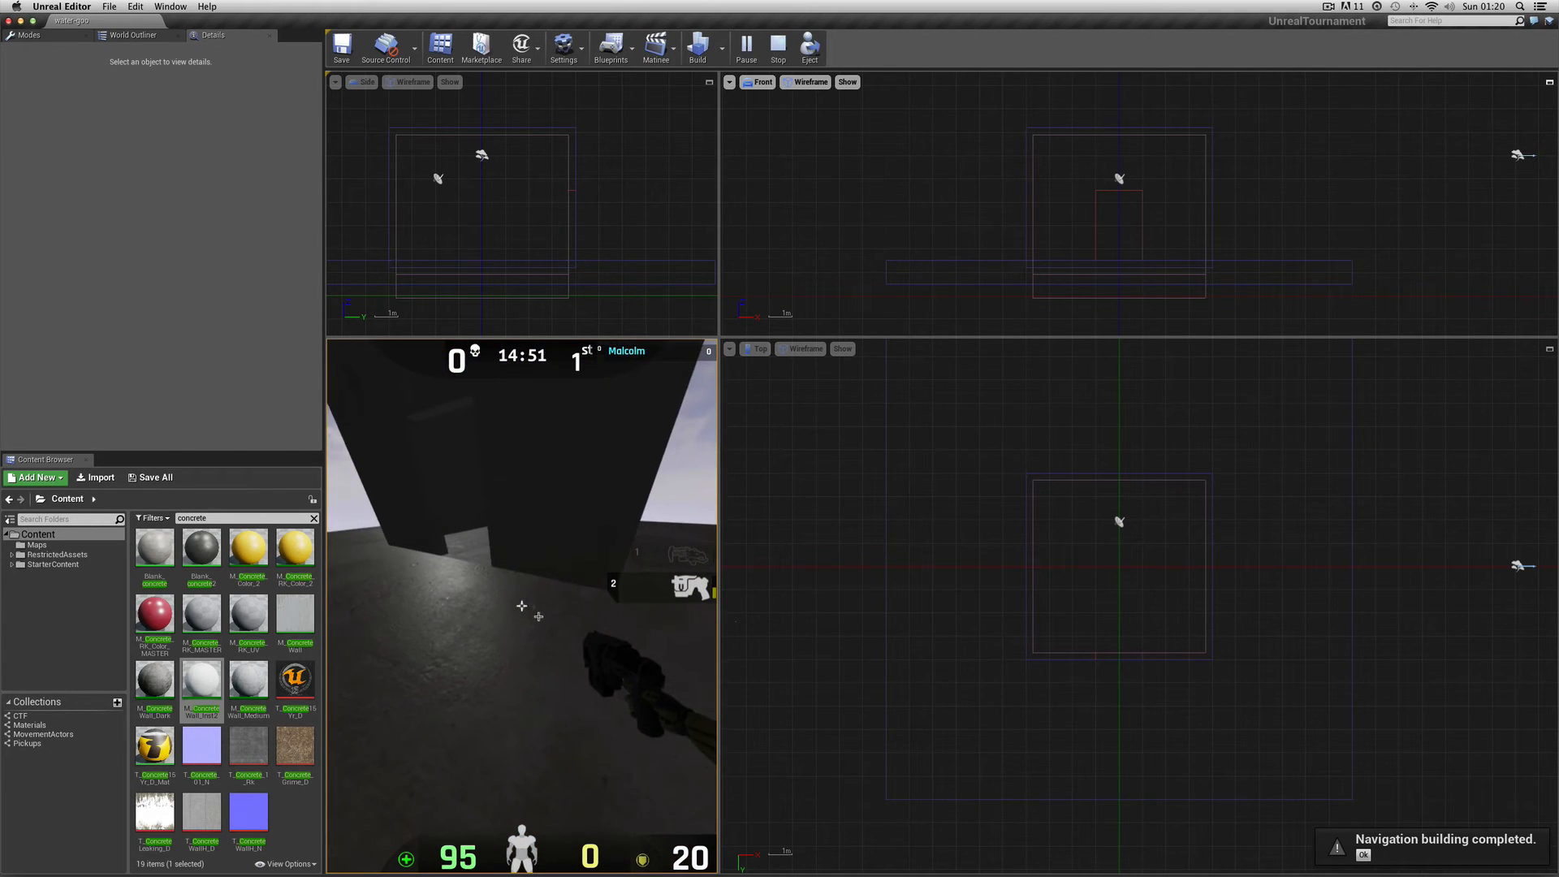
Stop the play session and show the Lights category in Place mode
click(779, 48)
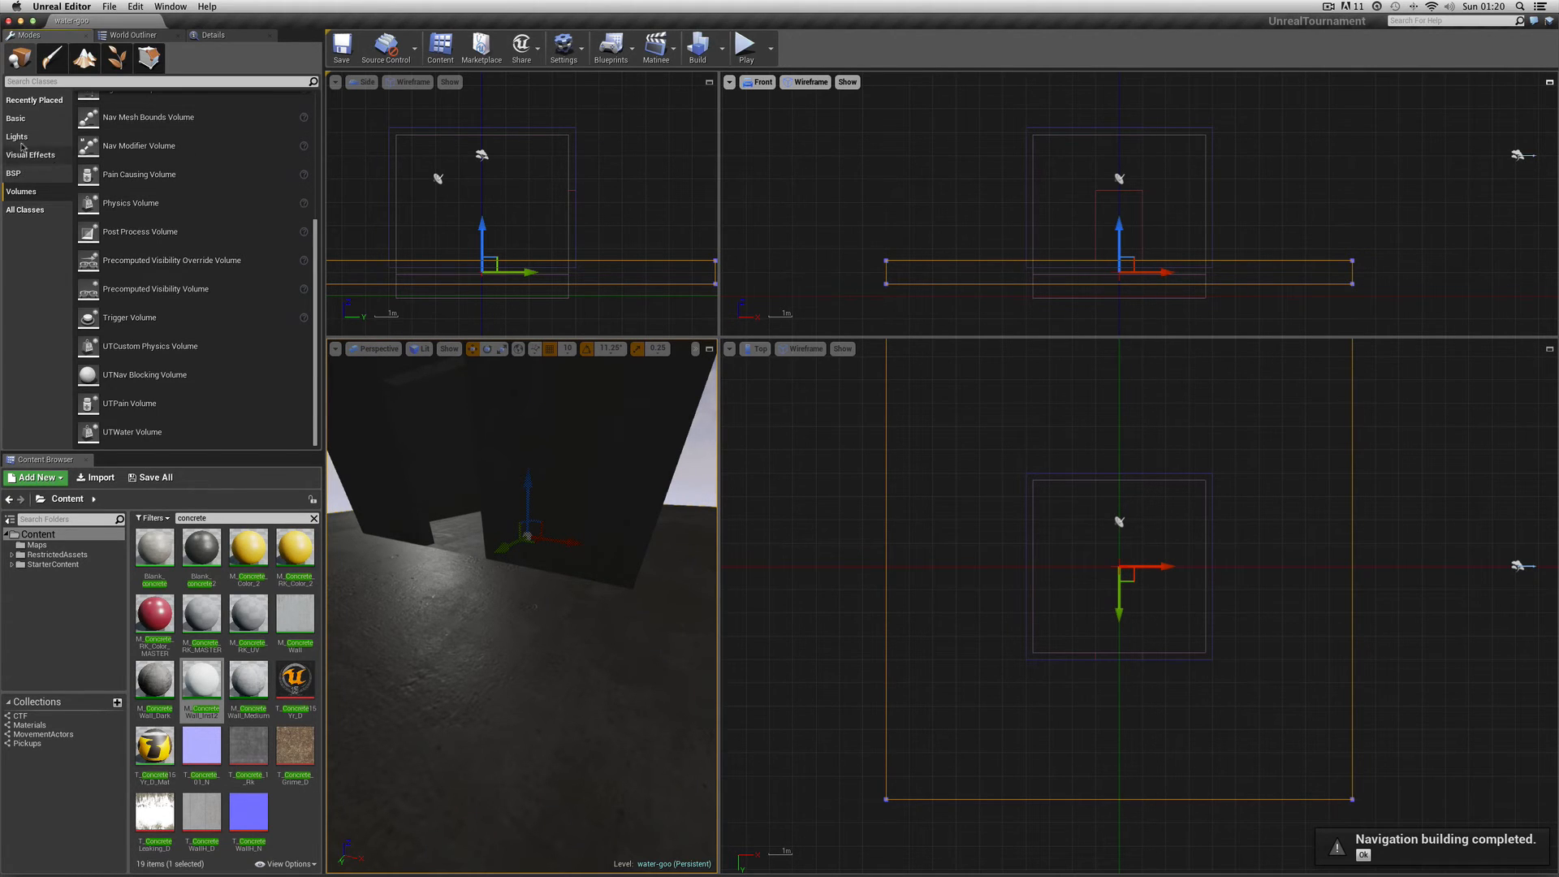
click(16, 136)
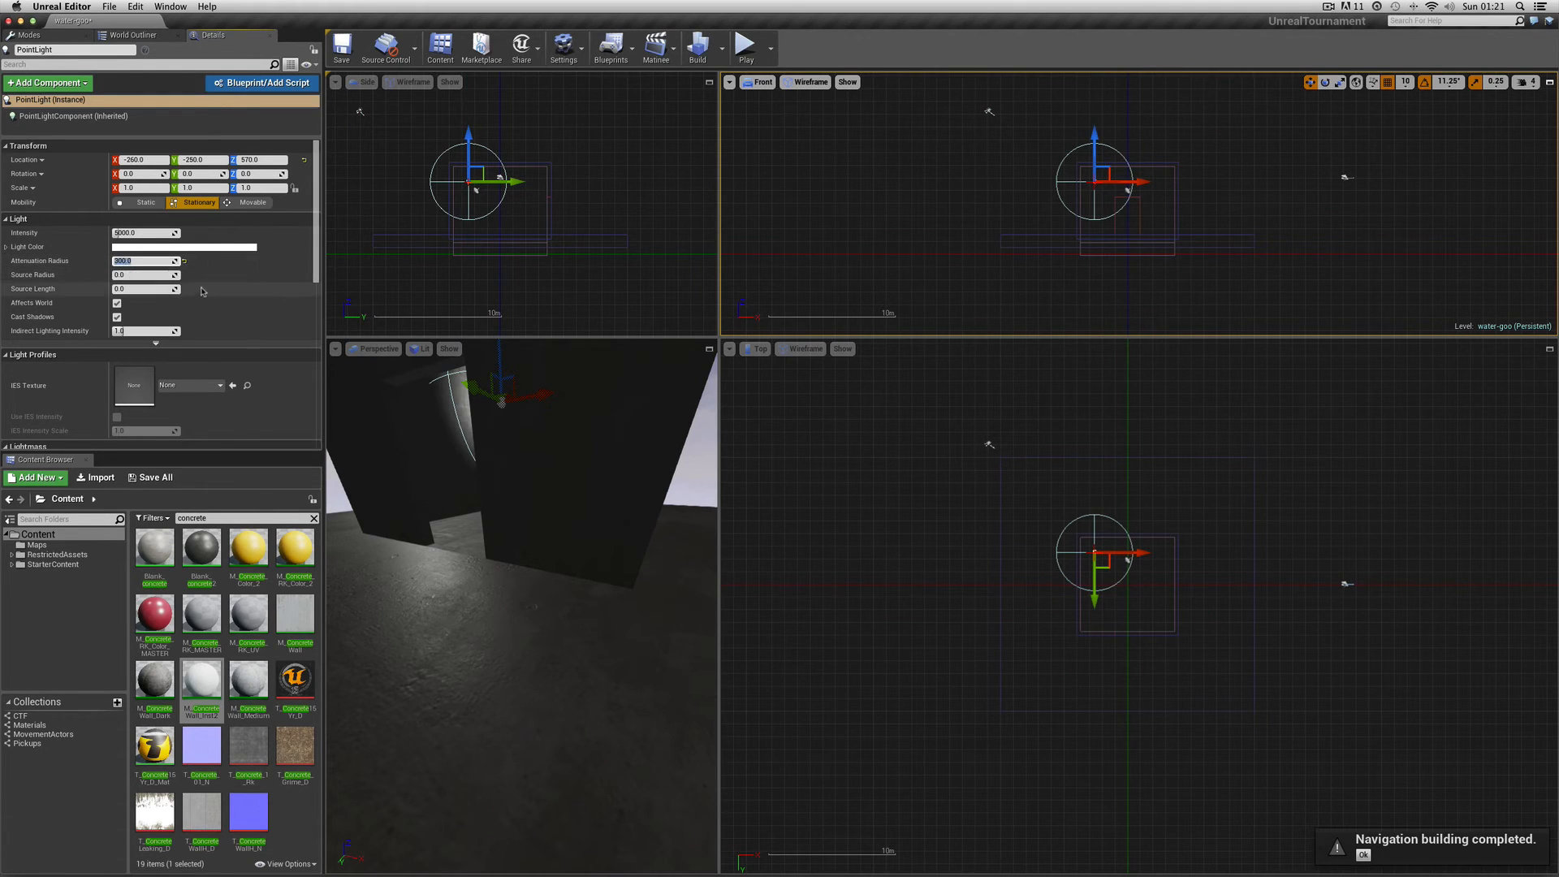
Give the point light a warm yellow colour and enter 15 for its intensity
click(184, 247)
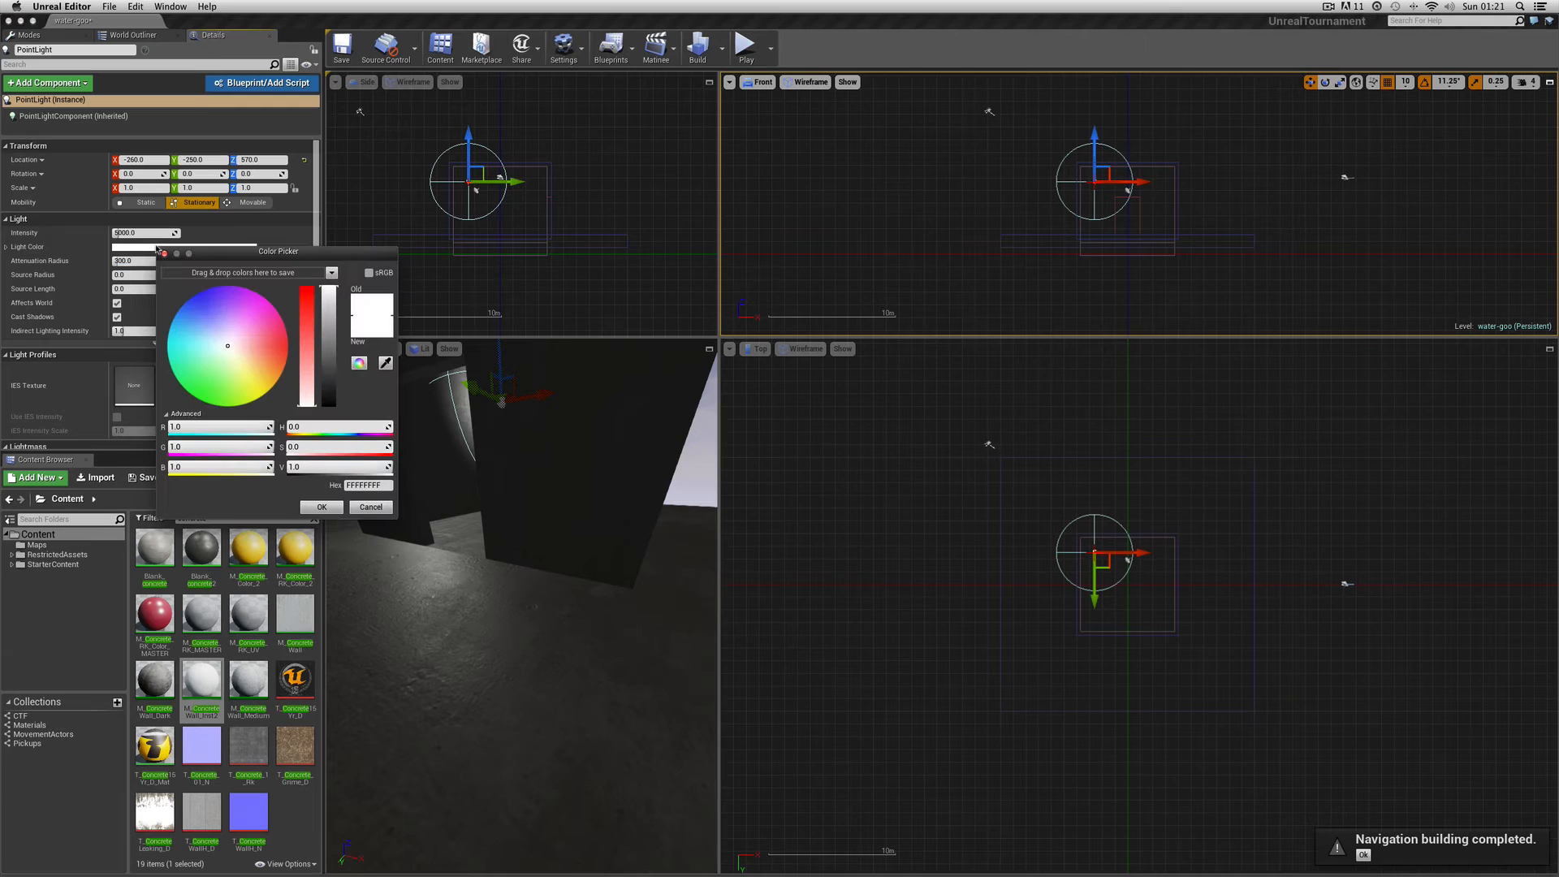
click(234, 388)
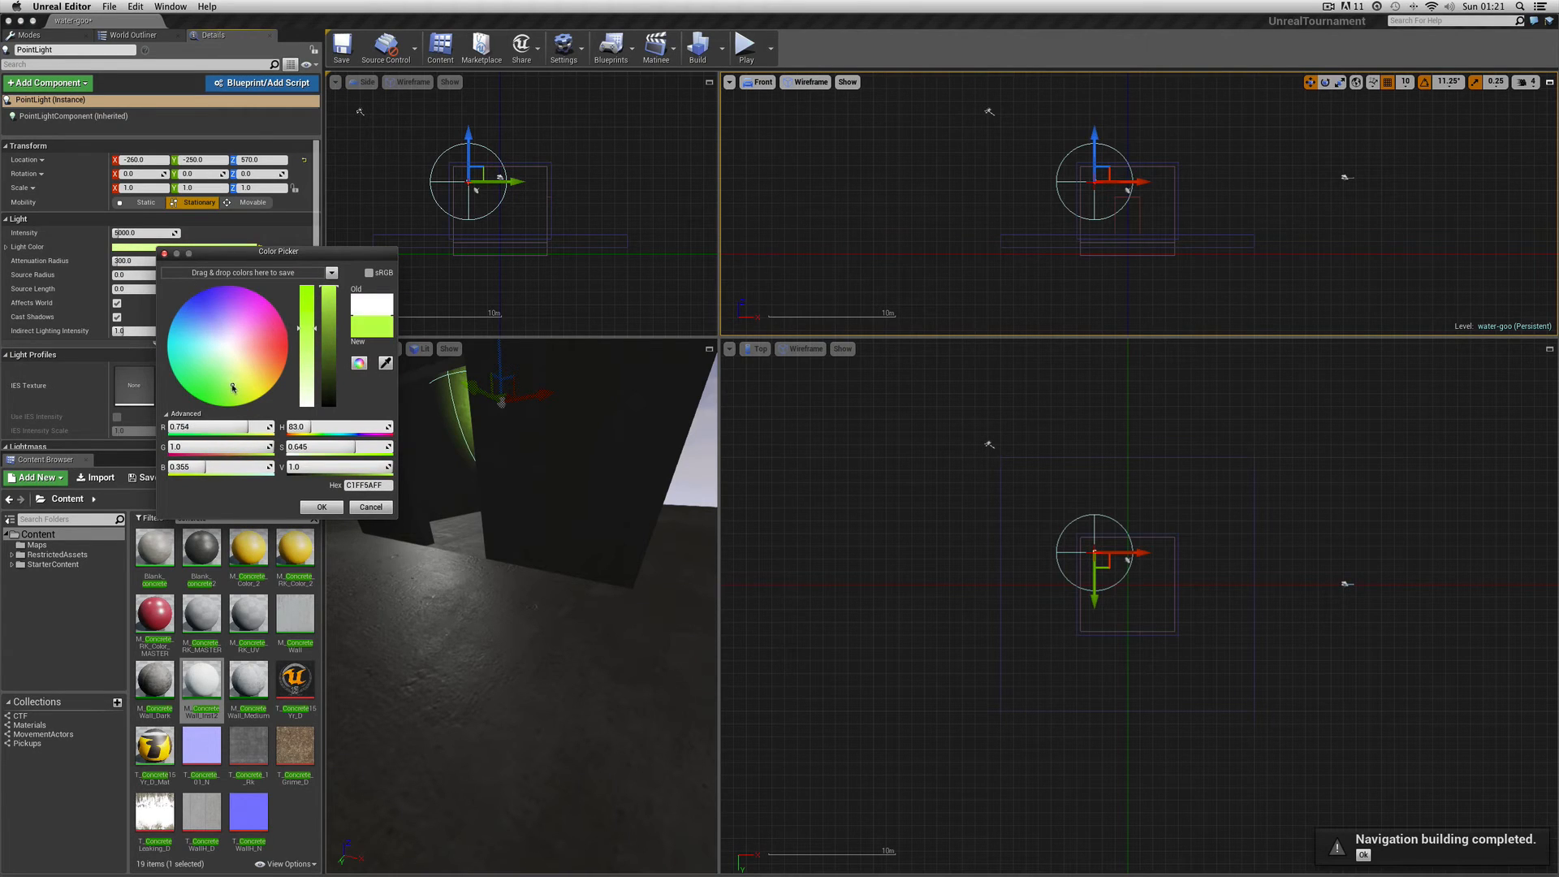
click(249, 394)
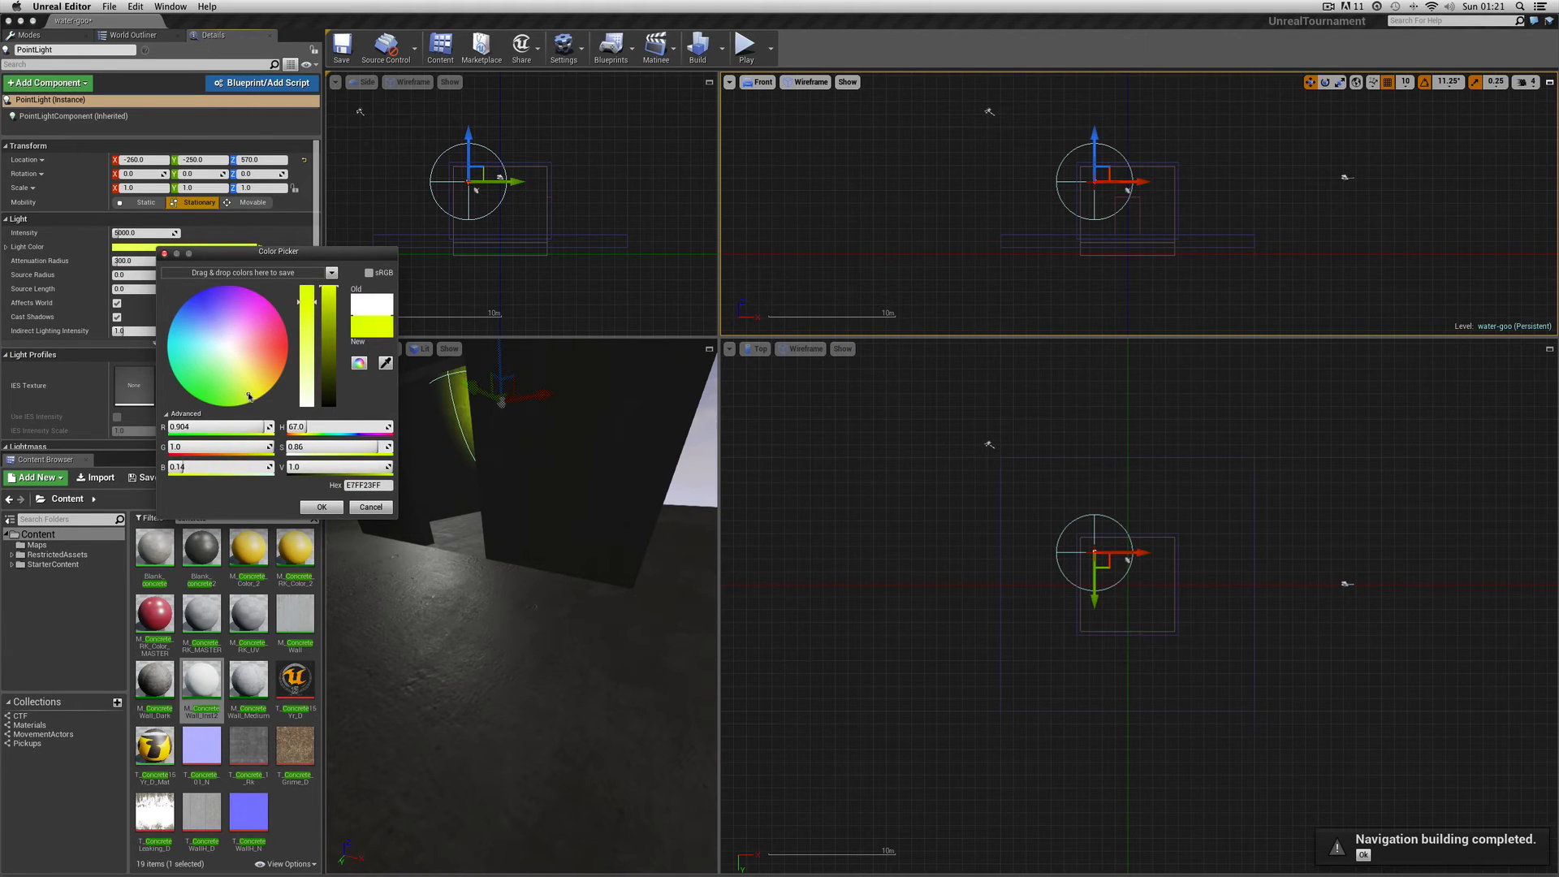
drag(248, 395, 252, 390)
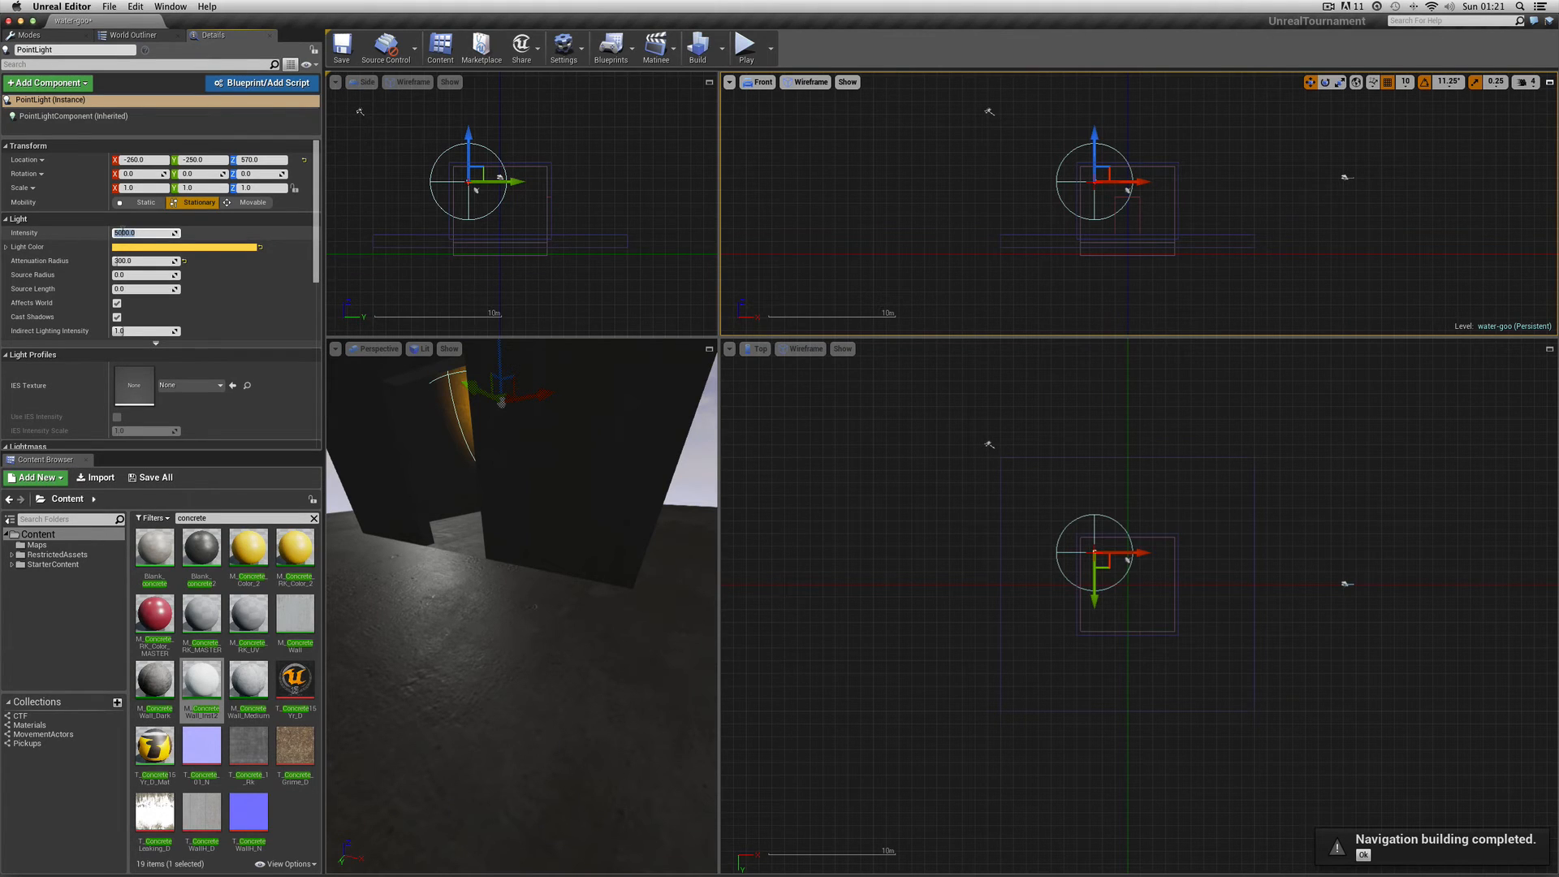
text(15)
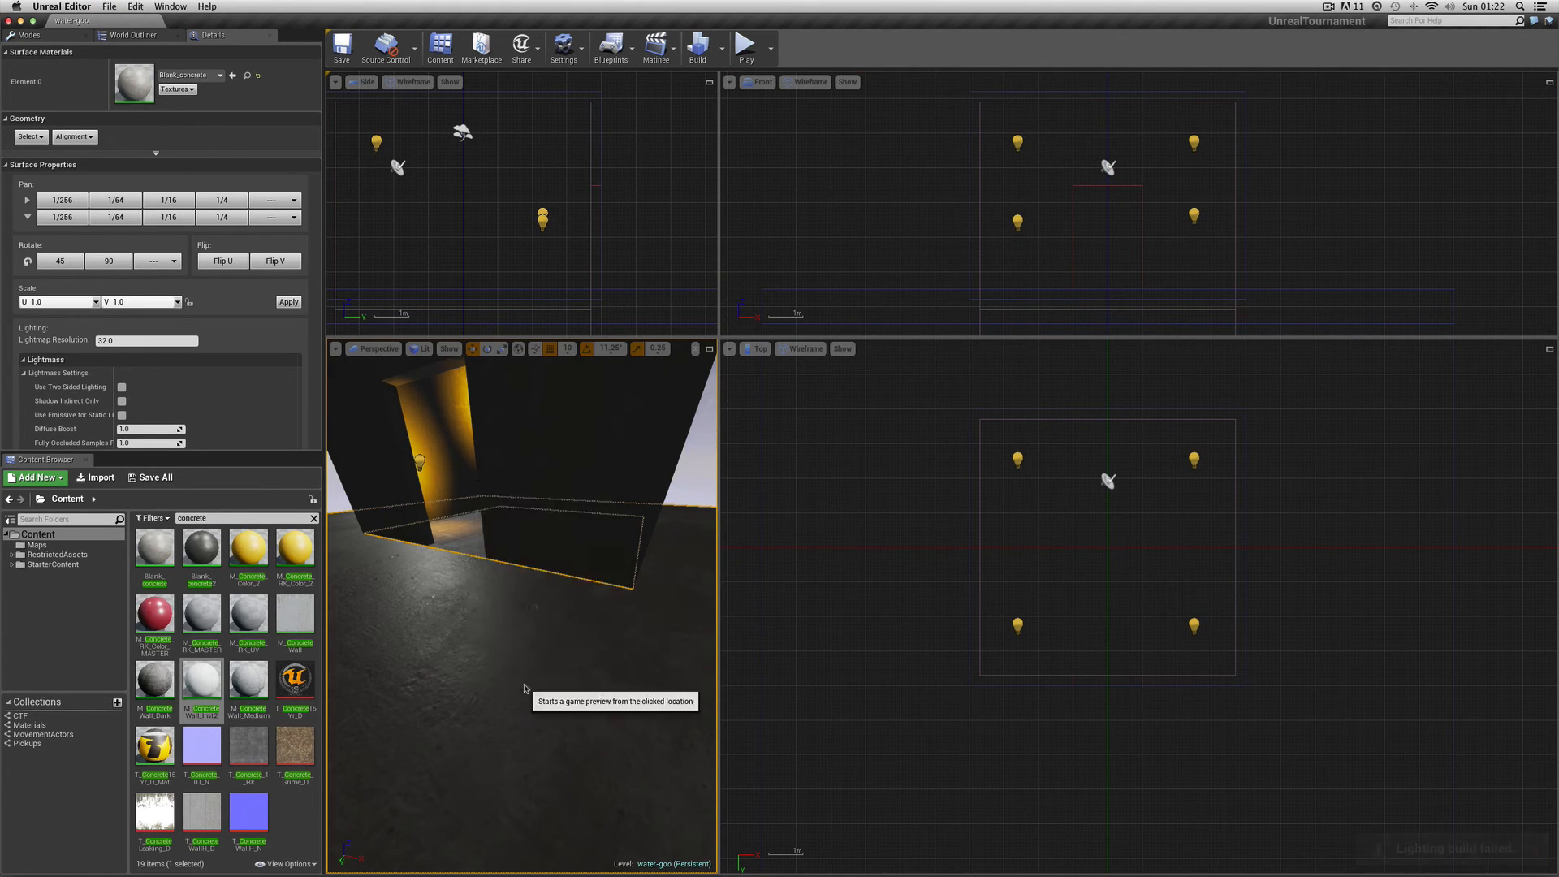
Select one of the corner point lights
click(745, 45)
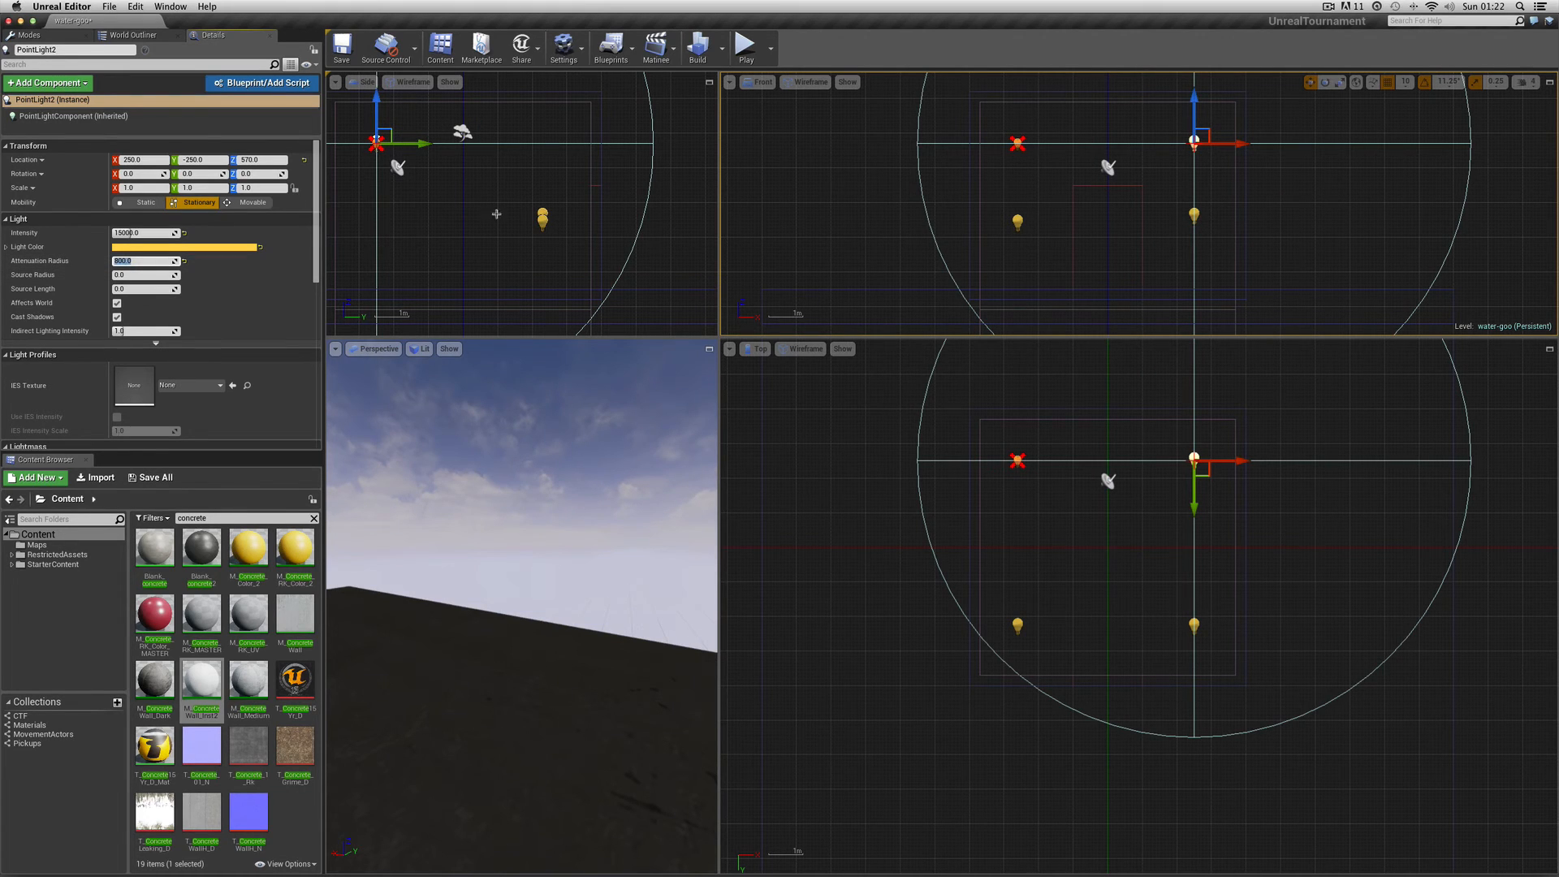
mouse_move(129, 261)
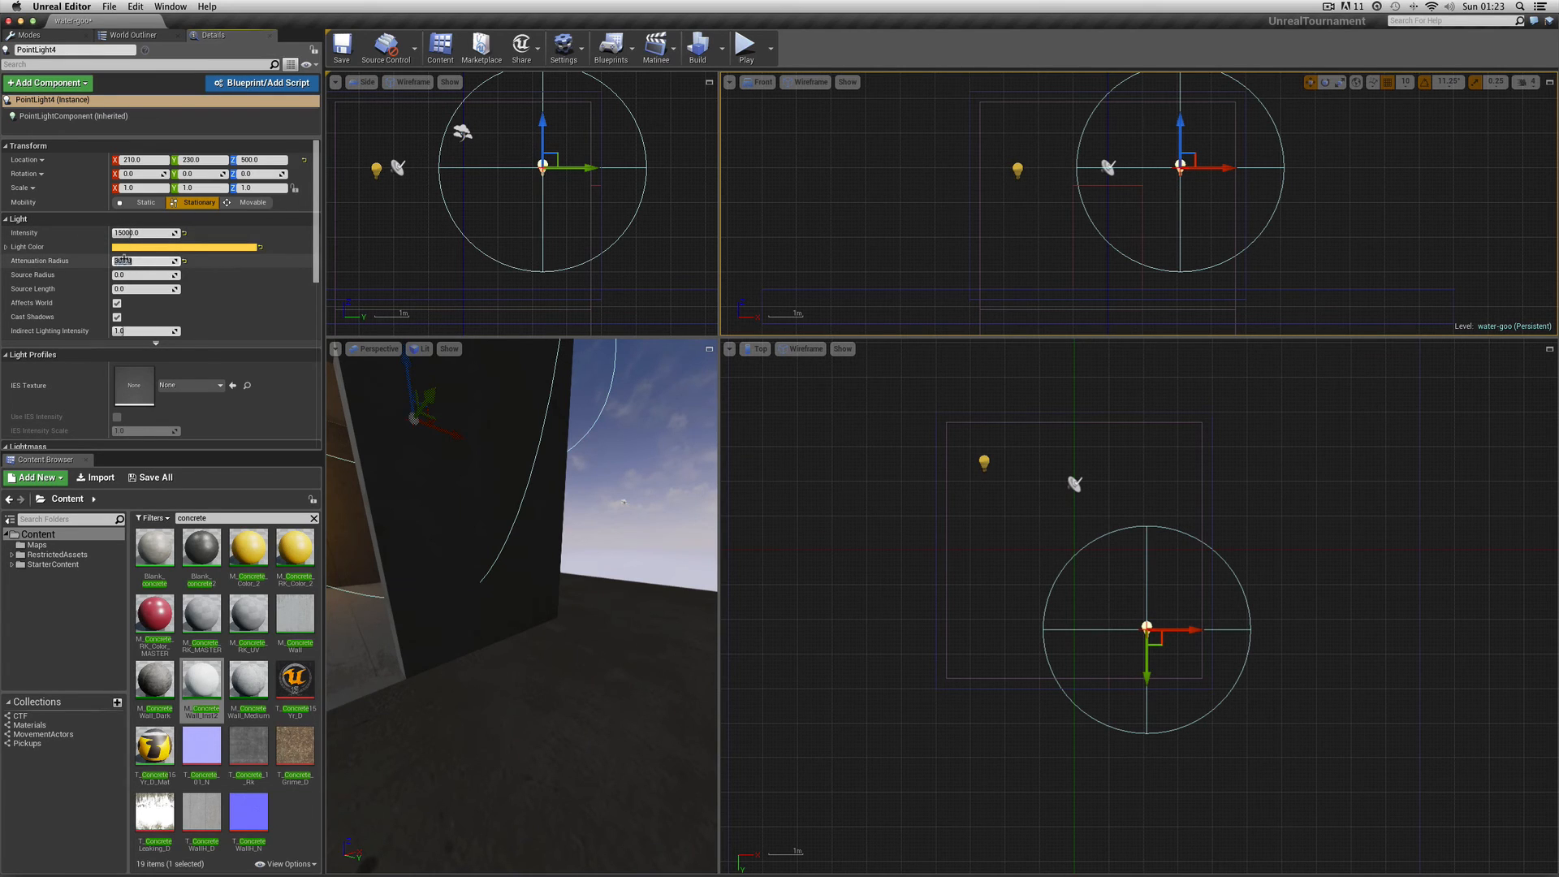
Enter 800 in PointLight4's Attenuation Radius field
text(800)
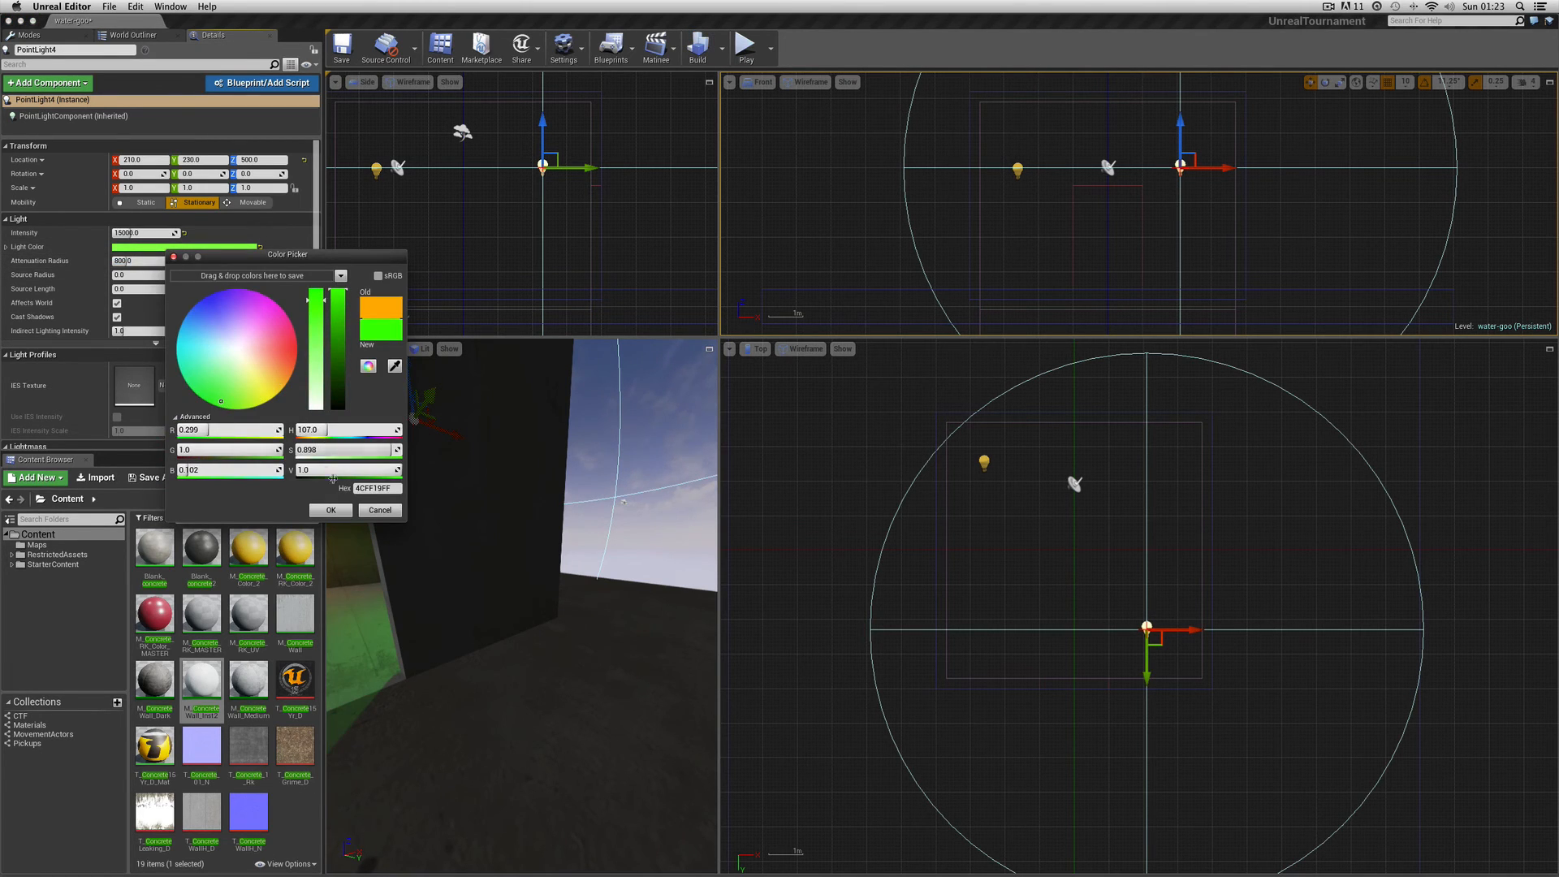
Confirm green for PointLight4 and drag the orange and green lights toward the room centre
click(331, 509)
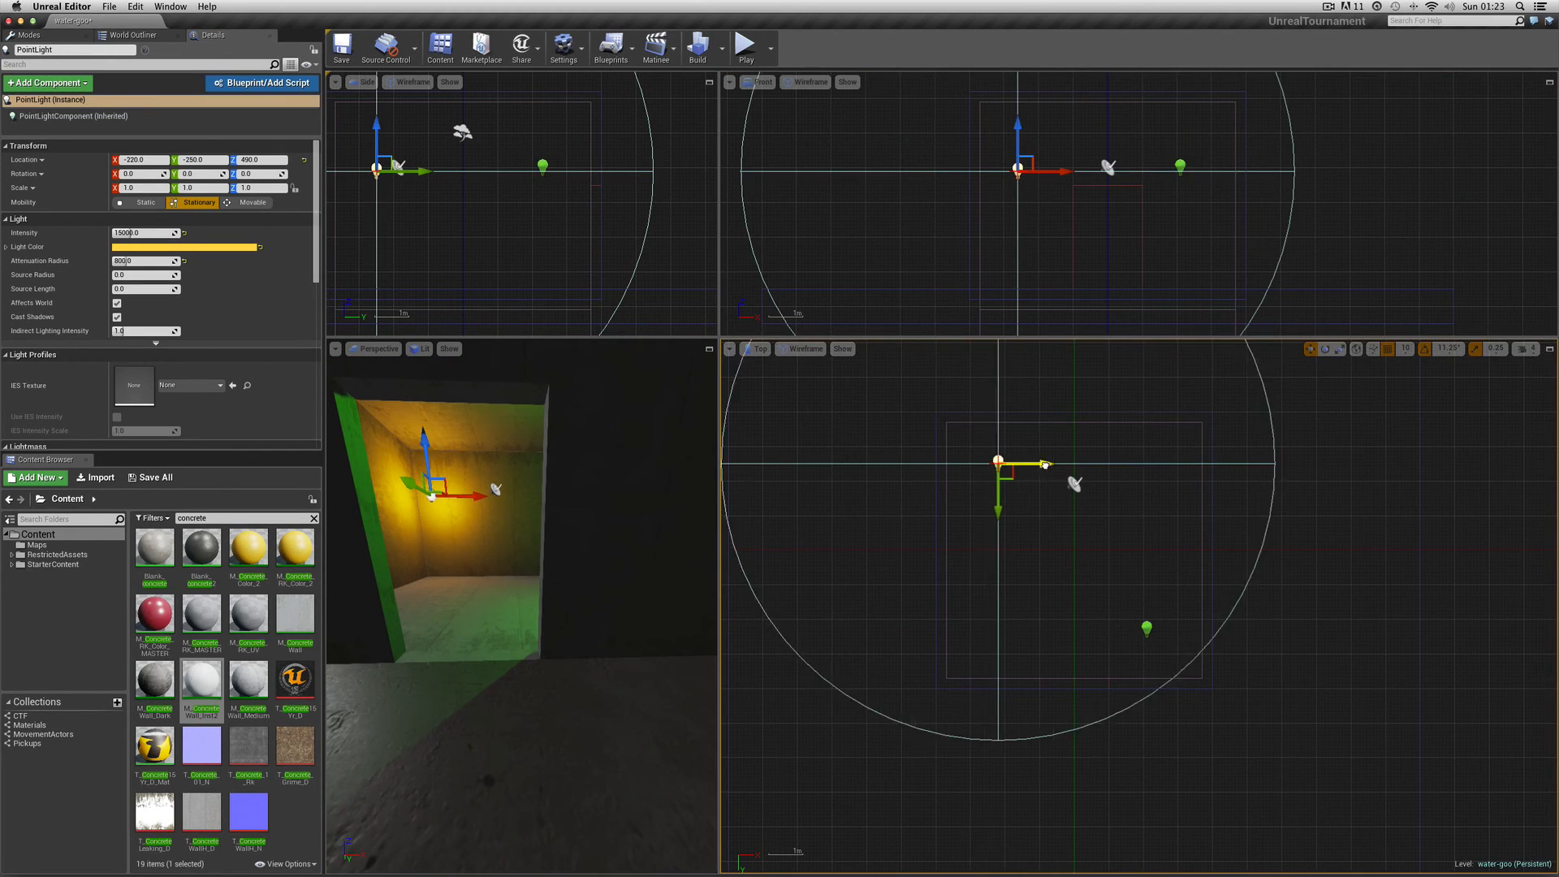
drag(997, 464, 1041, 514)
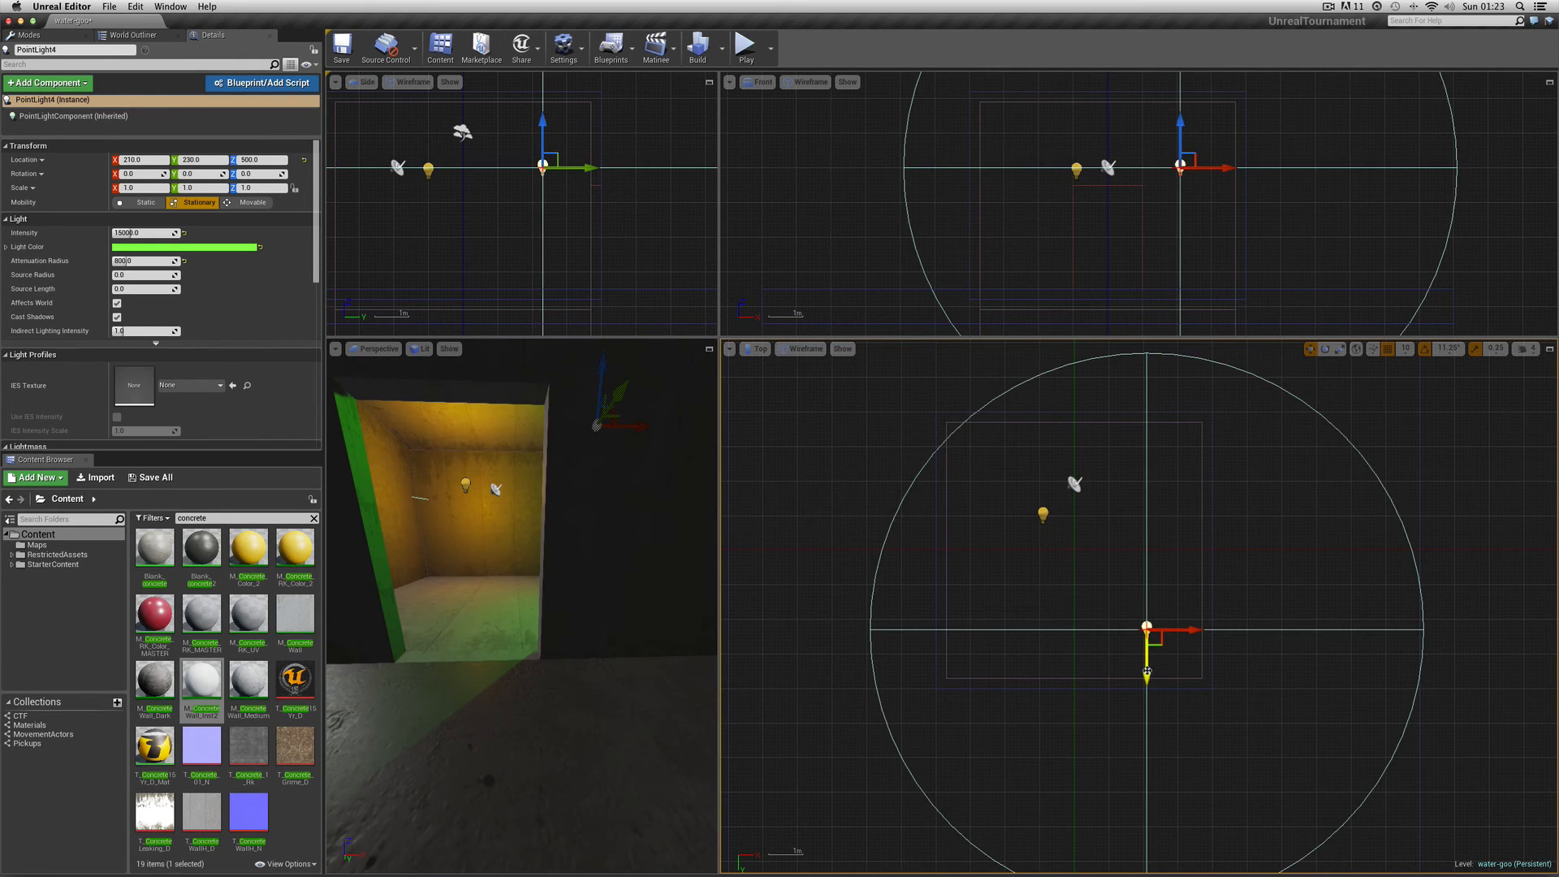
drag(1144, 629, 1099, 585)
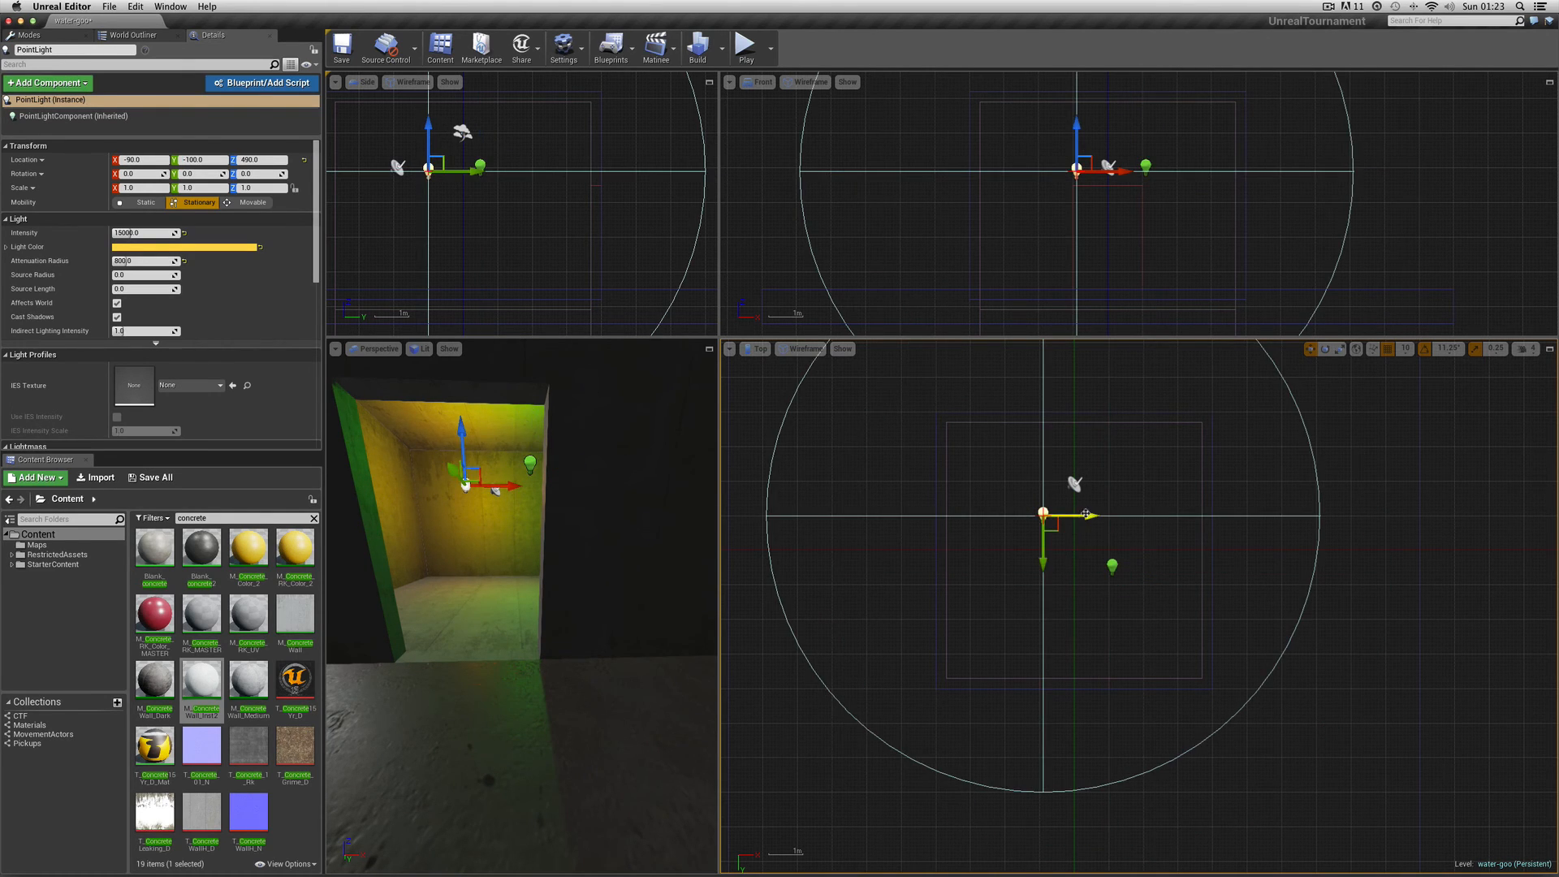
drag(1074, 513, 1054, 528)
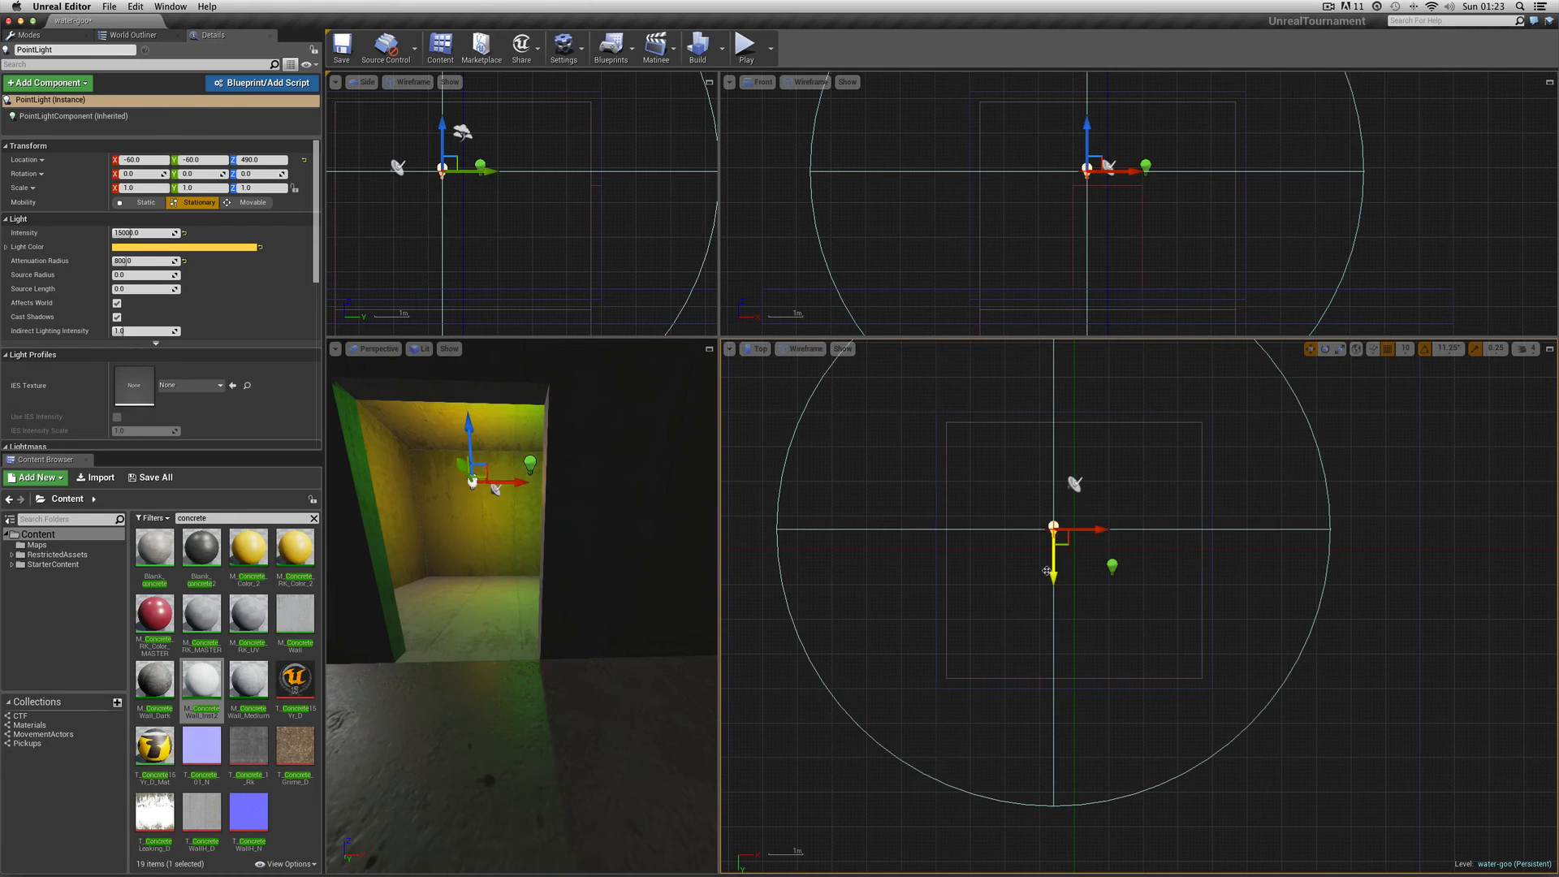
click(697, 47)
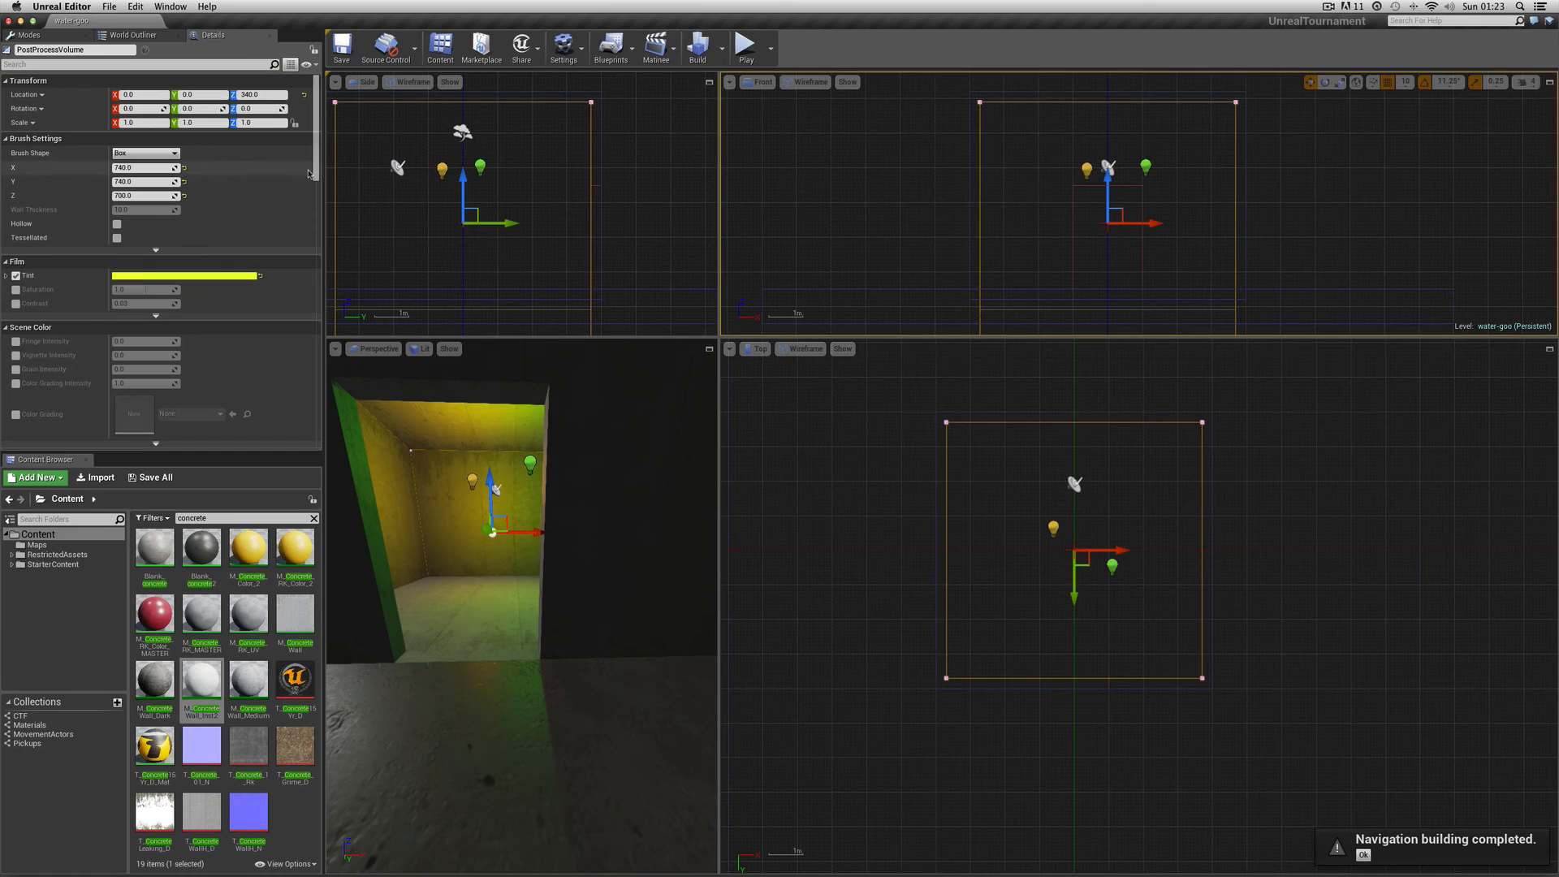
Set the bloom Dirt Mask Intensity to 100 and rebuild lighting
scroll(down, 3)
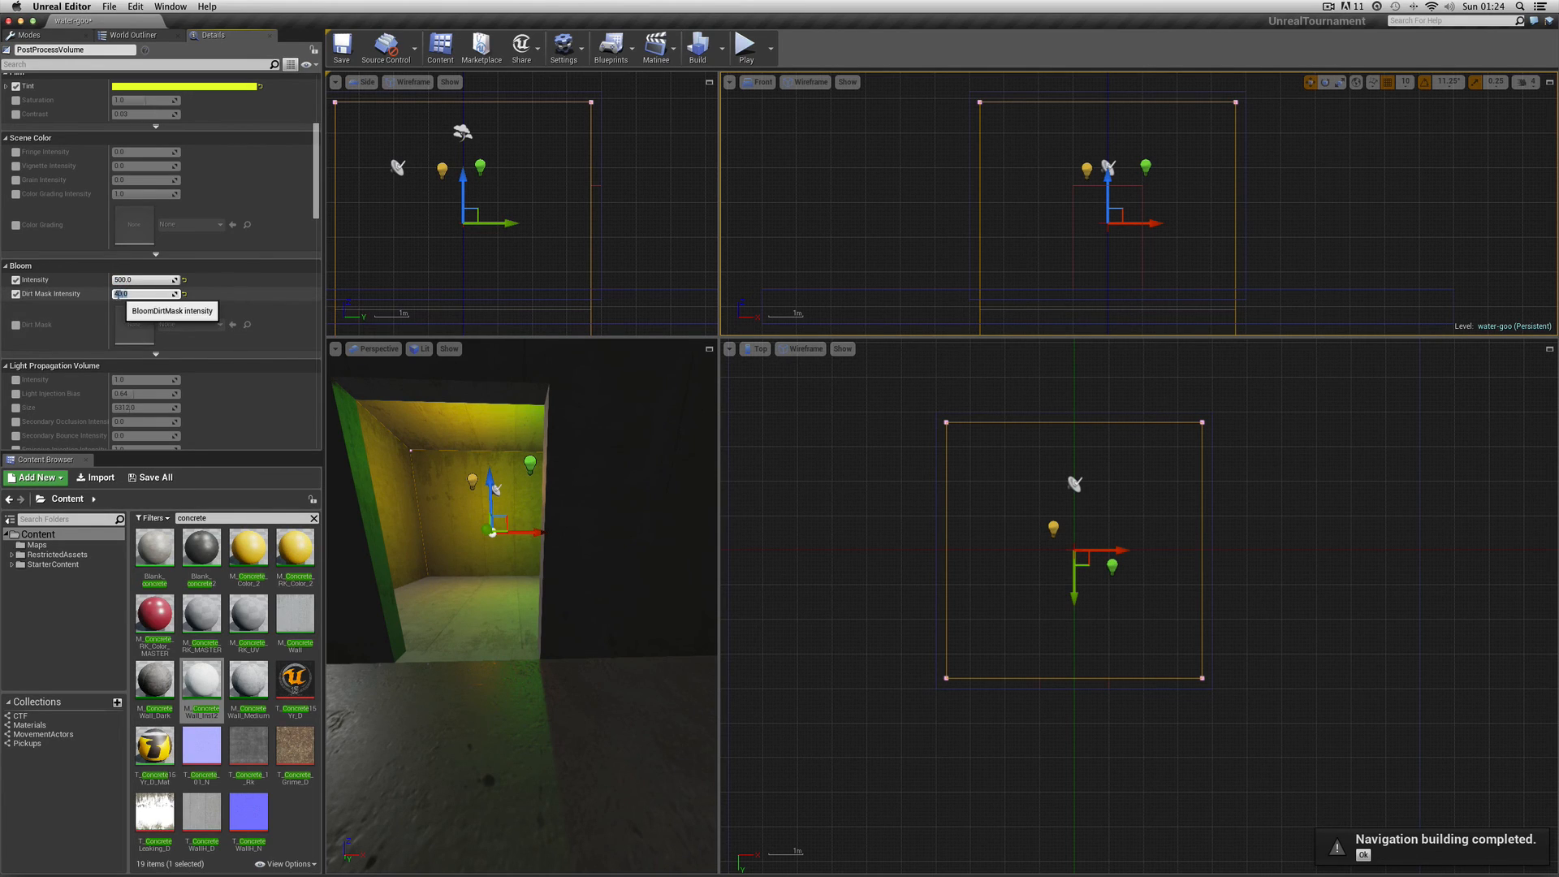
text(100.0)
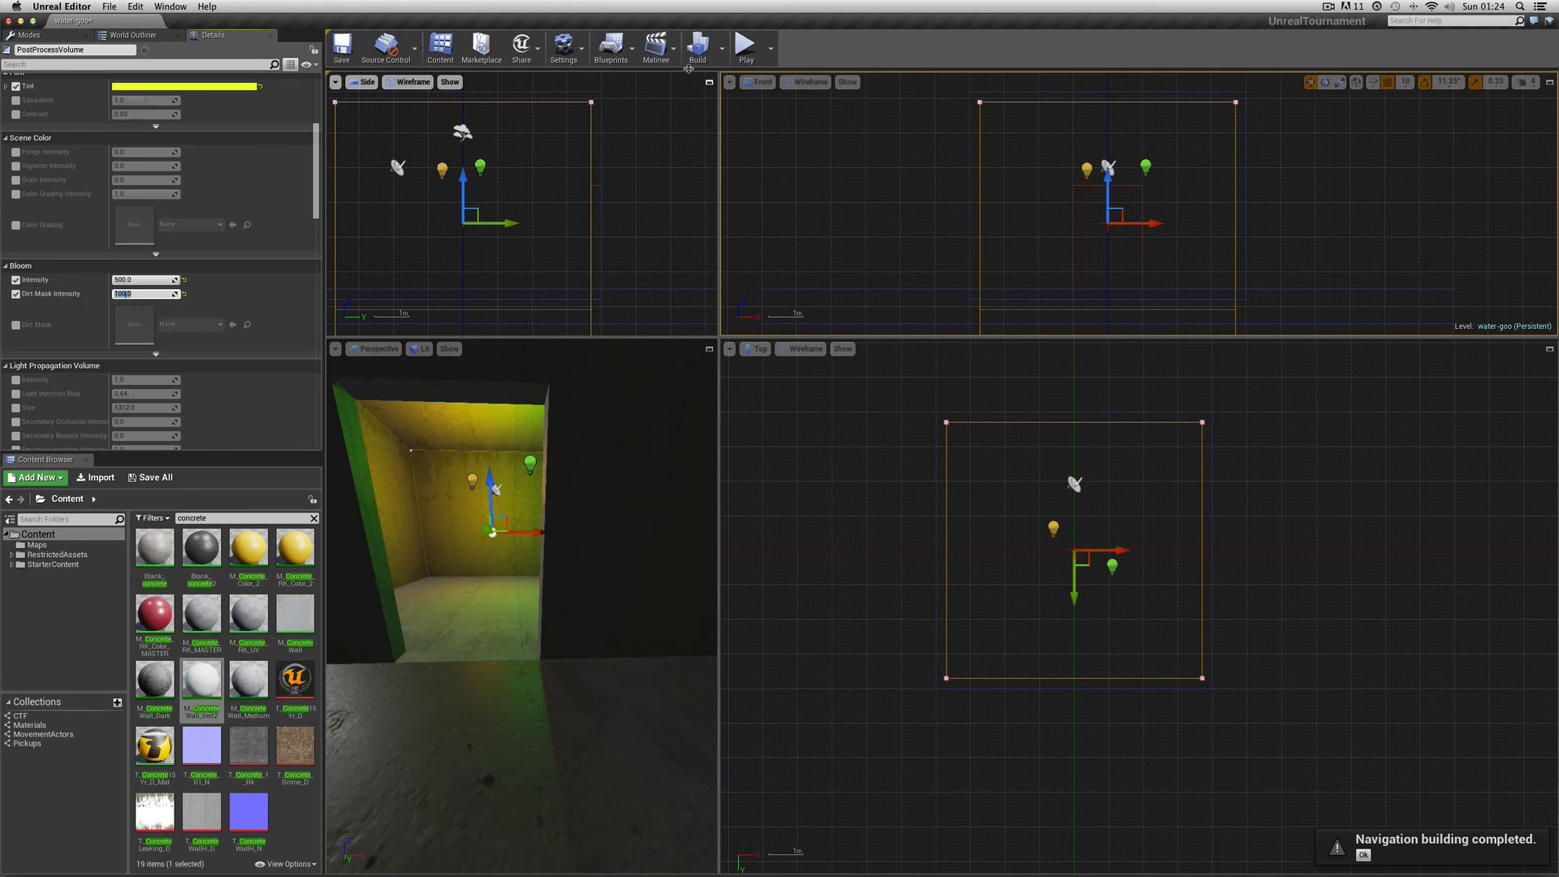
click(108, 6)
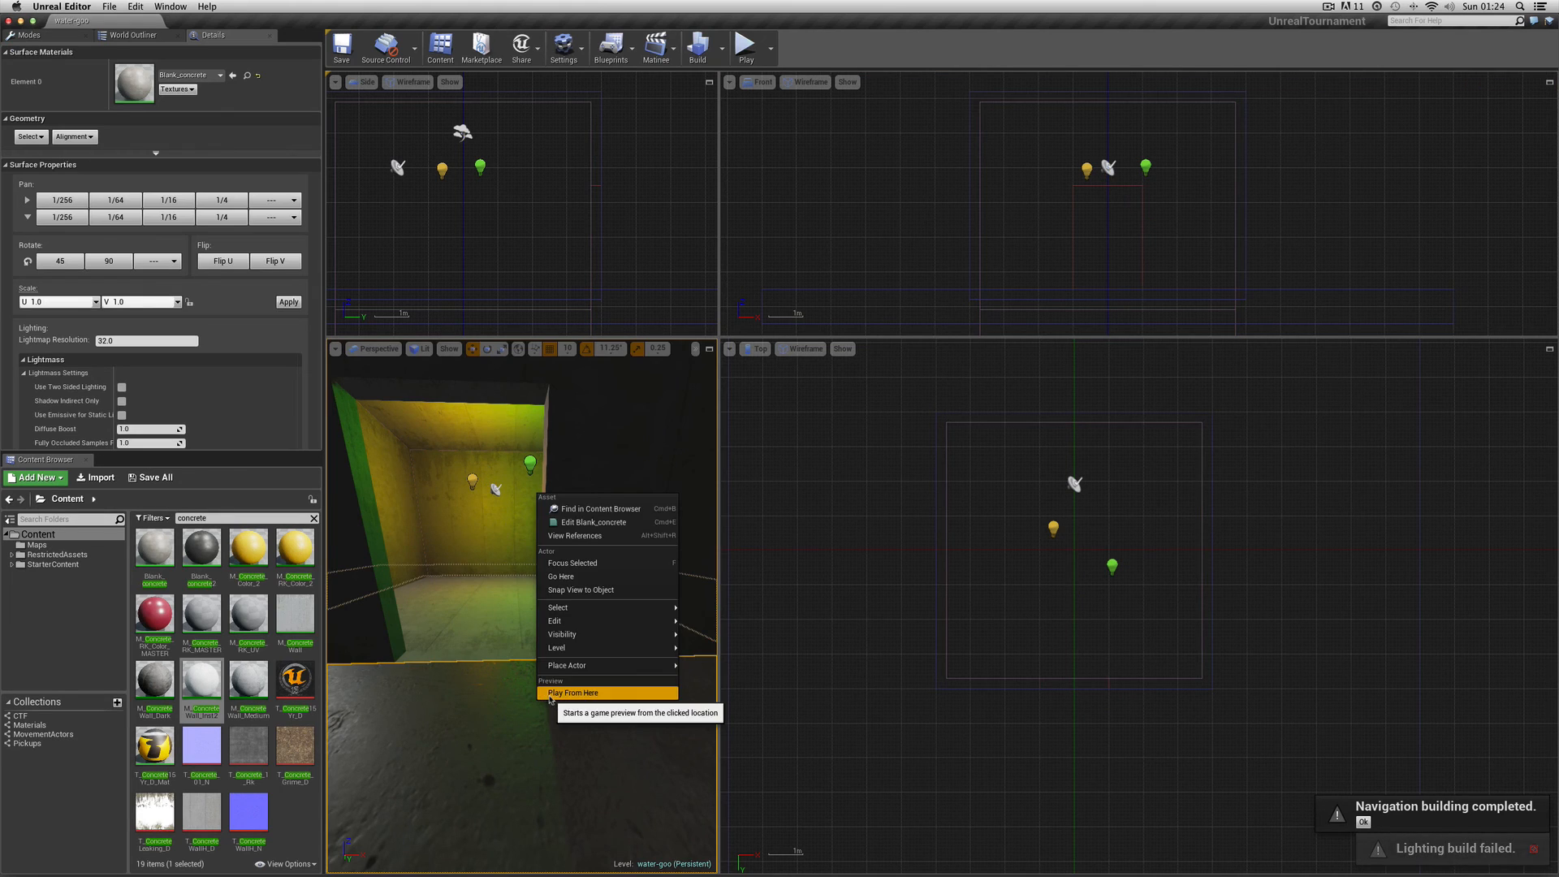
click(574, 692)
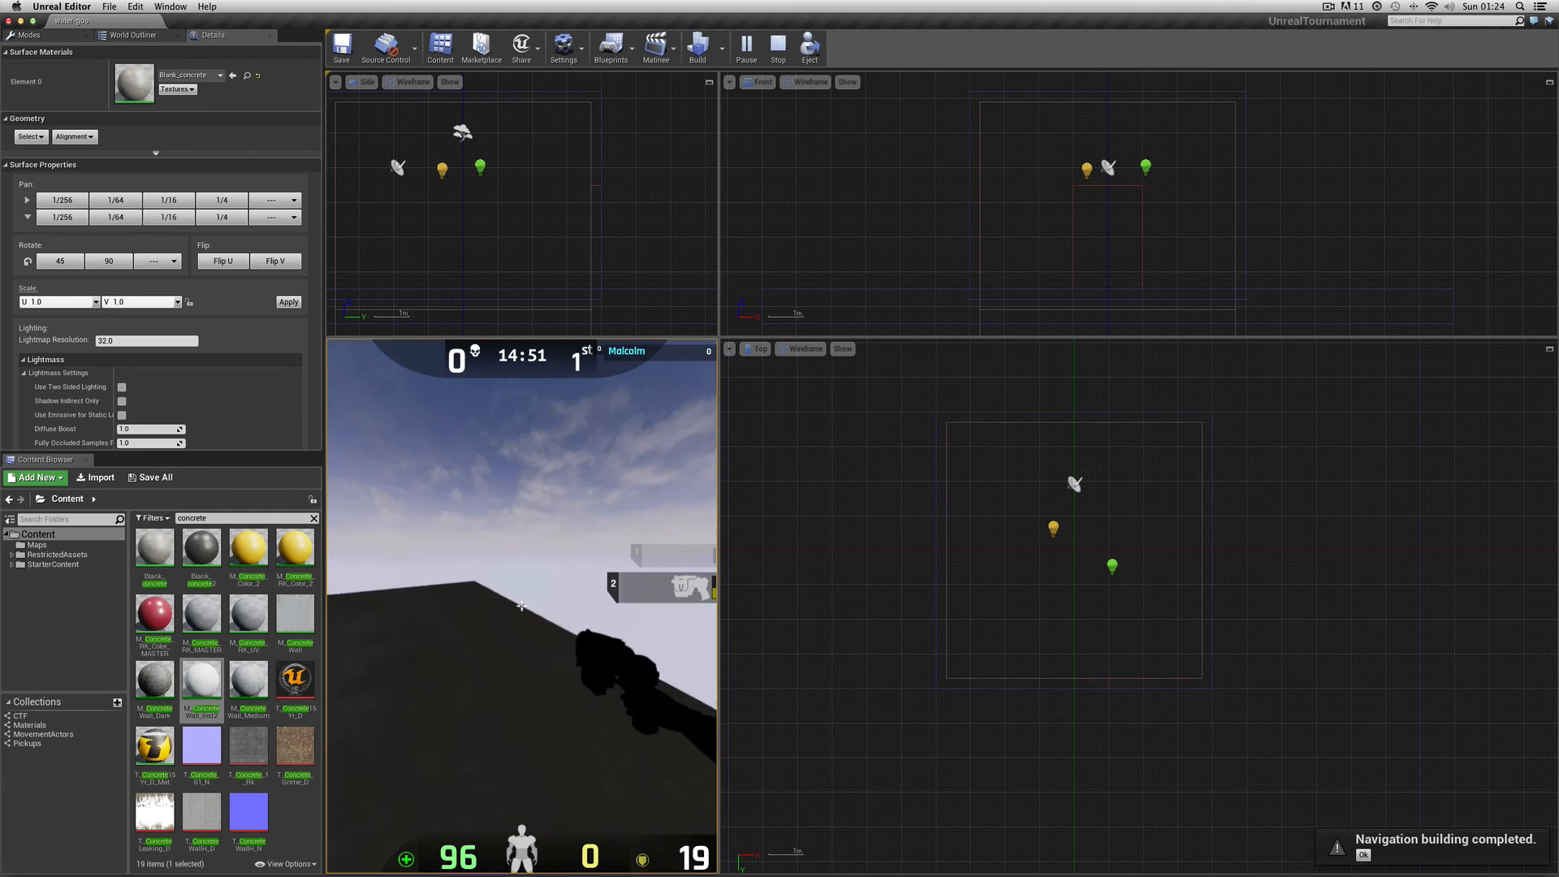
click(778, 47)
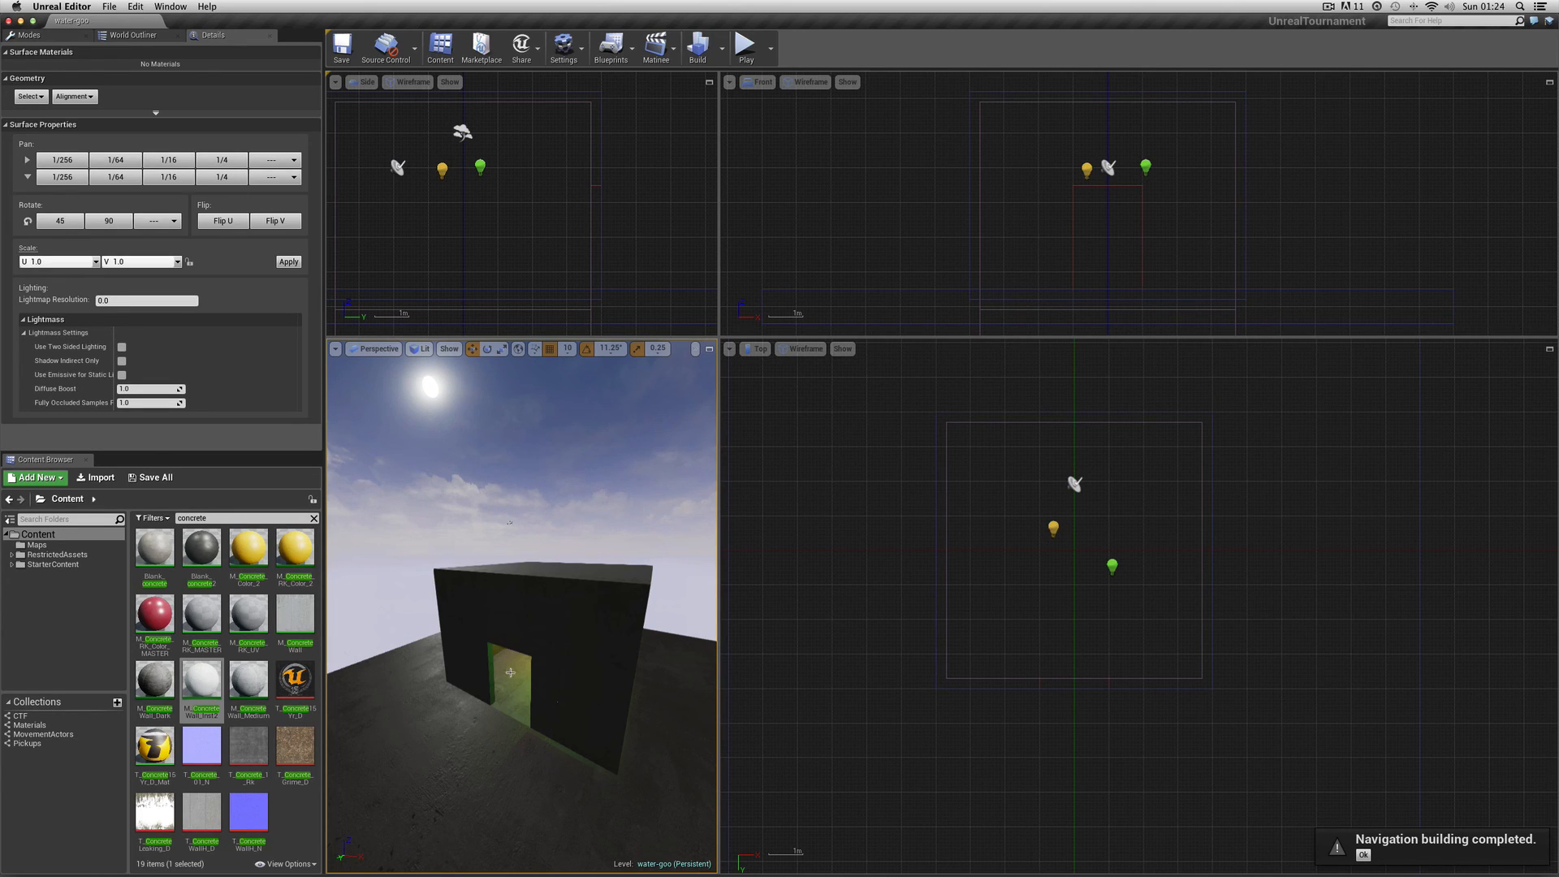
mouse_move(557, 732)
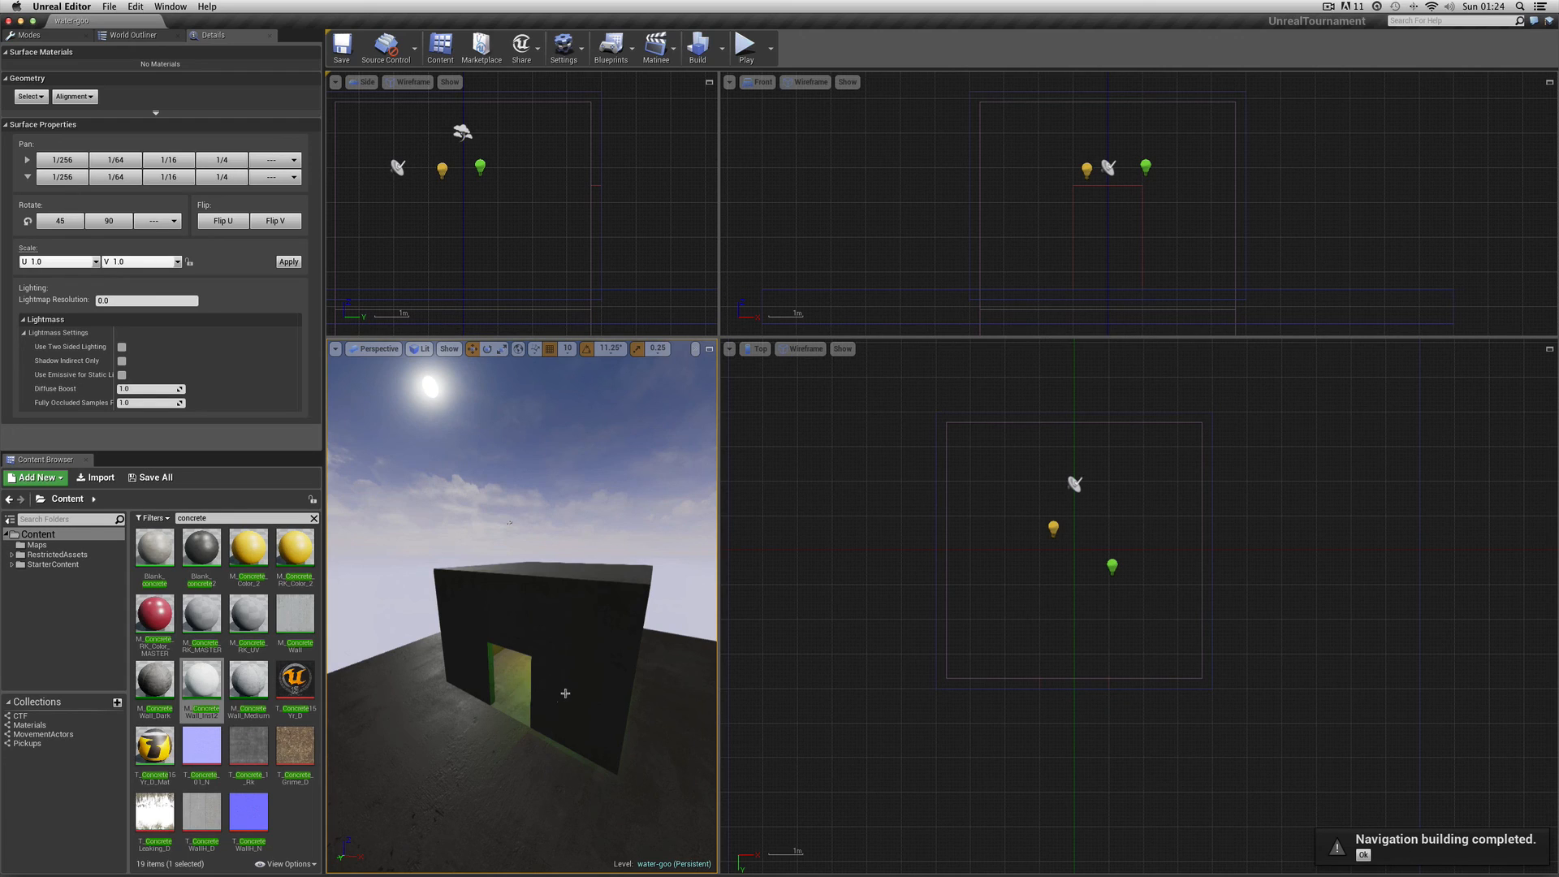
mouse_move(670, 650)
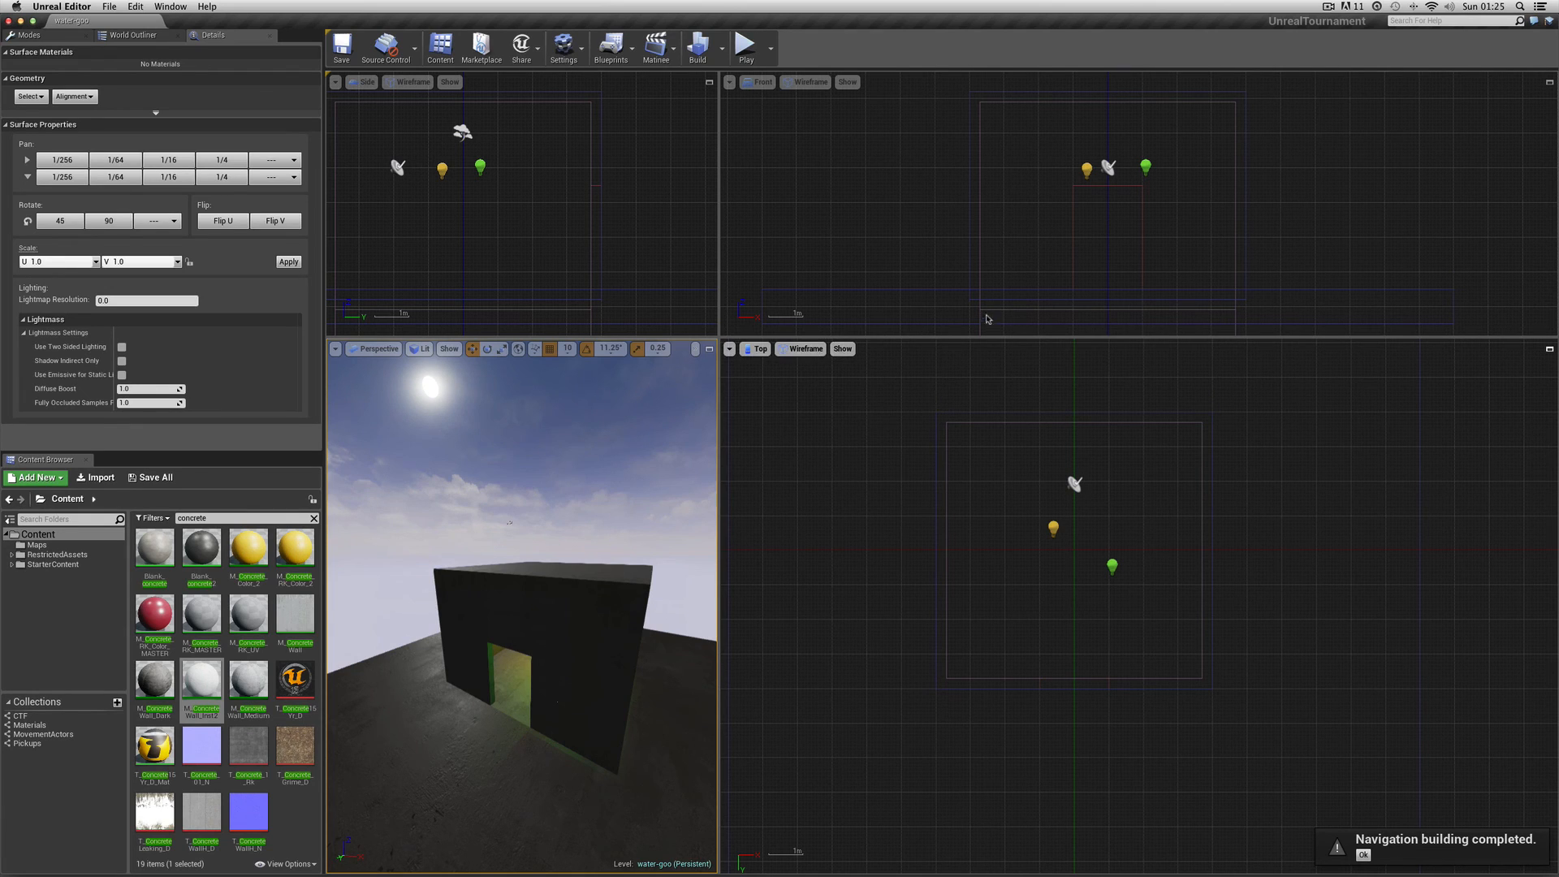
Select the UTPainVolume around the room and view its pain-causing settings (1 damage per second)
click(1074, 537)
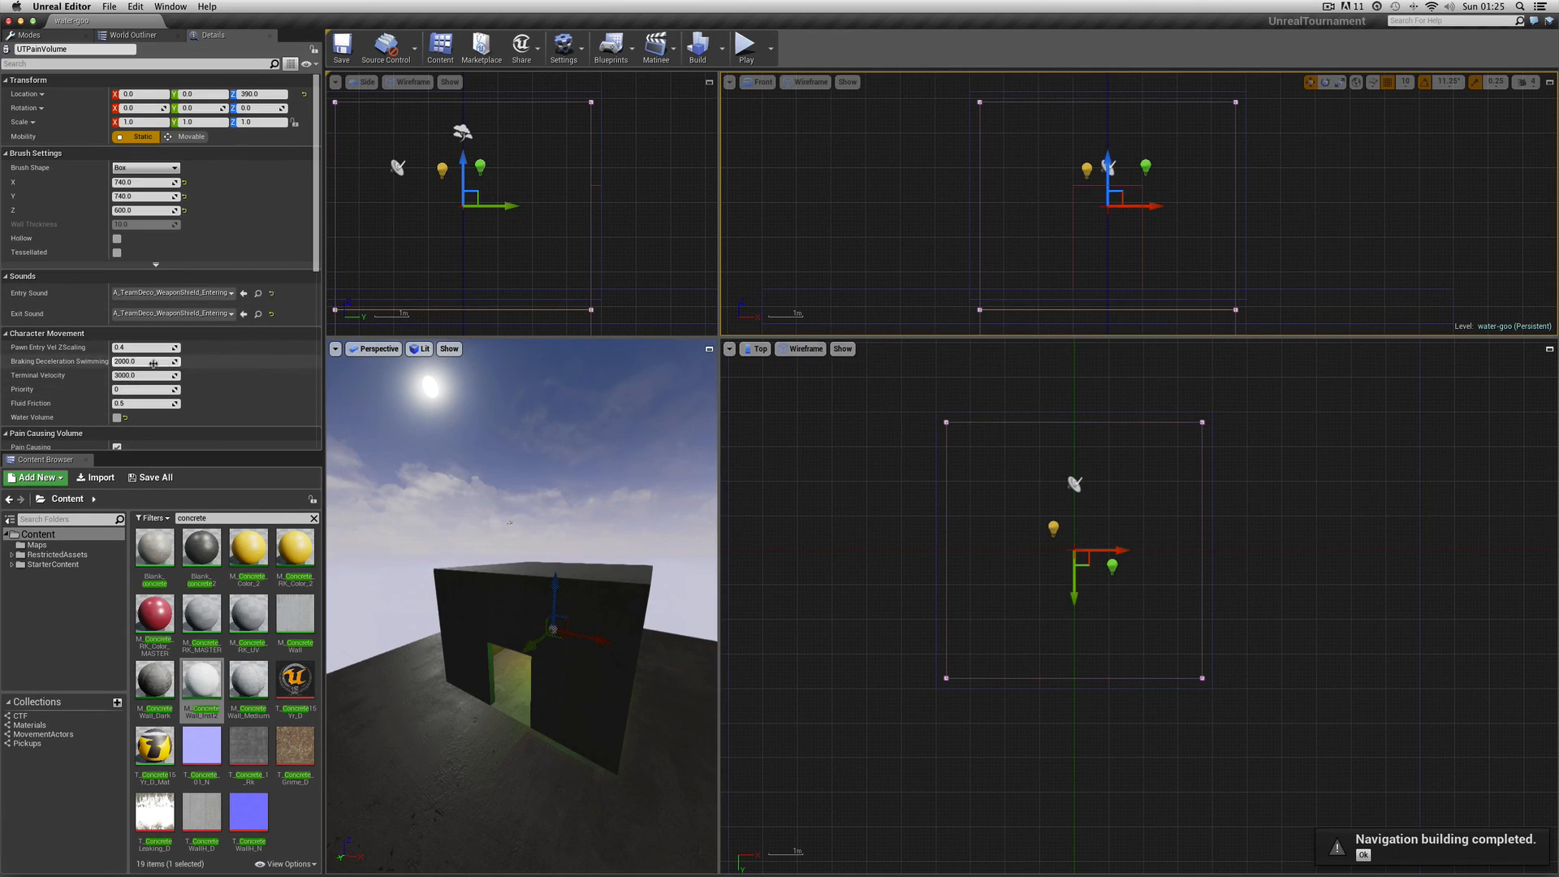
scroll(down, 3)
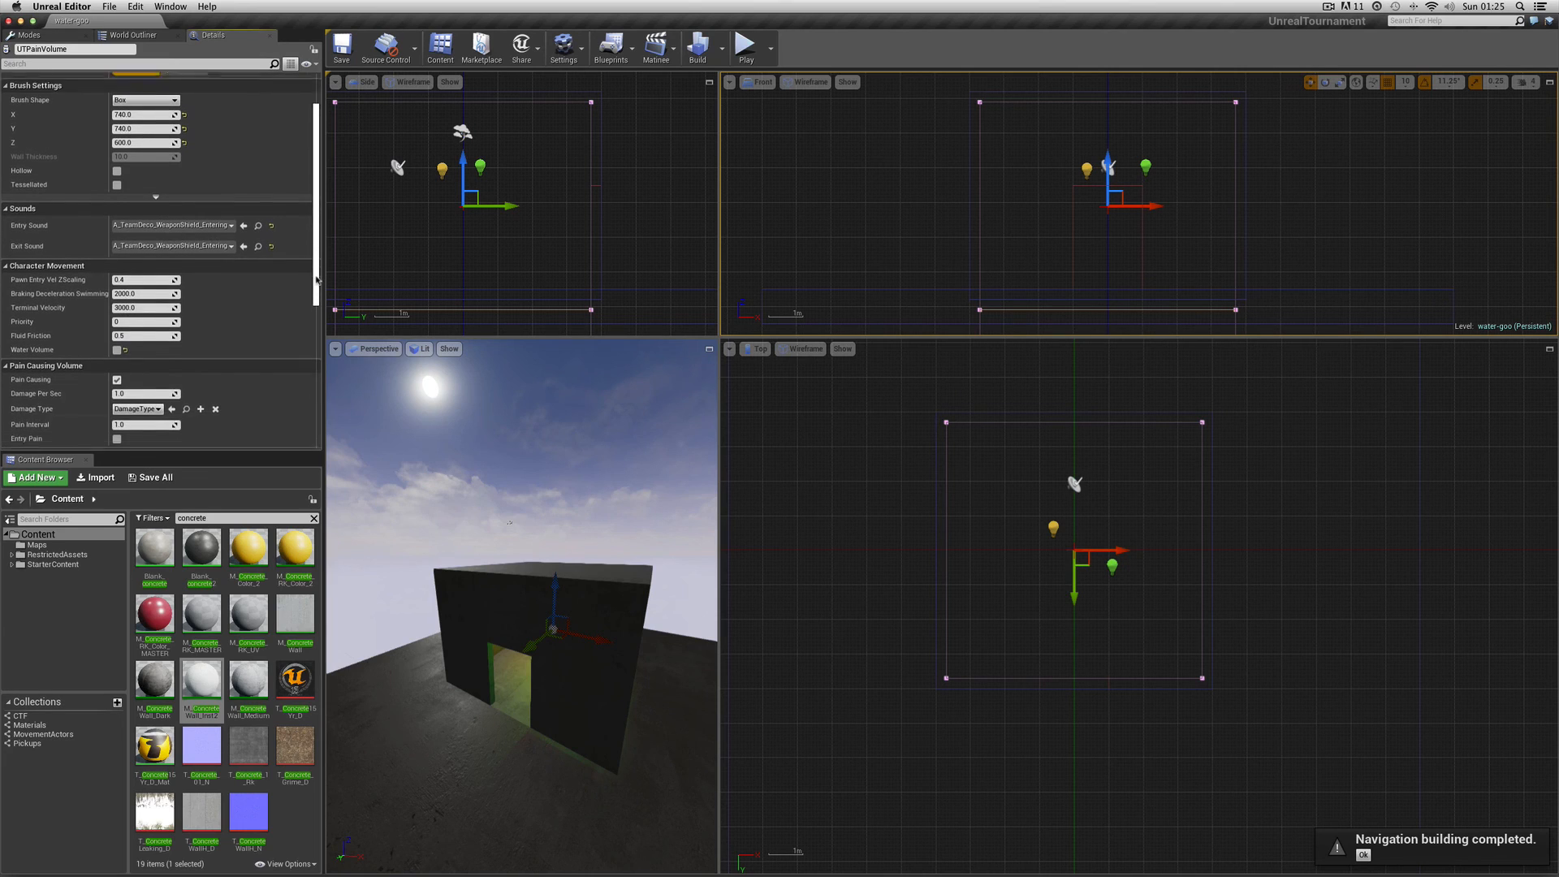
scroll(down, 3)
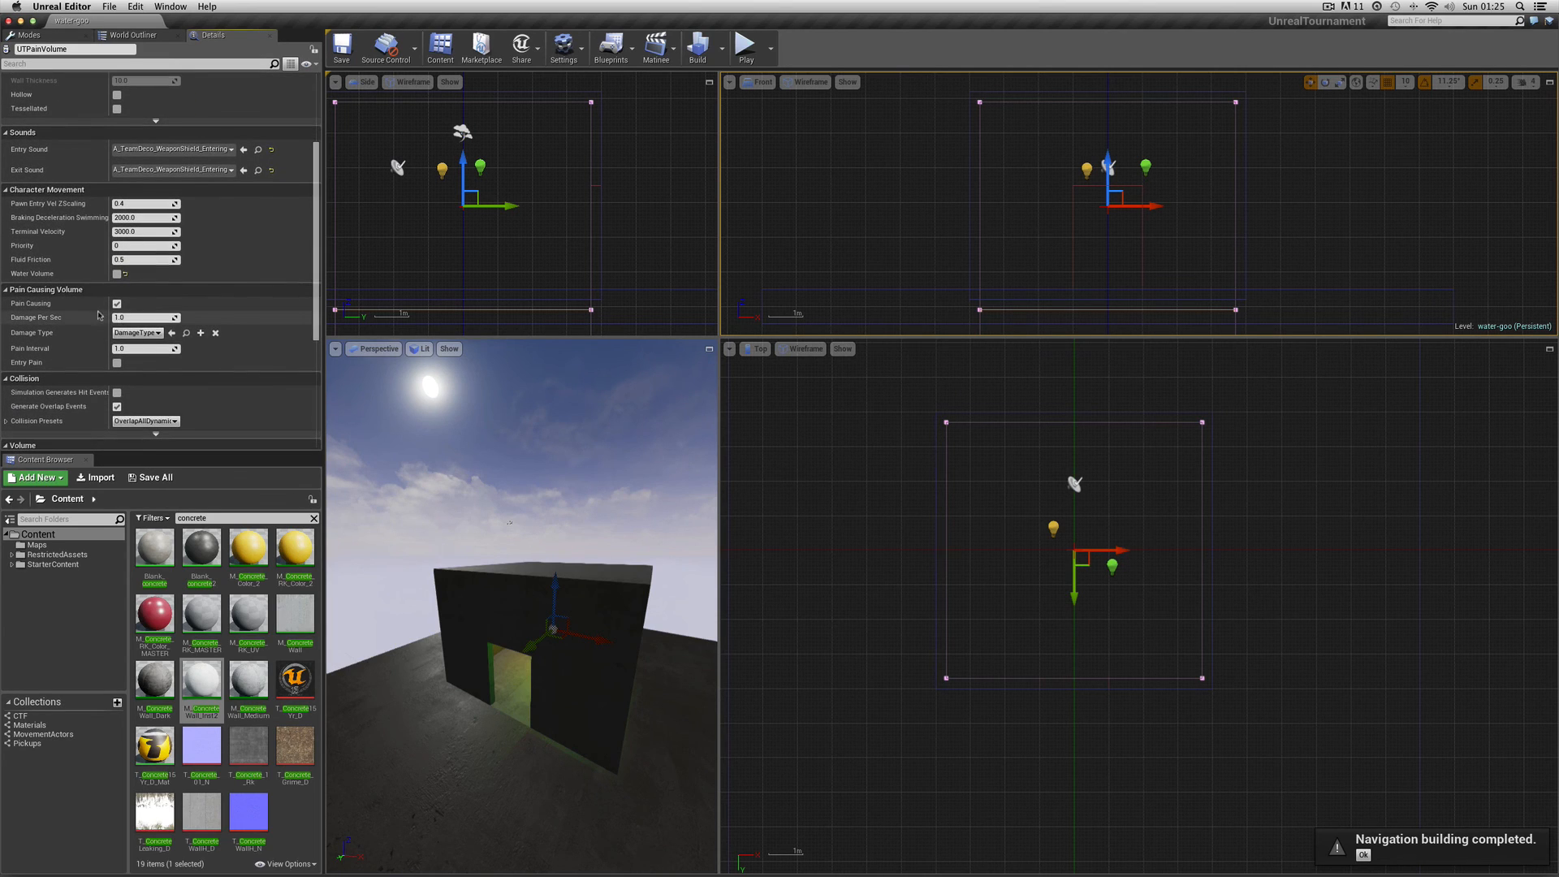